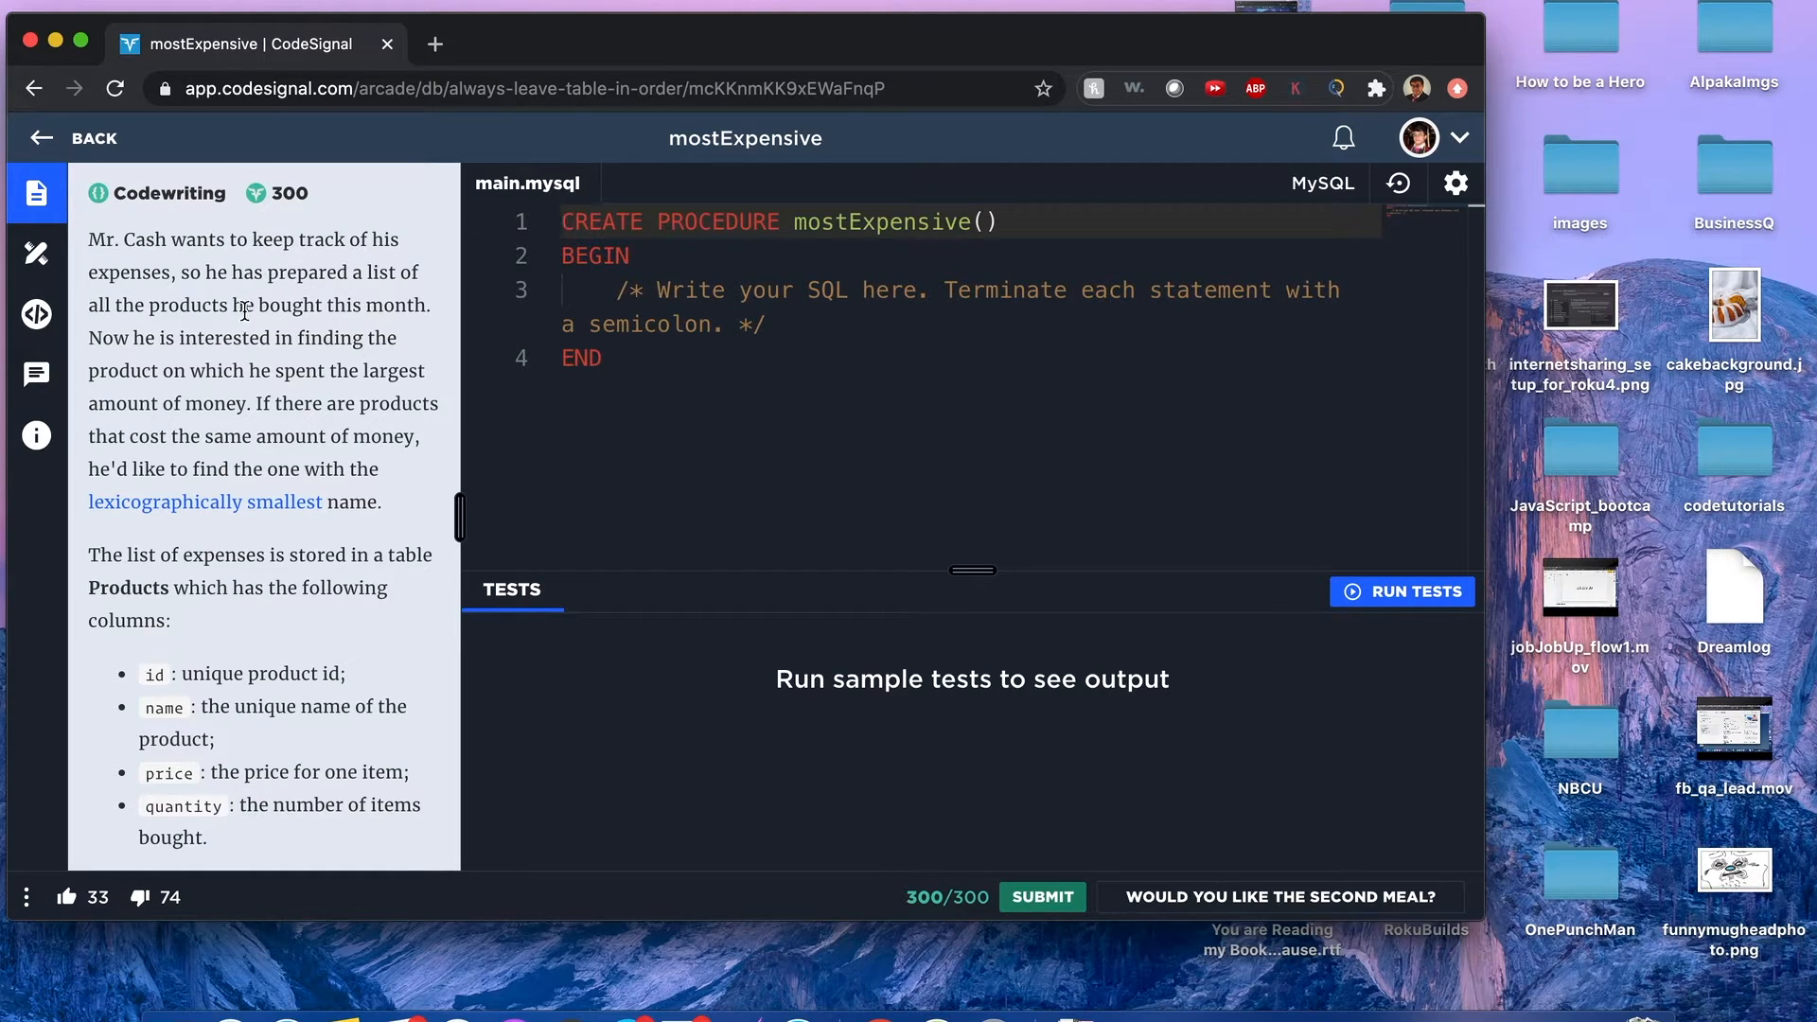
pyautogui.moveTo(386, 302)
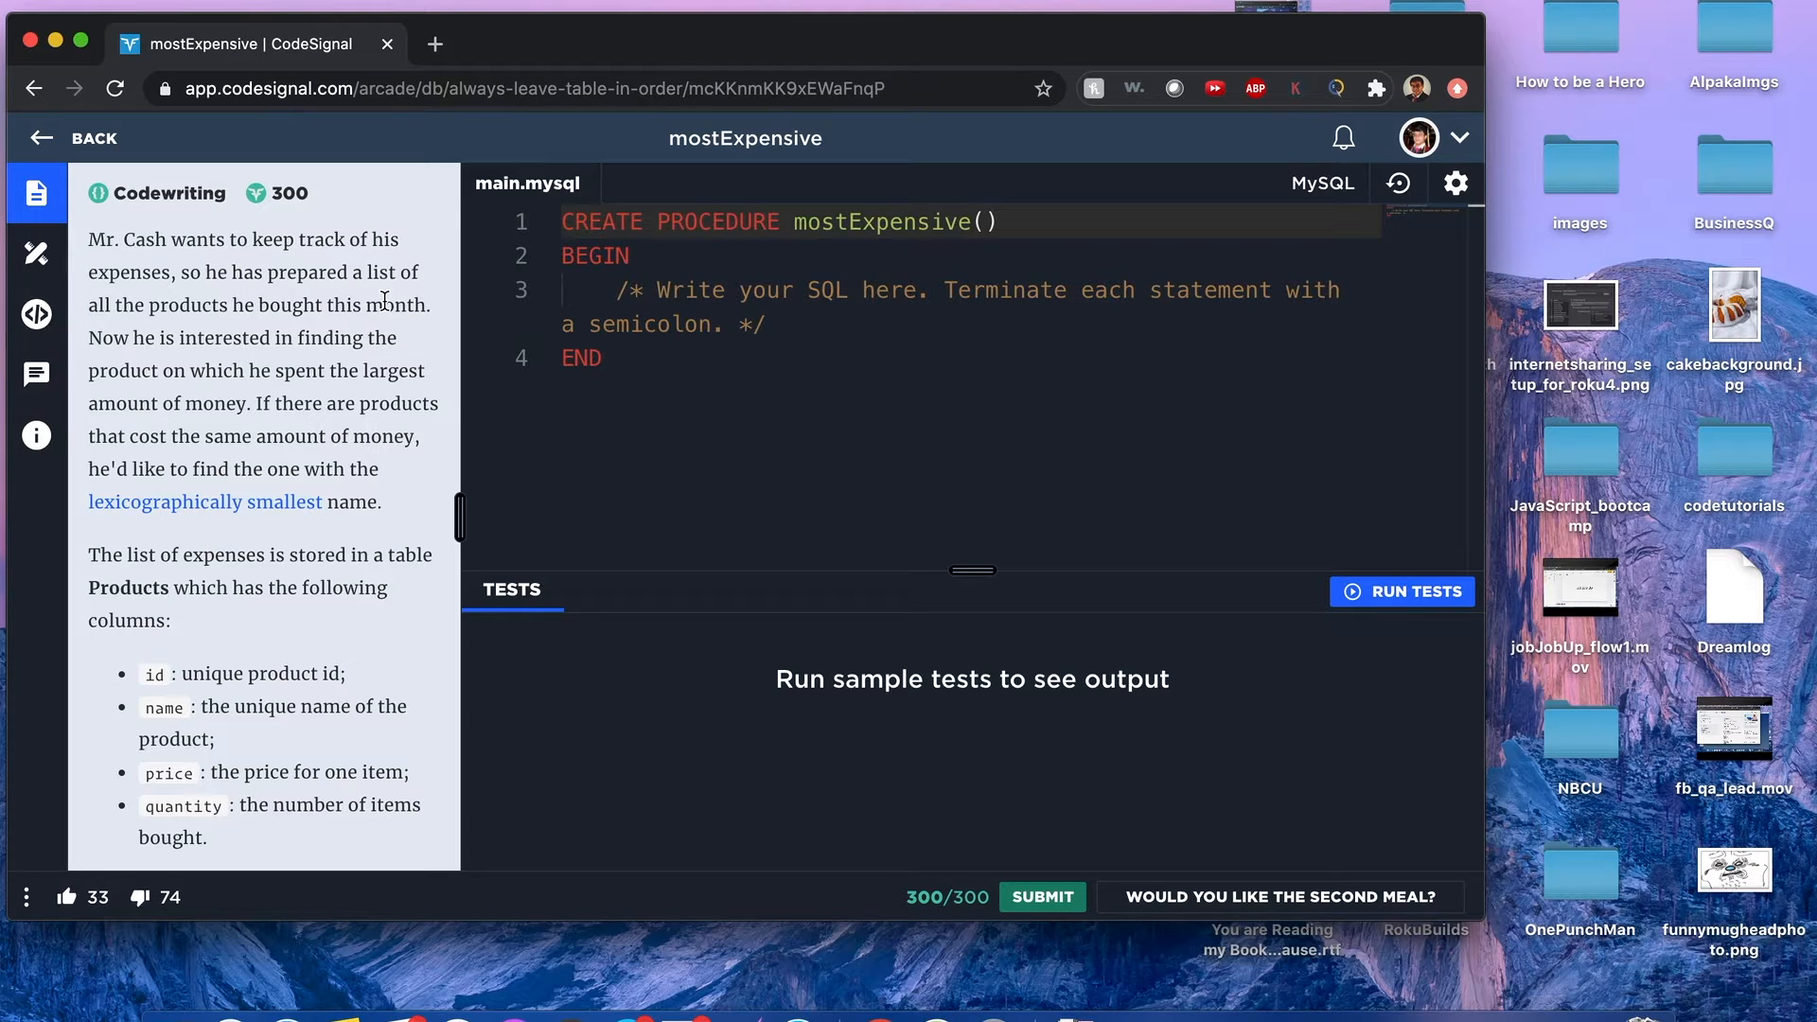
pyautogui.moveTo(297, 337)
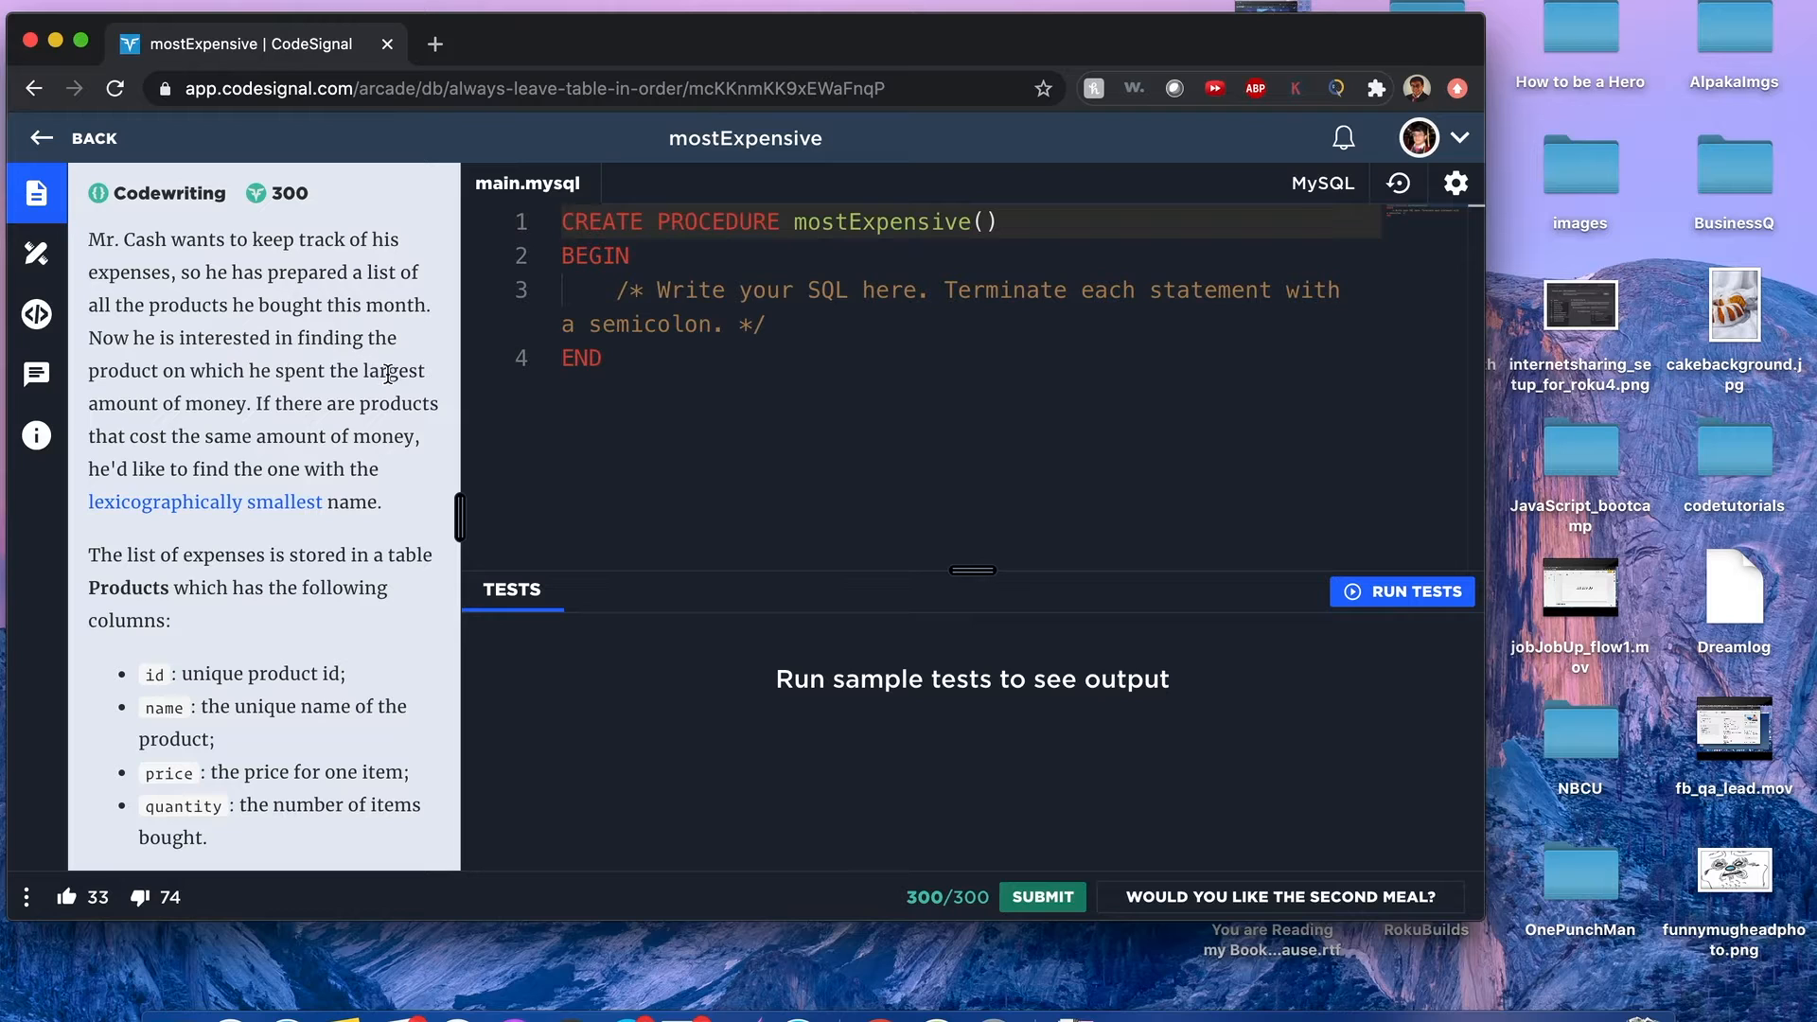
# - Review the 'lexicographically smallest' definition popup from the mostExpensive description
pyautogui.doubleClick(393, 369)
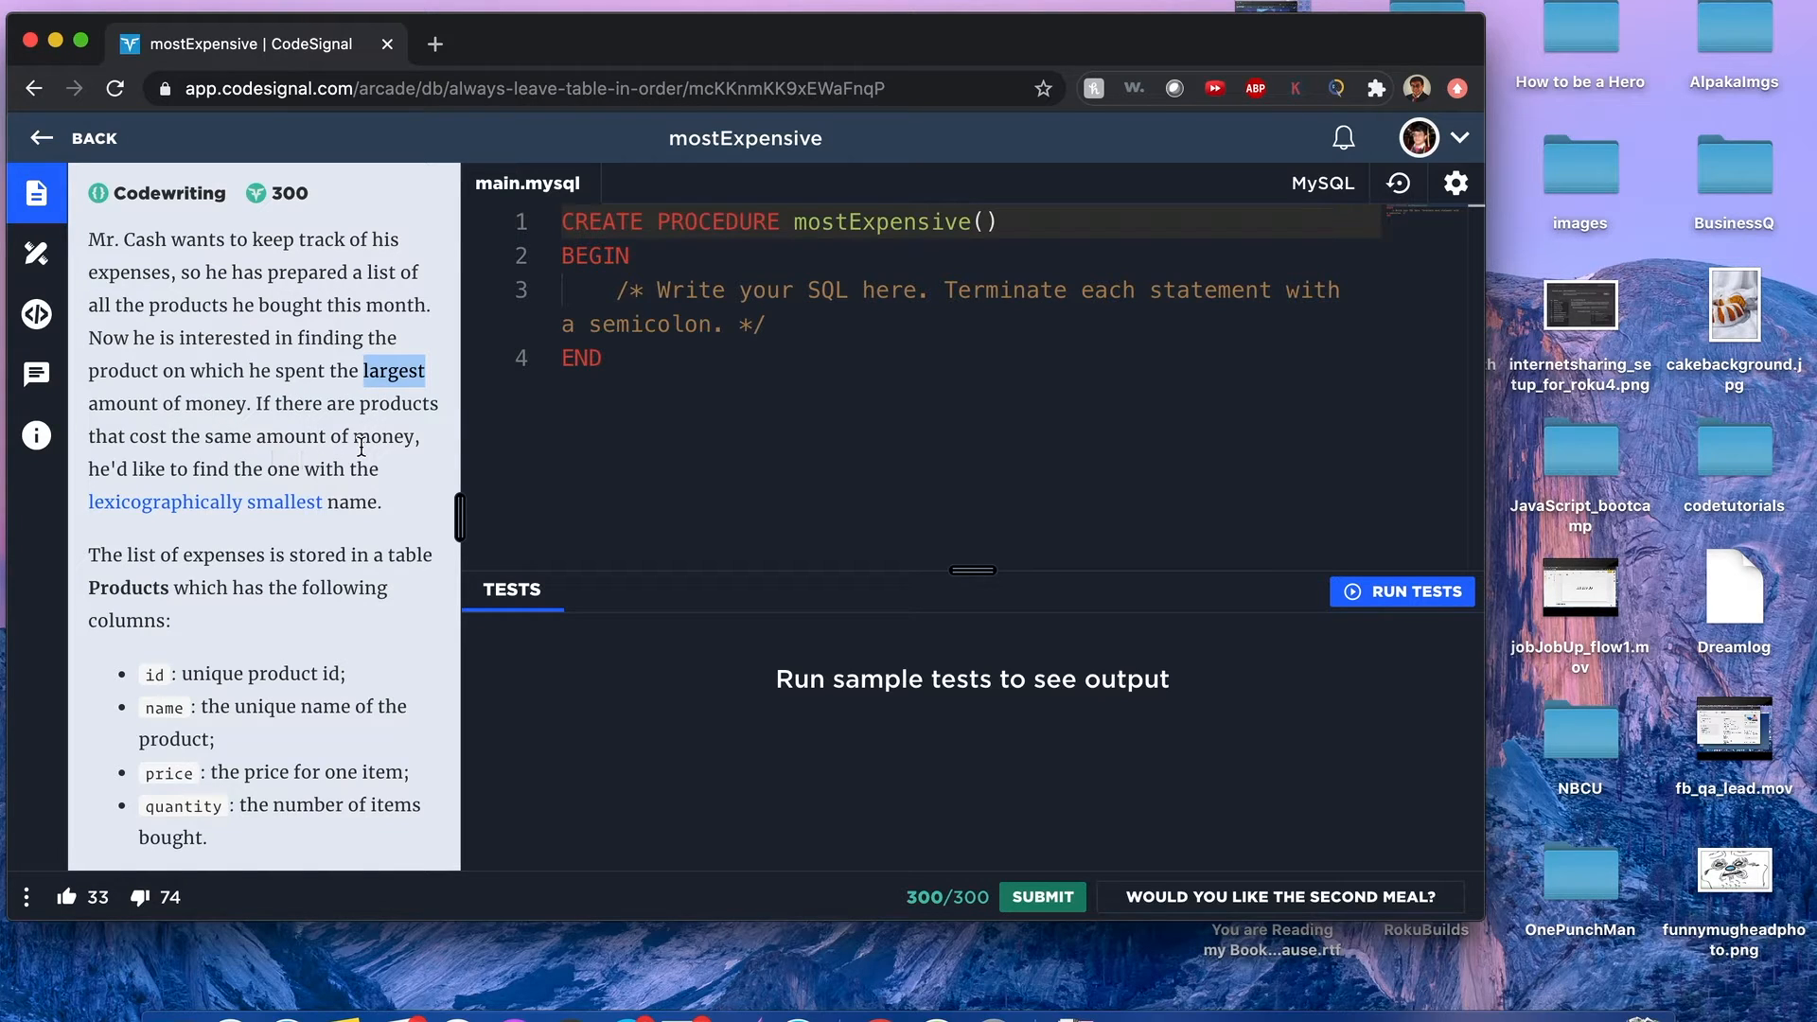
pyautogui.moveTo(210, 494)
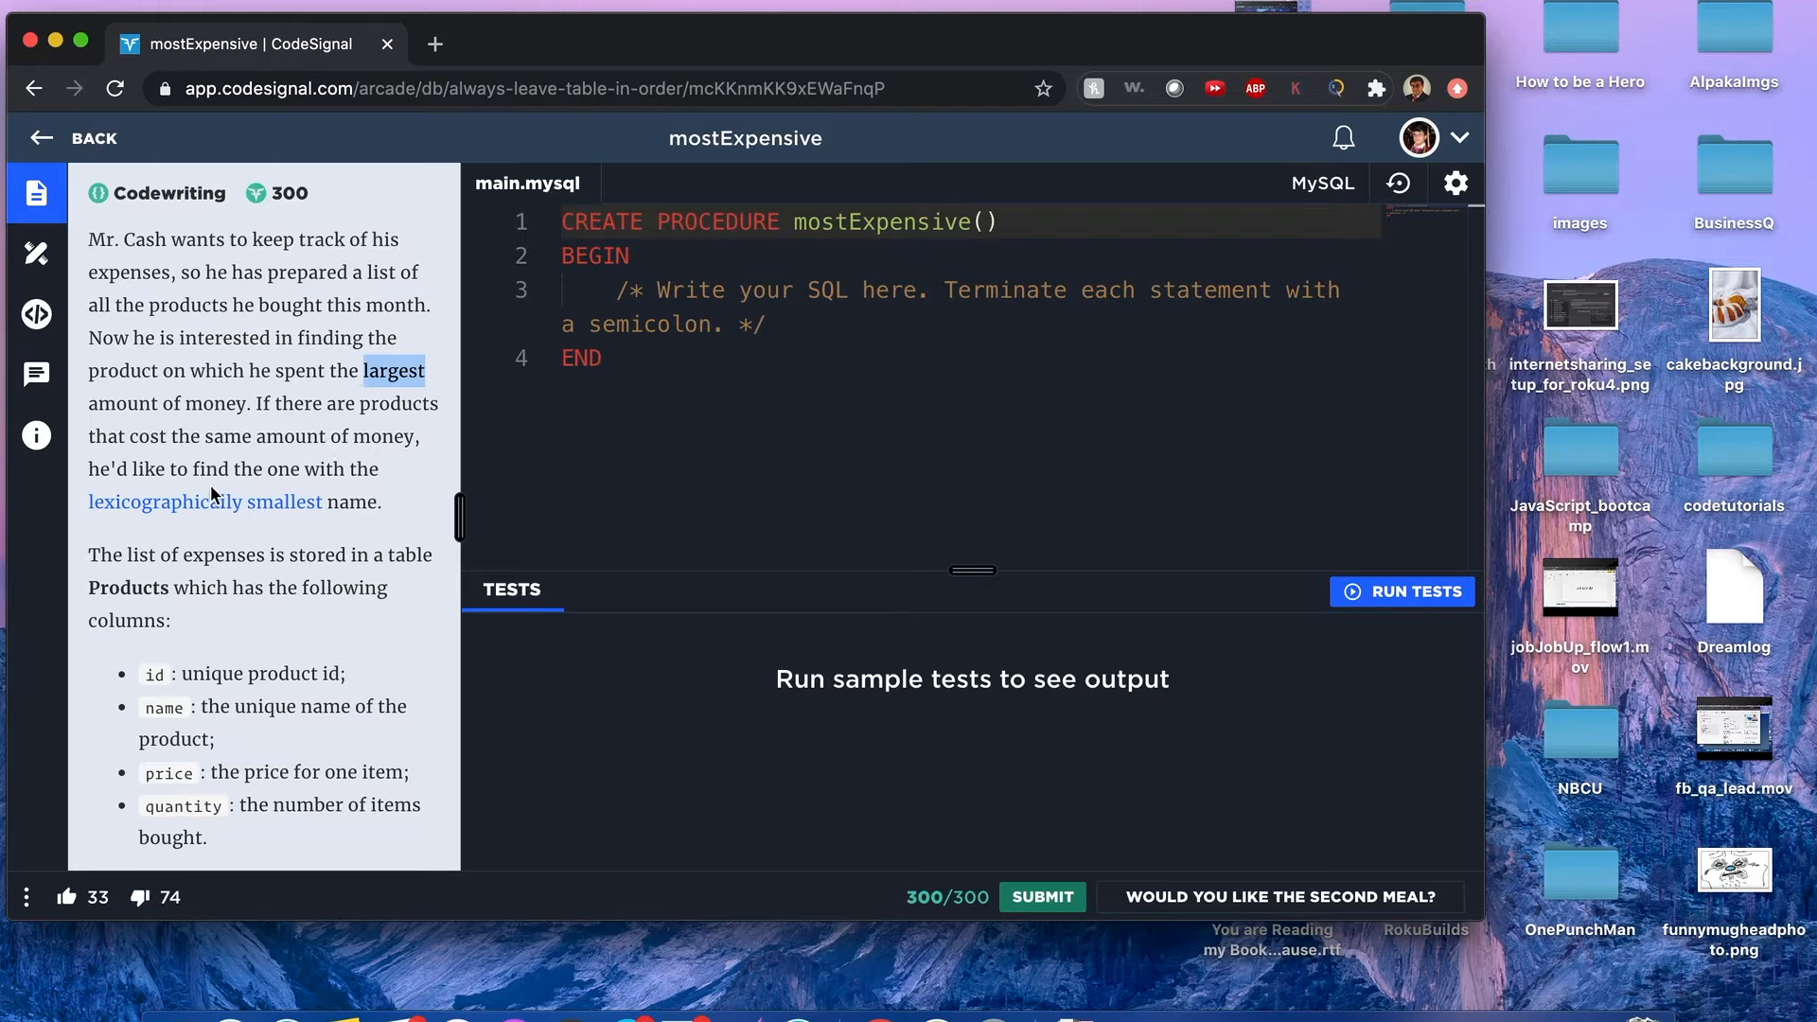
pyautogui.click(204, 500)
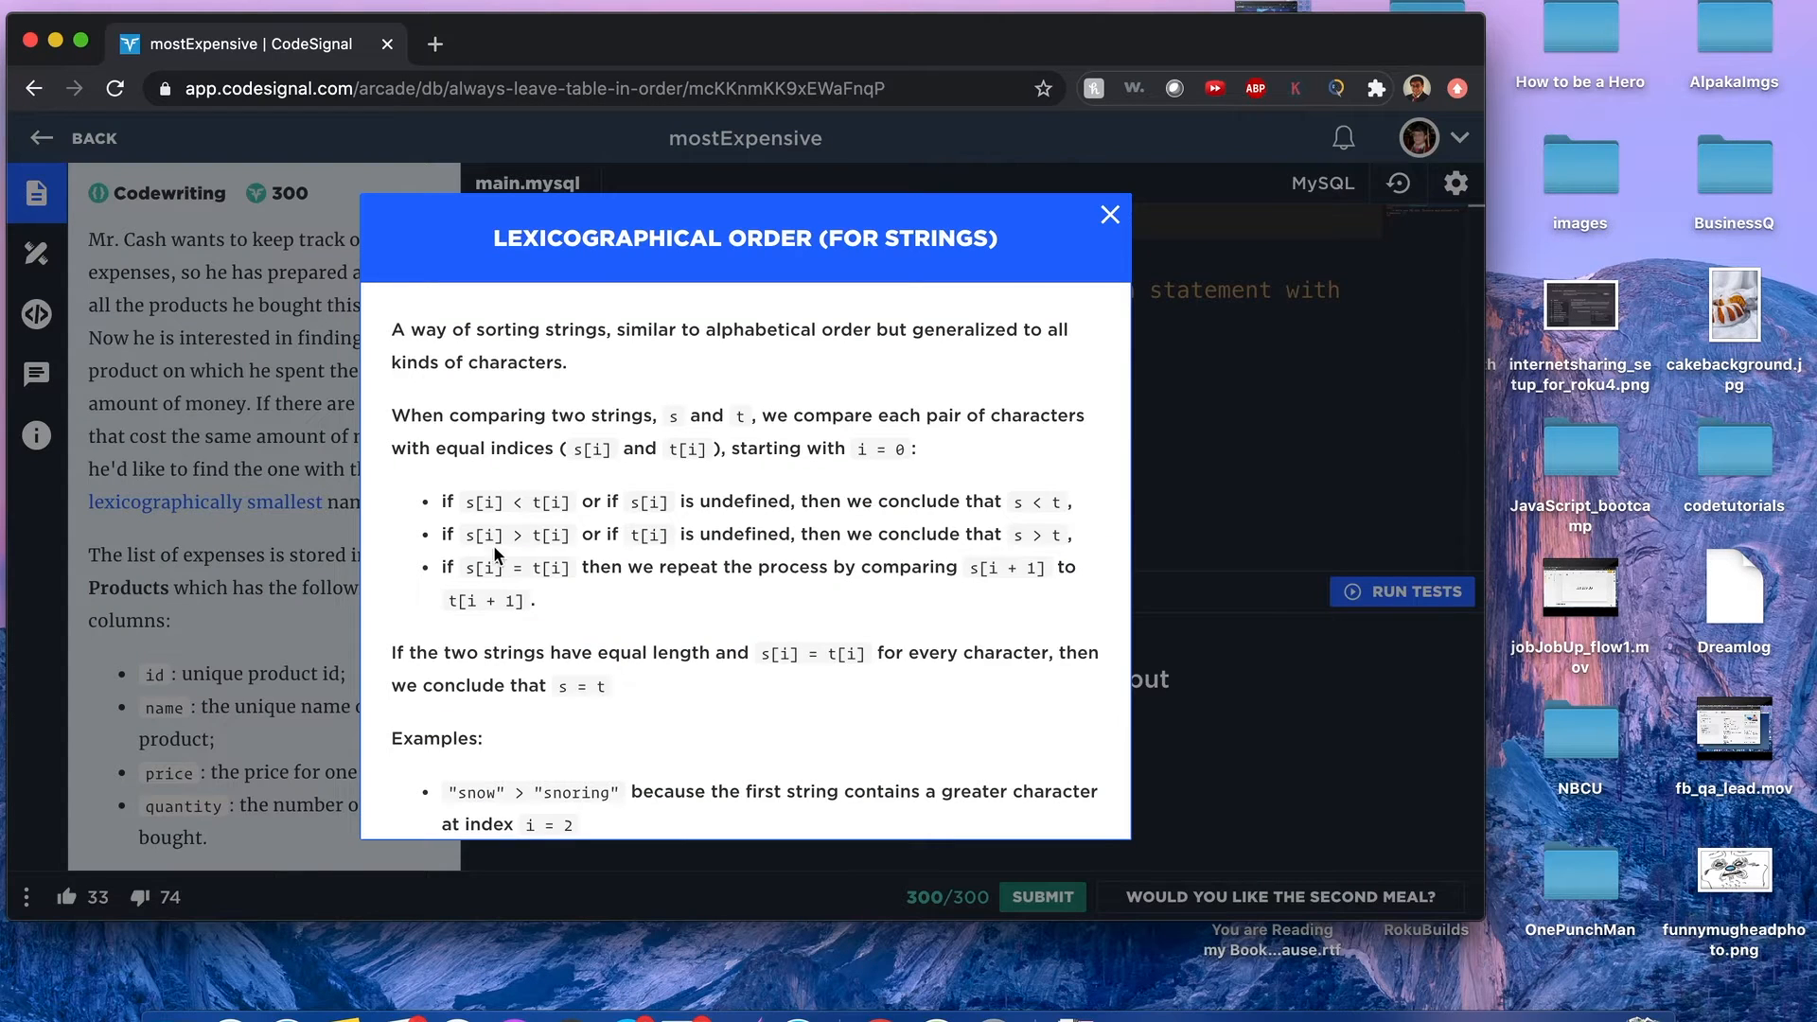
pyautogui.scroll(-3)
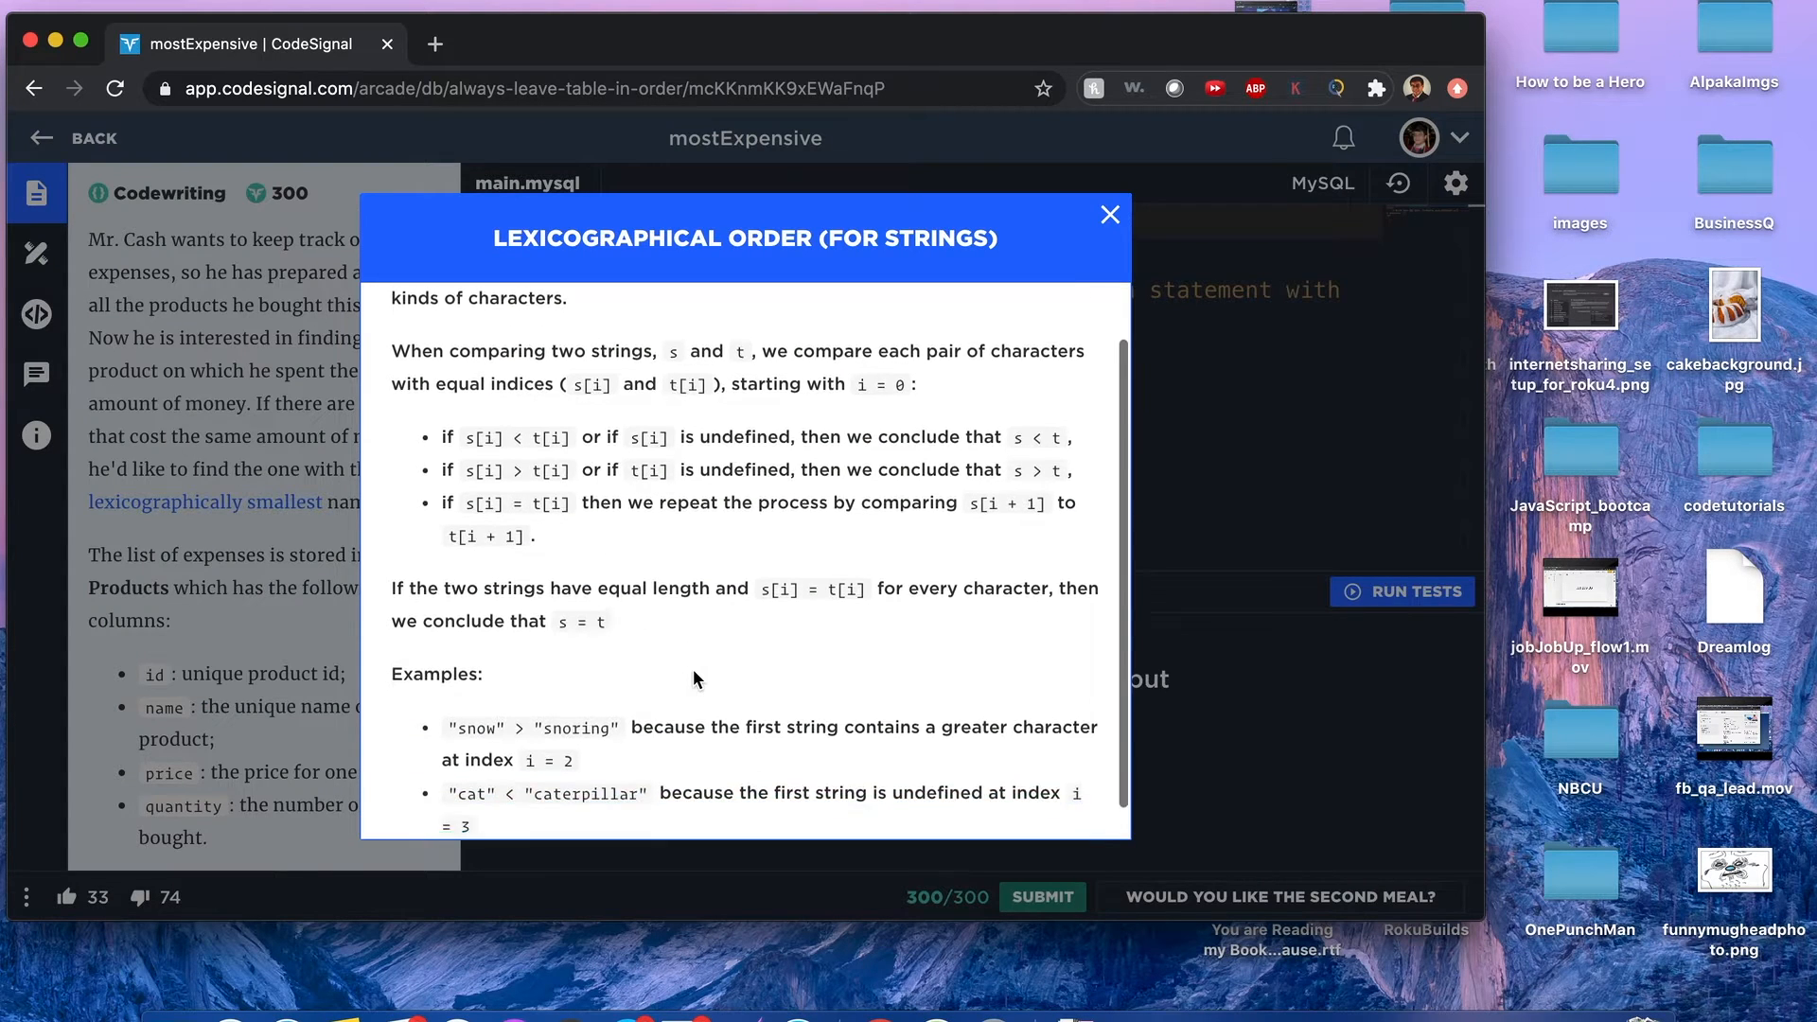
pyautogui.scroll(3)
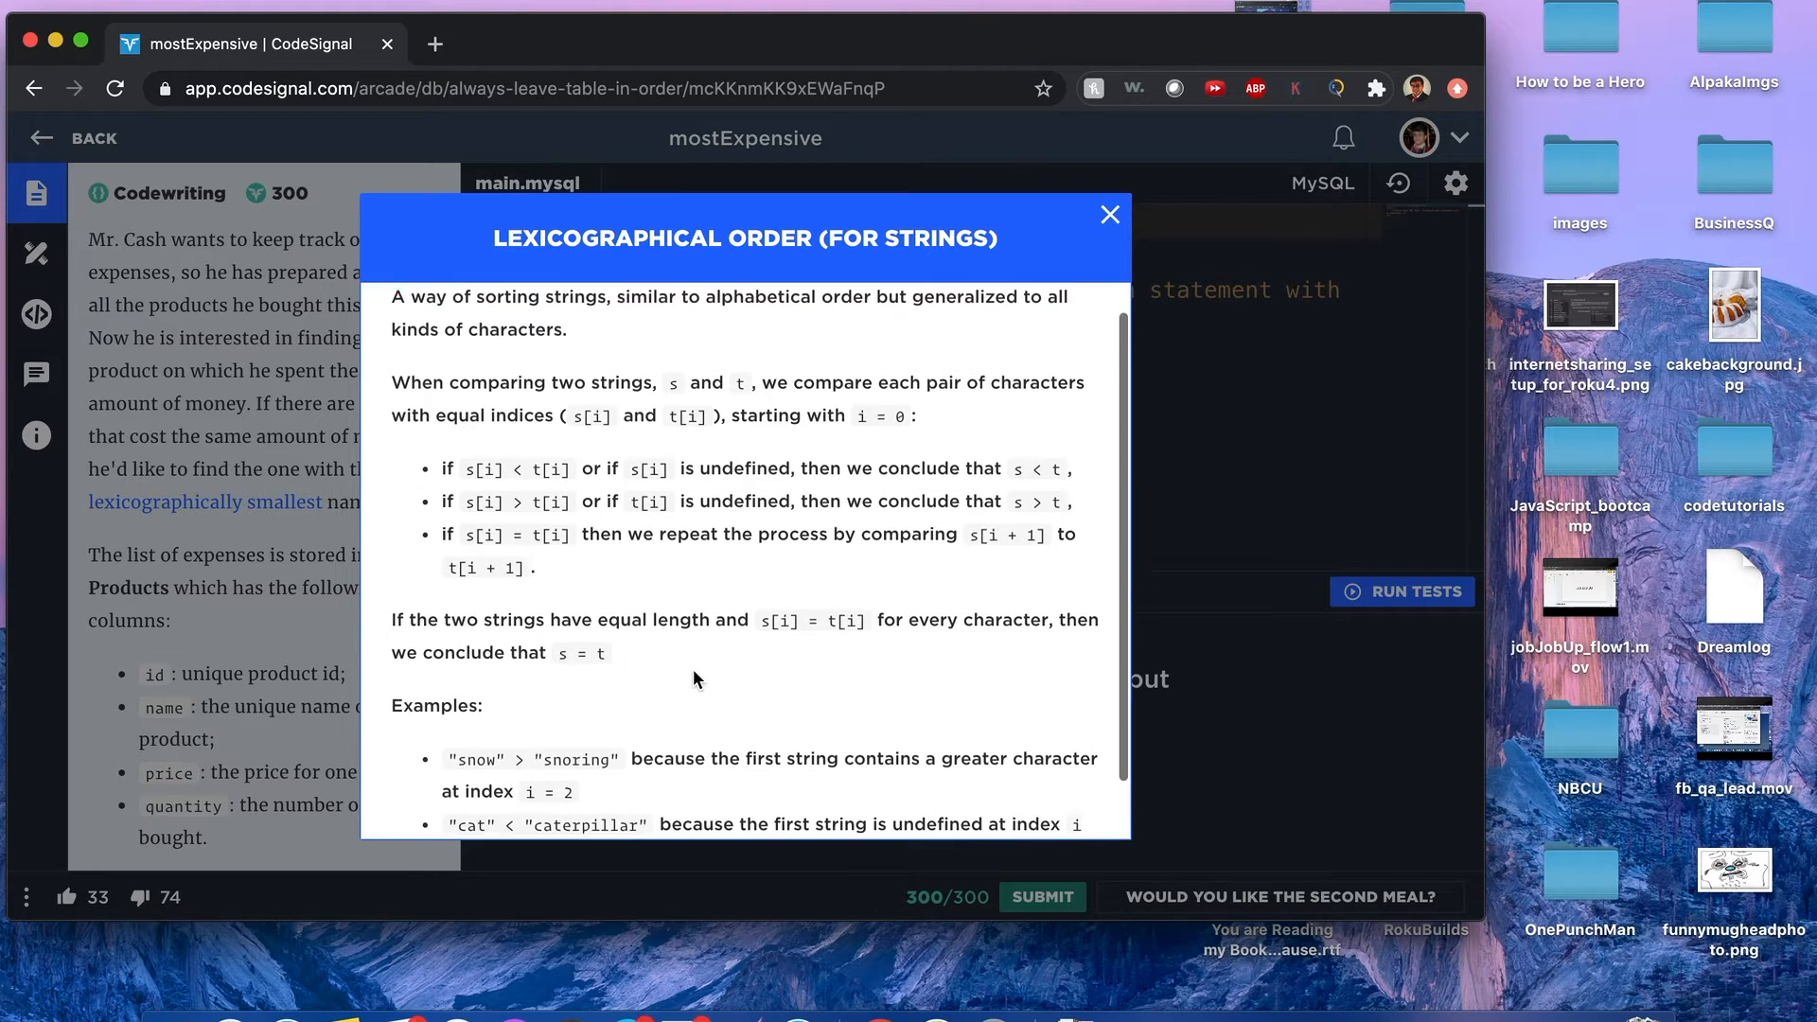
pyautogui.scroll(3)
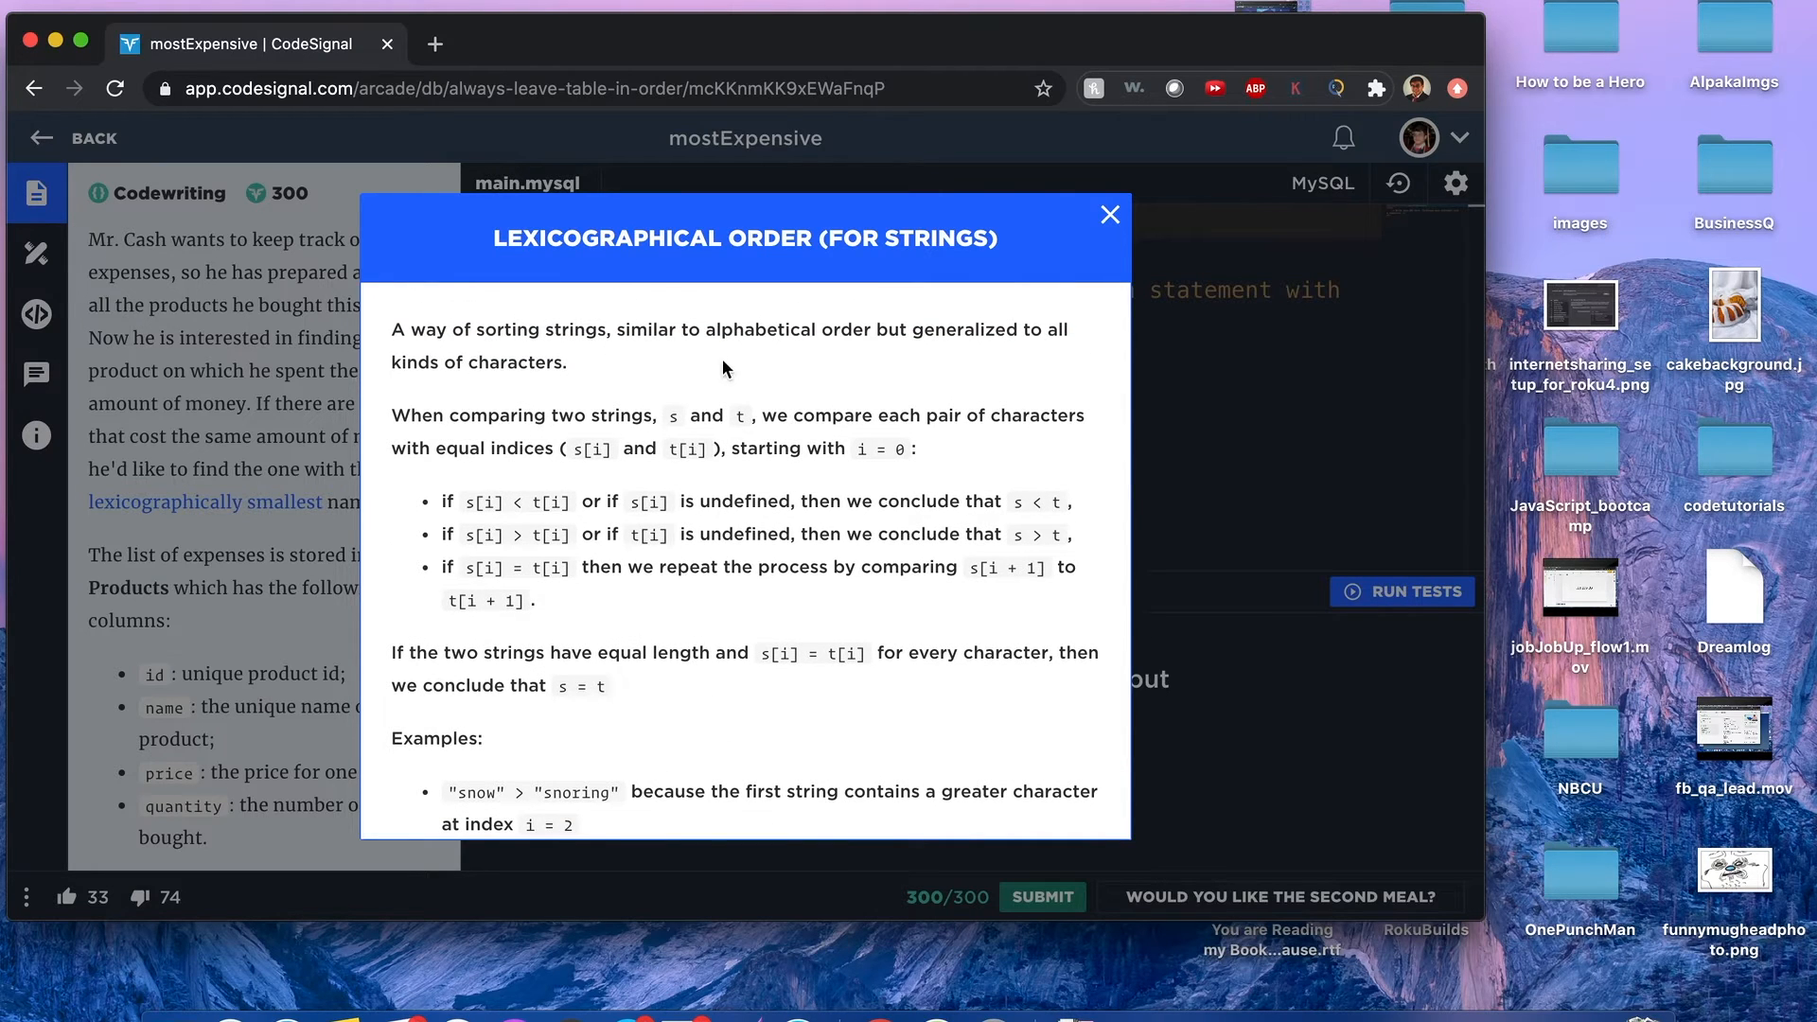
pyautogui.moveTo(1011, 306)
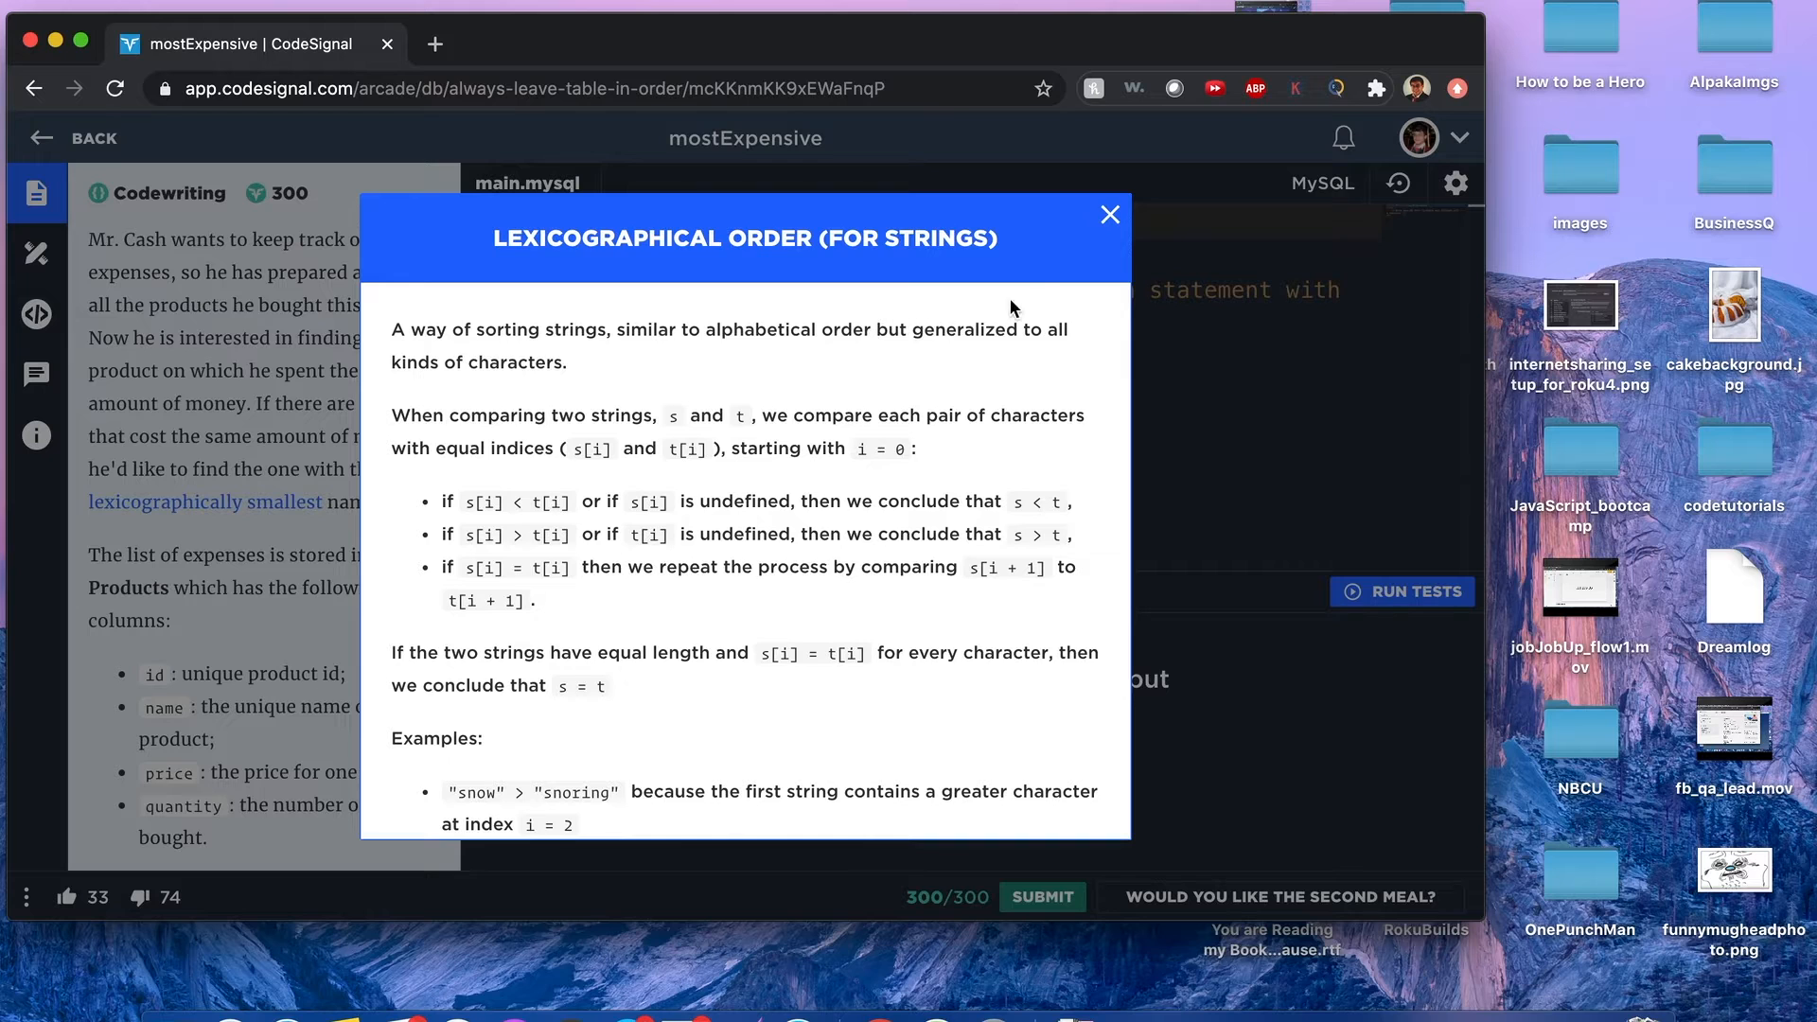
# - Dismiss the popup and bring the Example Products table and expected output into view
pyautogui.click(1107, 214)
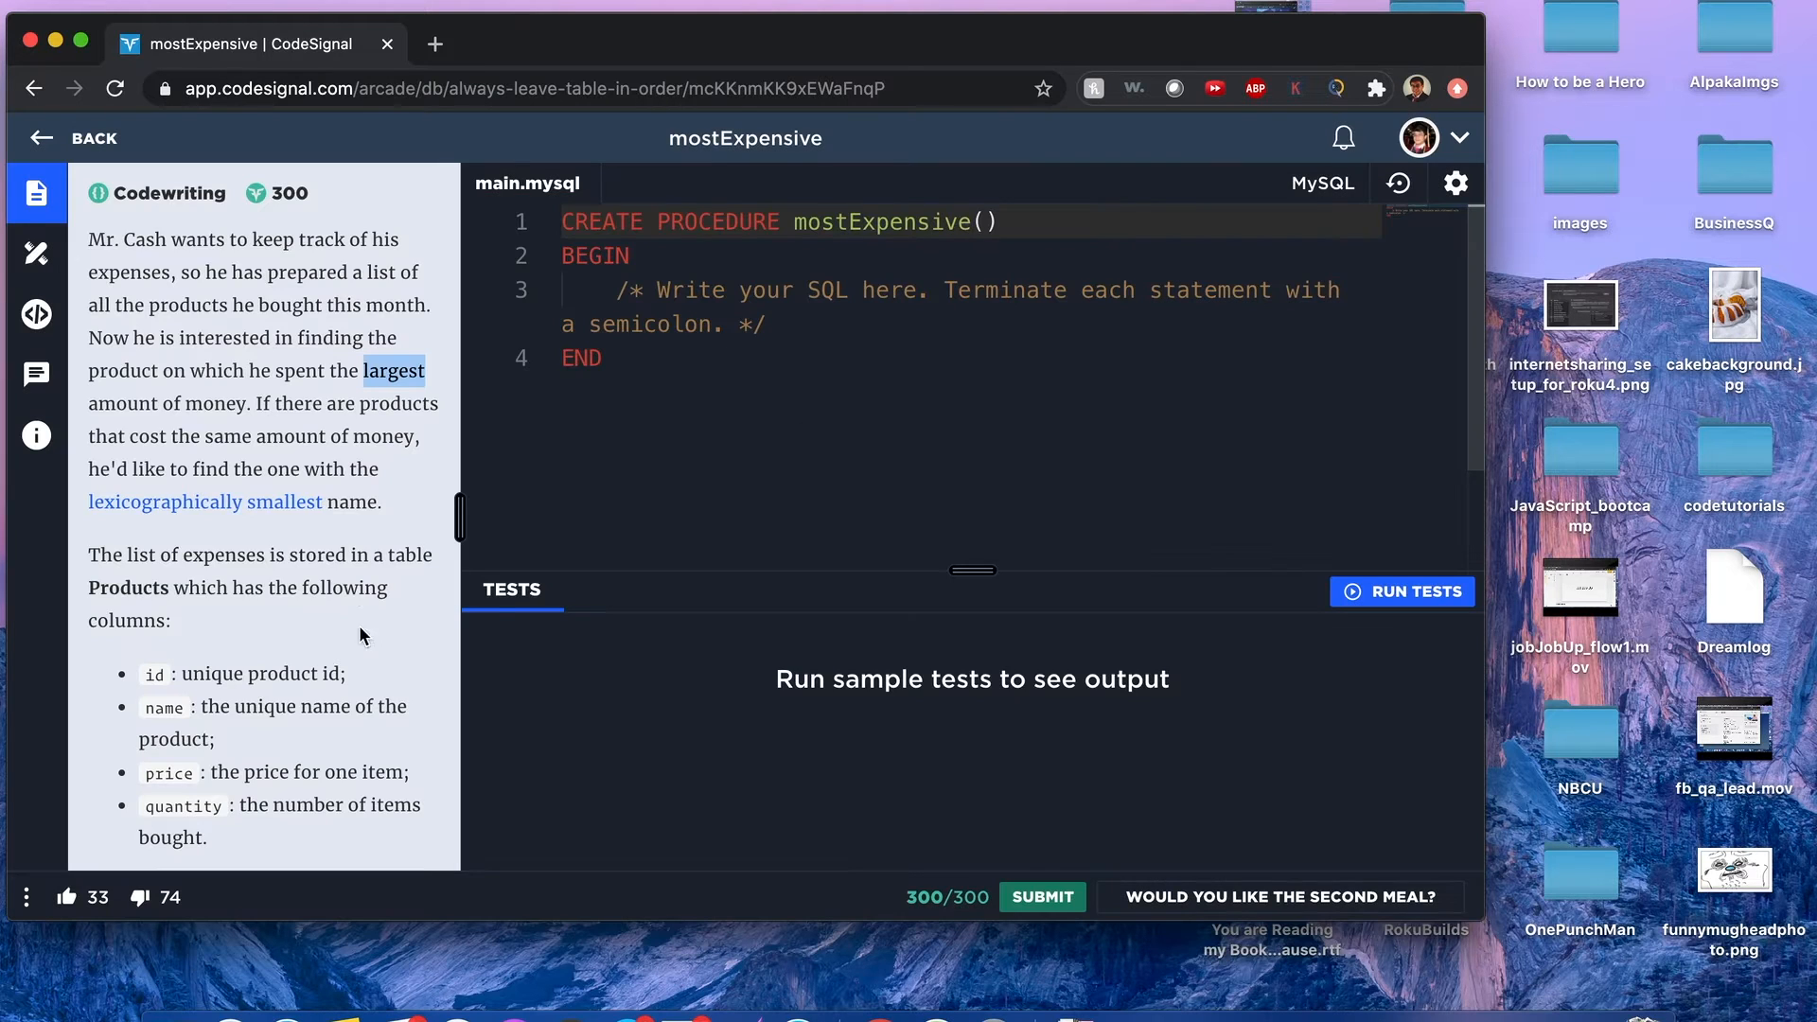
pyautogui.scroll(-3)
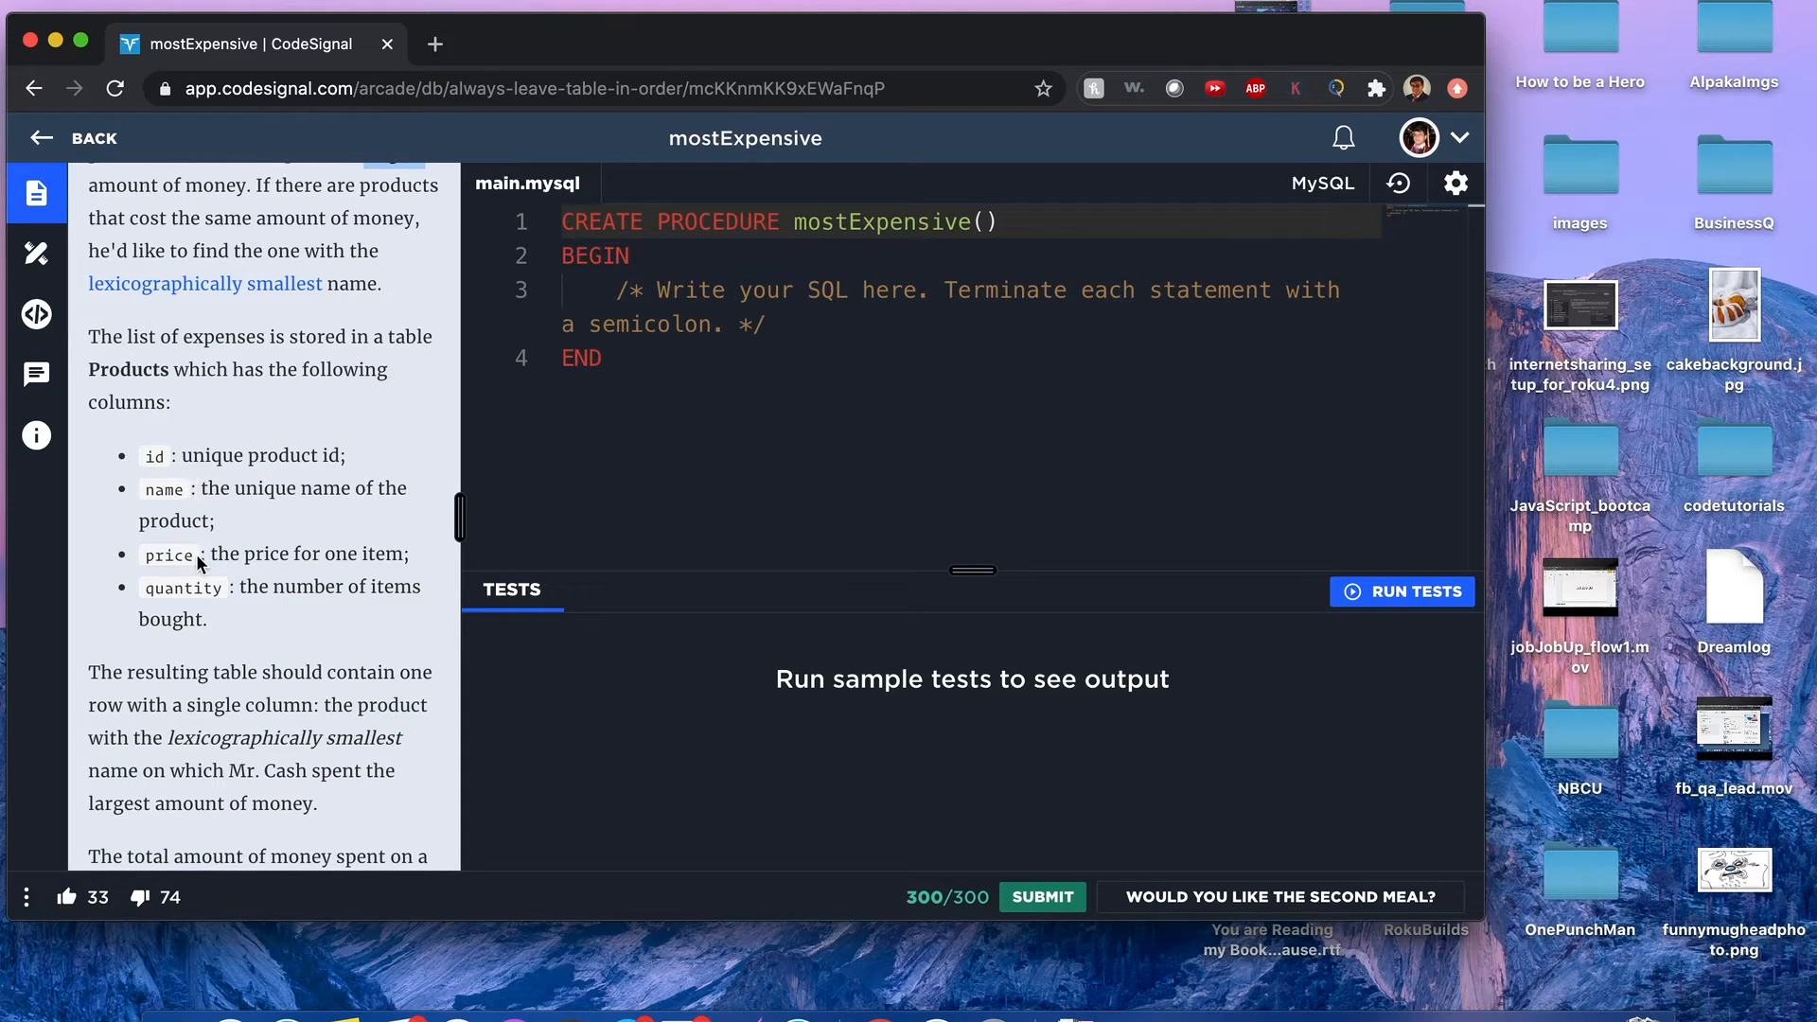
pyautogui.scroll(-3)
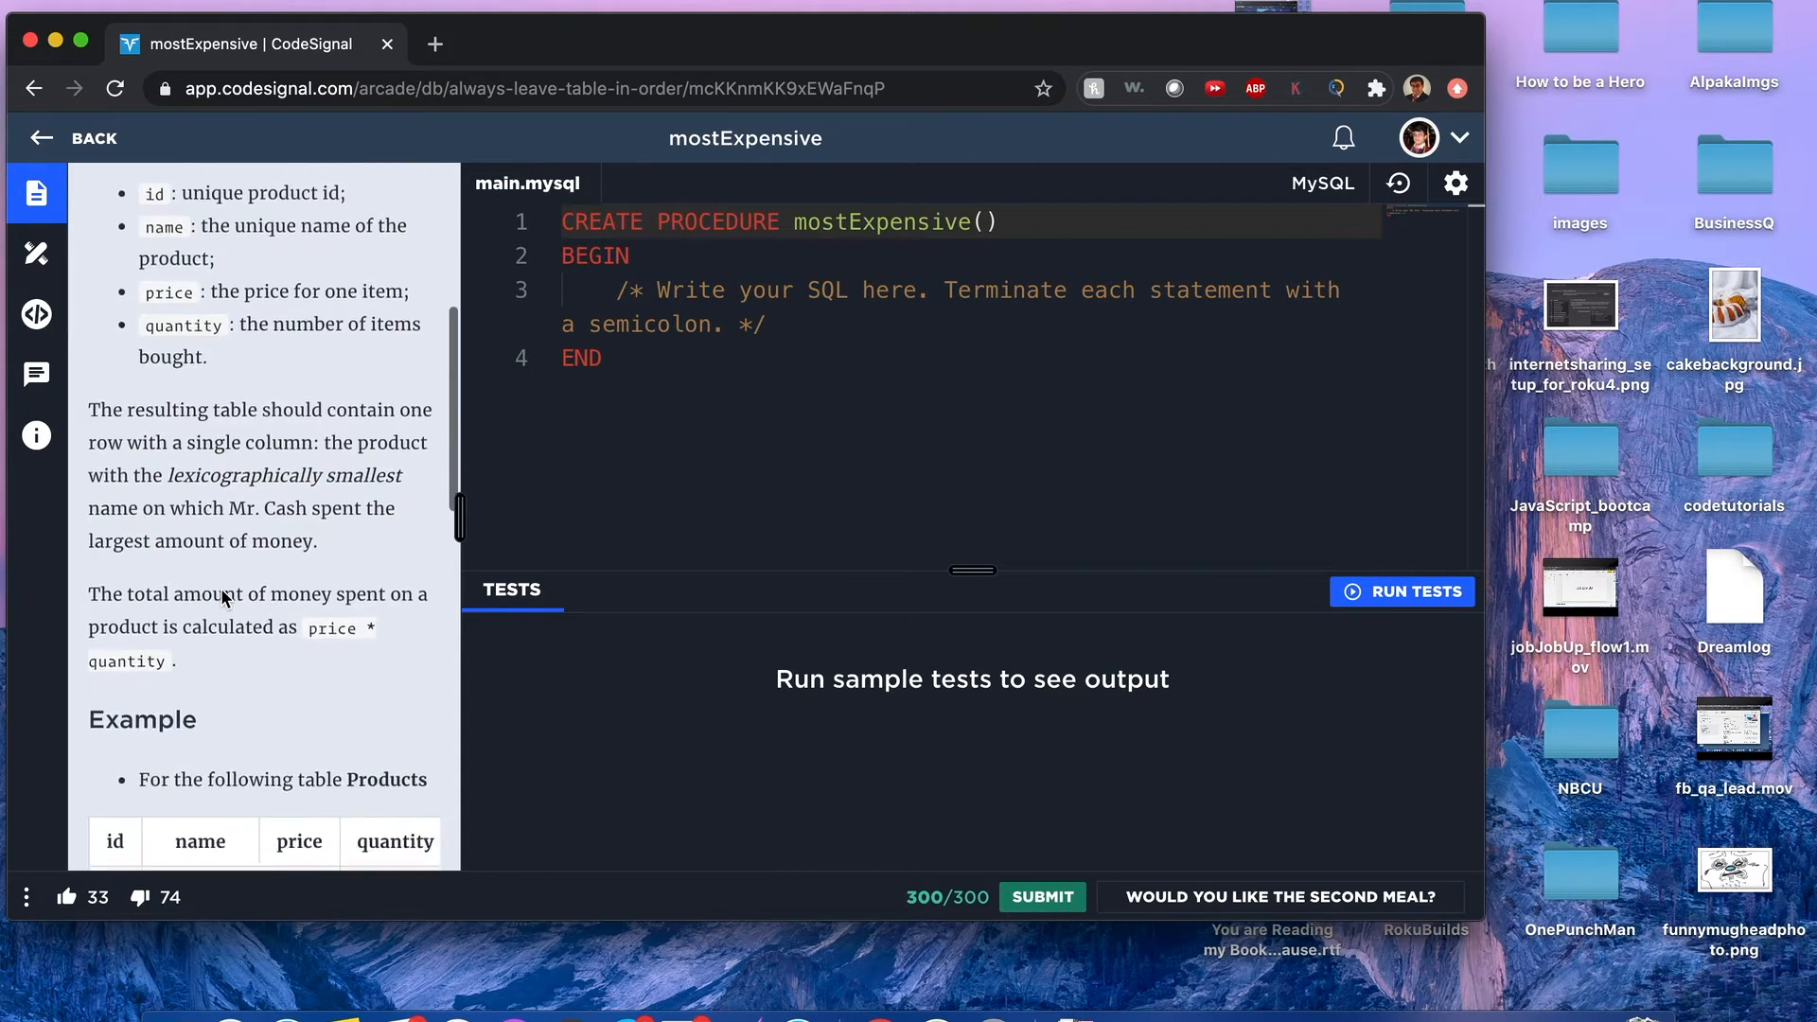
pyautogui.scroll(-3)
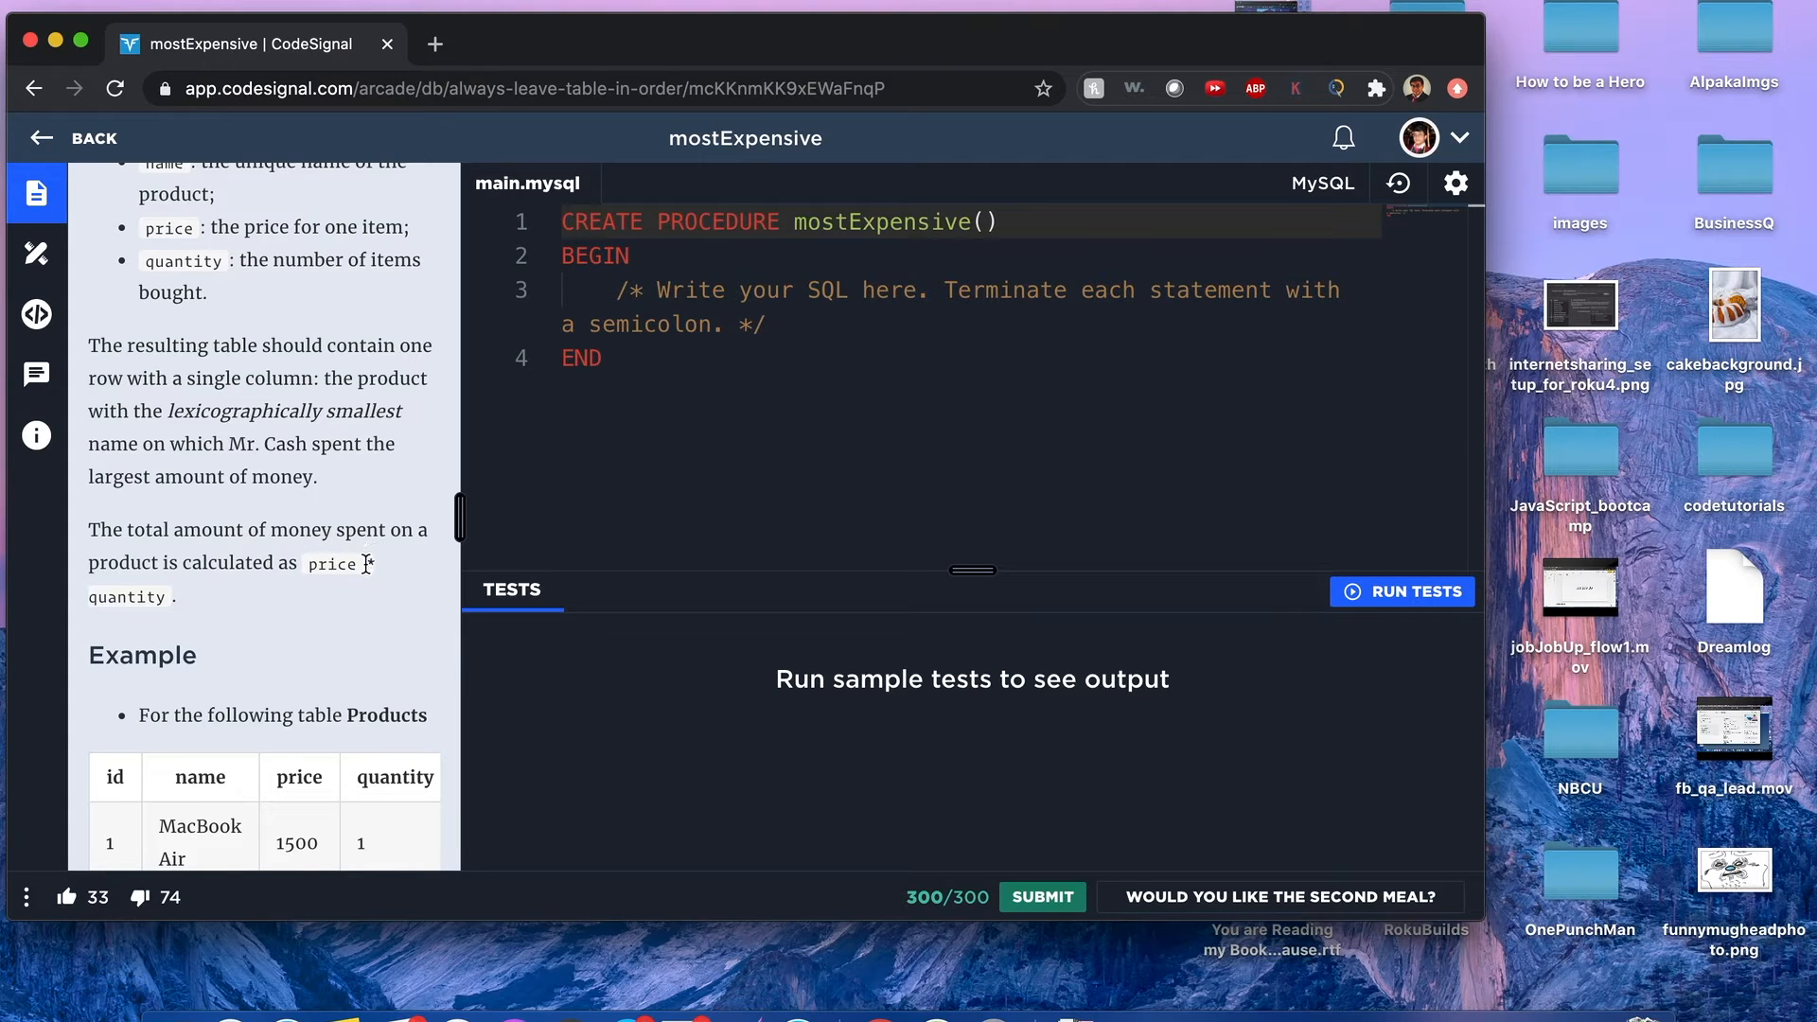
pyautogui.scroll(-3)
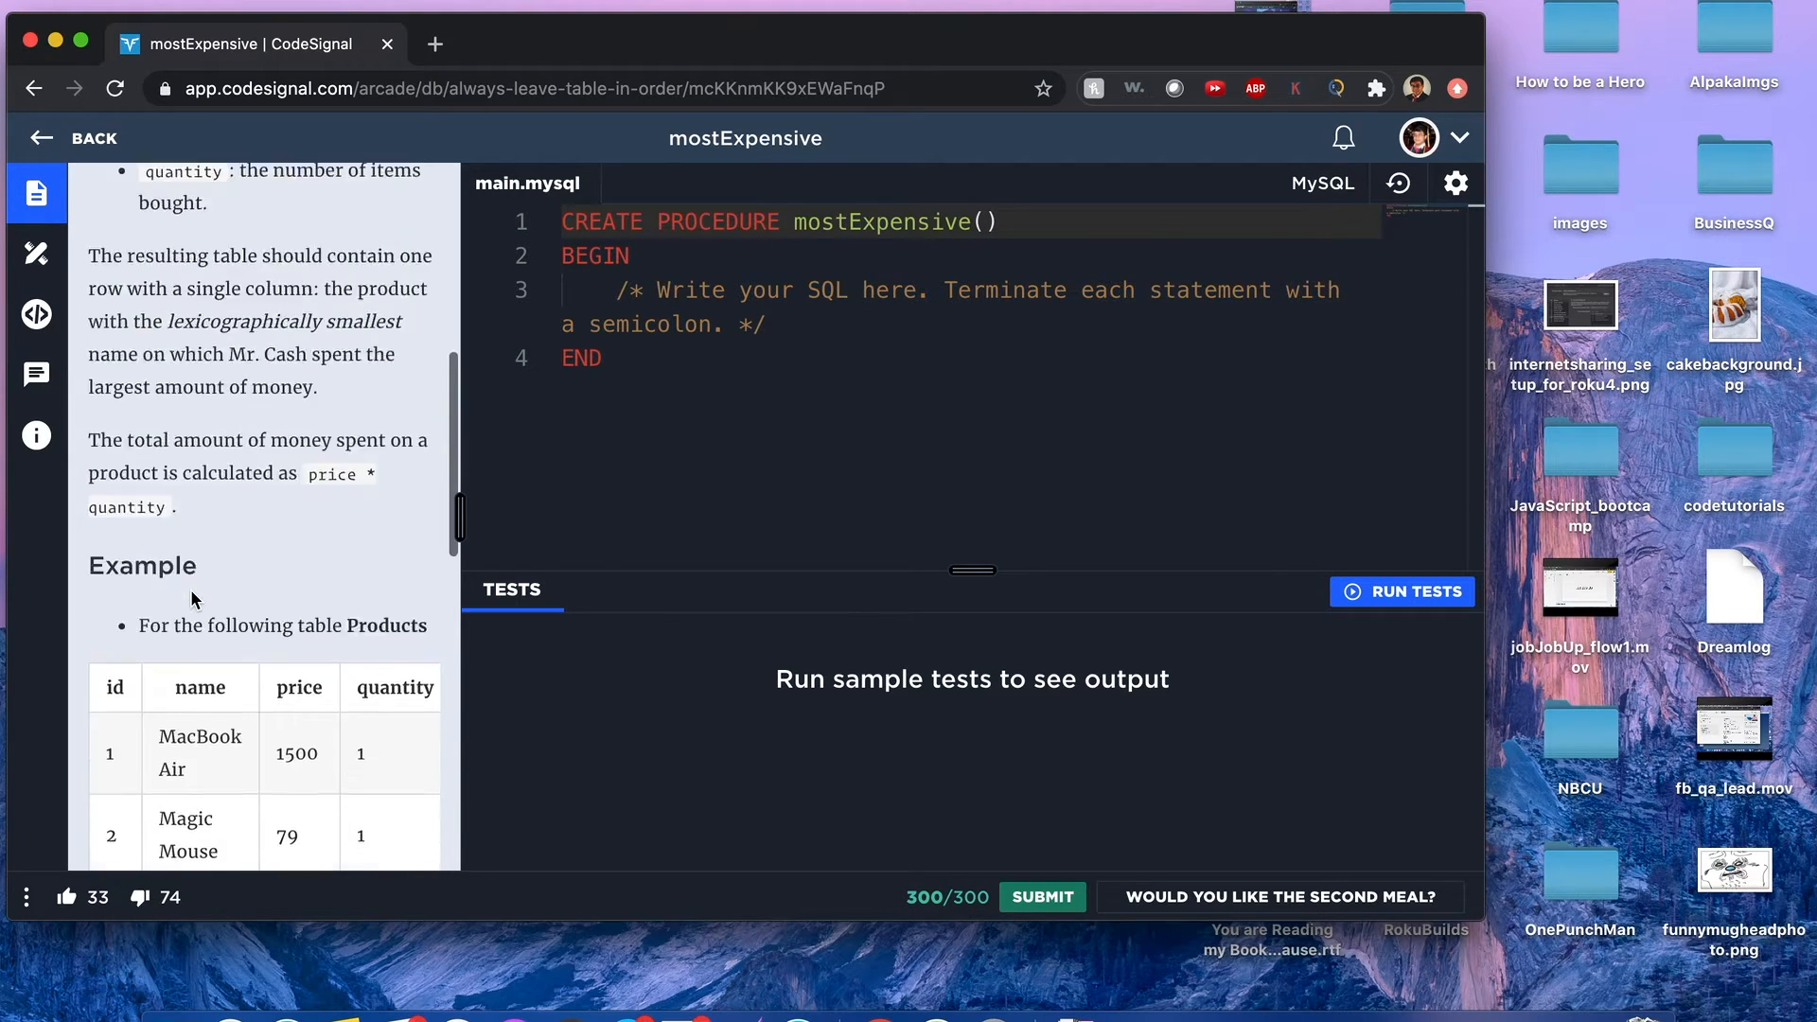
pyautogui.scroll(-3)
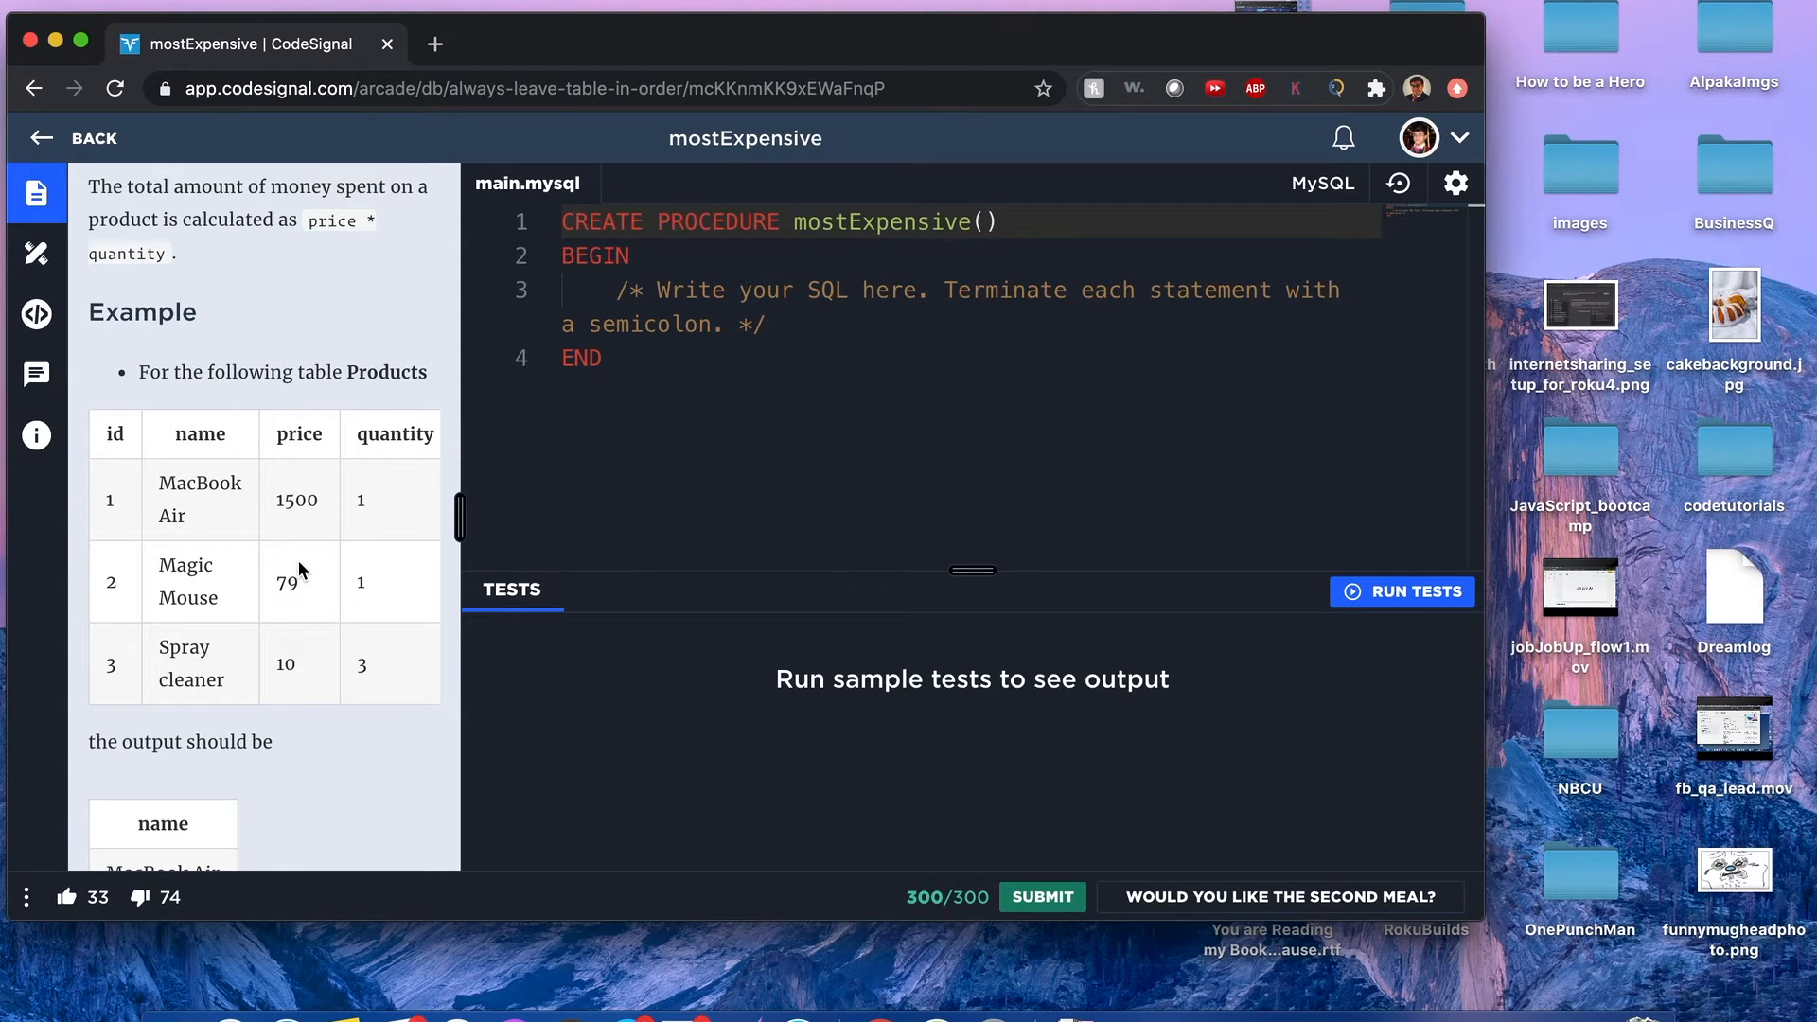
pyautogui.scroll(-3)
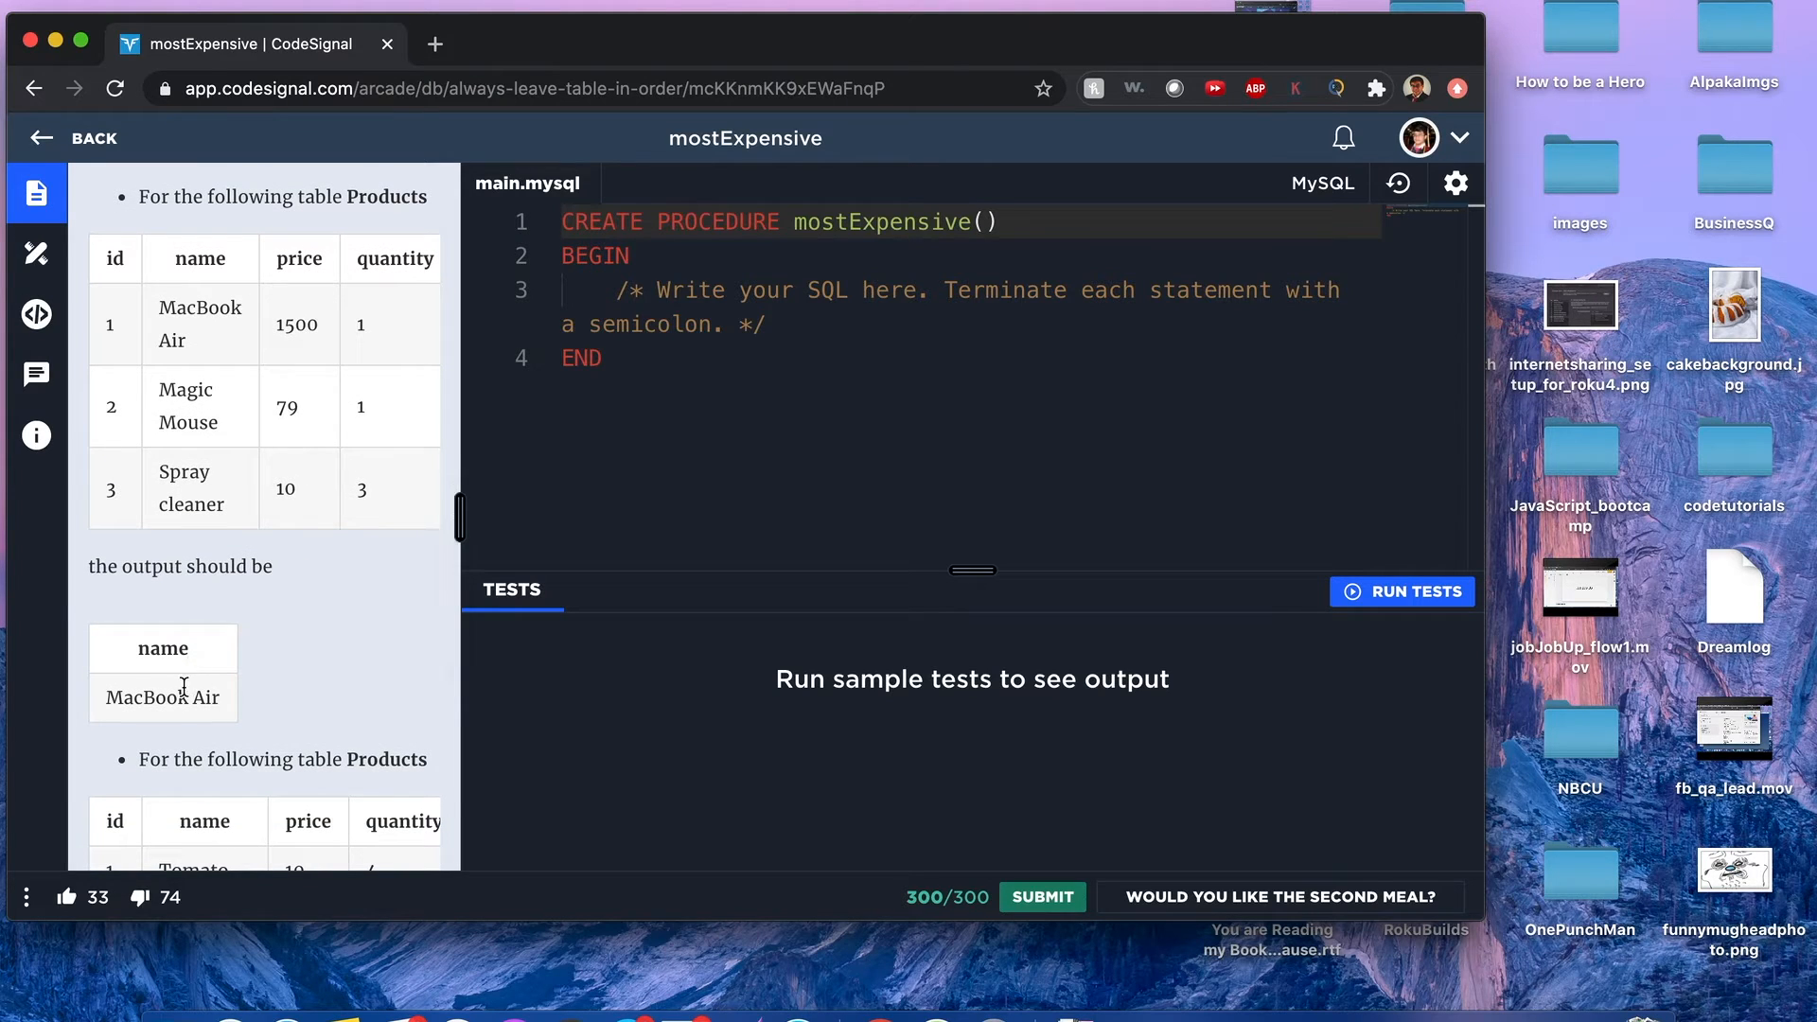
pyautogui.moveTo(195, 677)
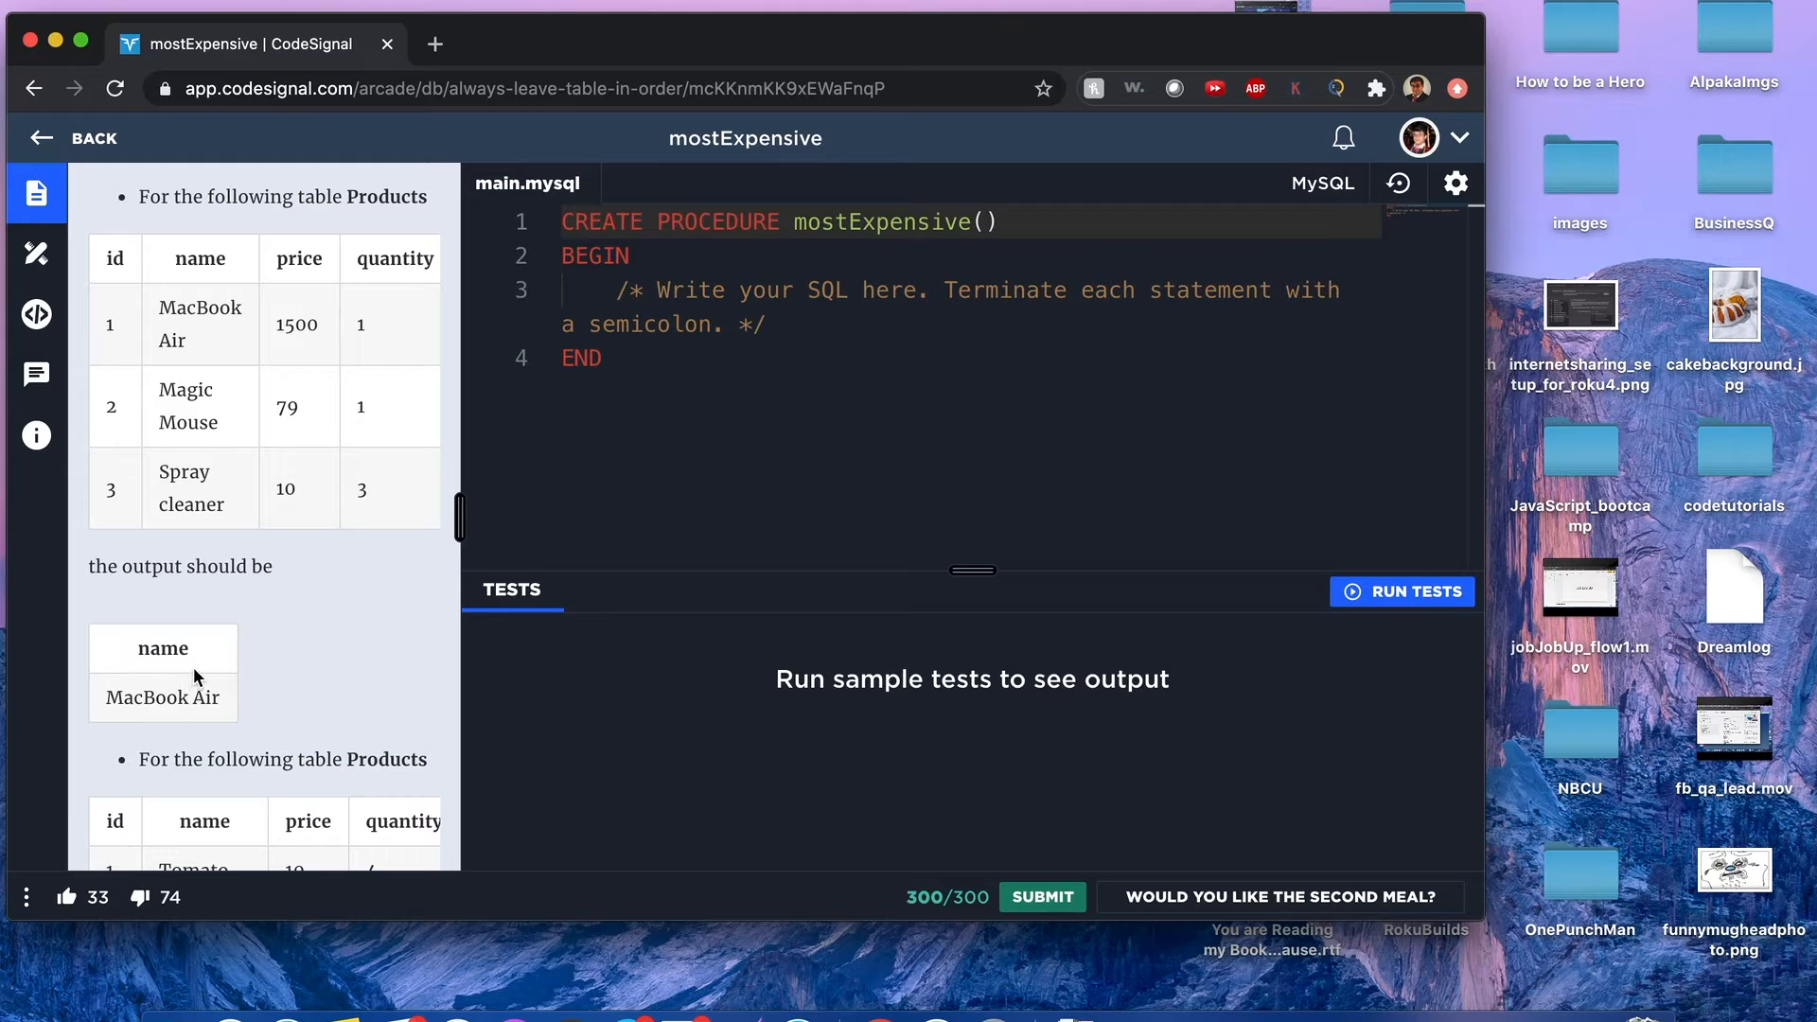
pyautogui.moveTo(255, 680)
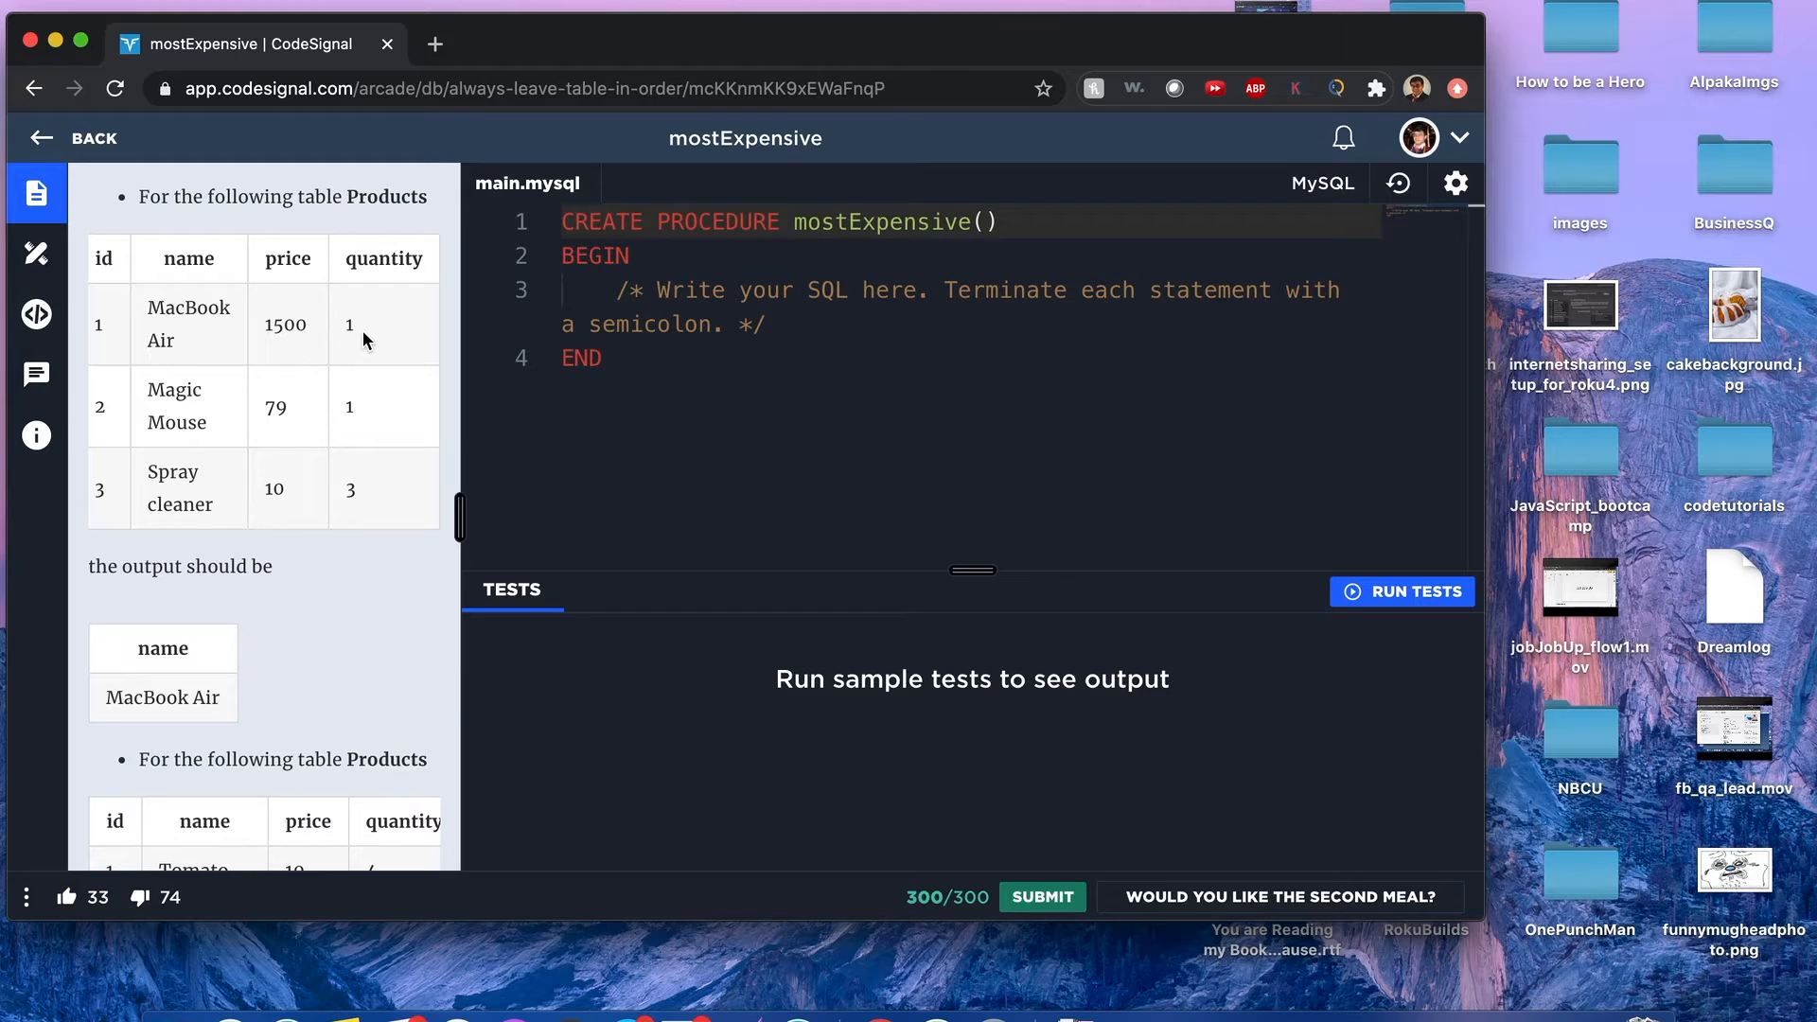
pyautogui.moveTo(324, 411)
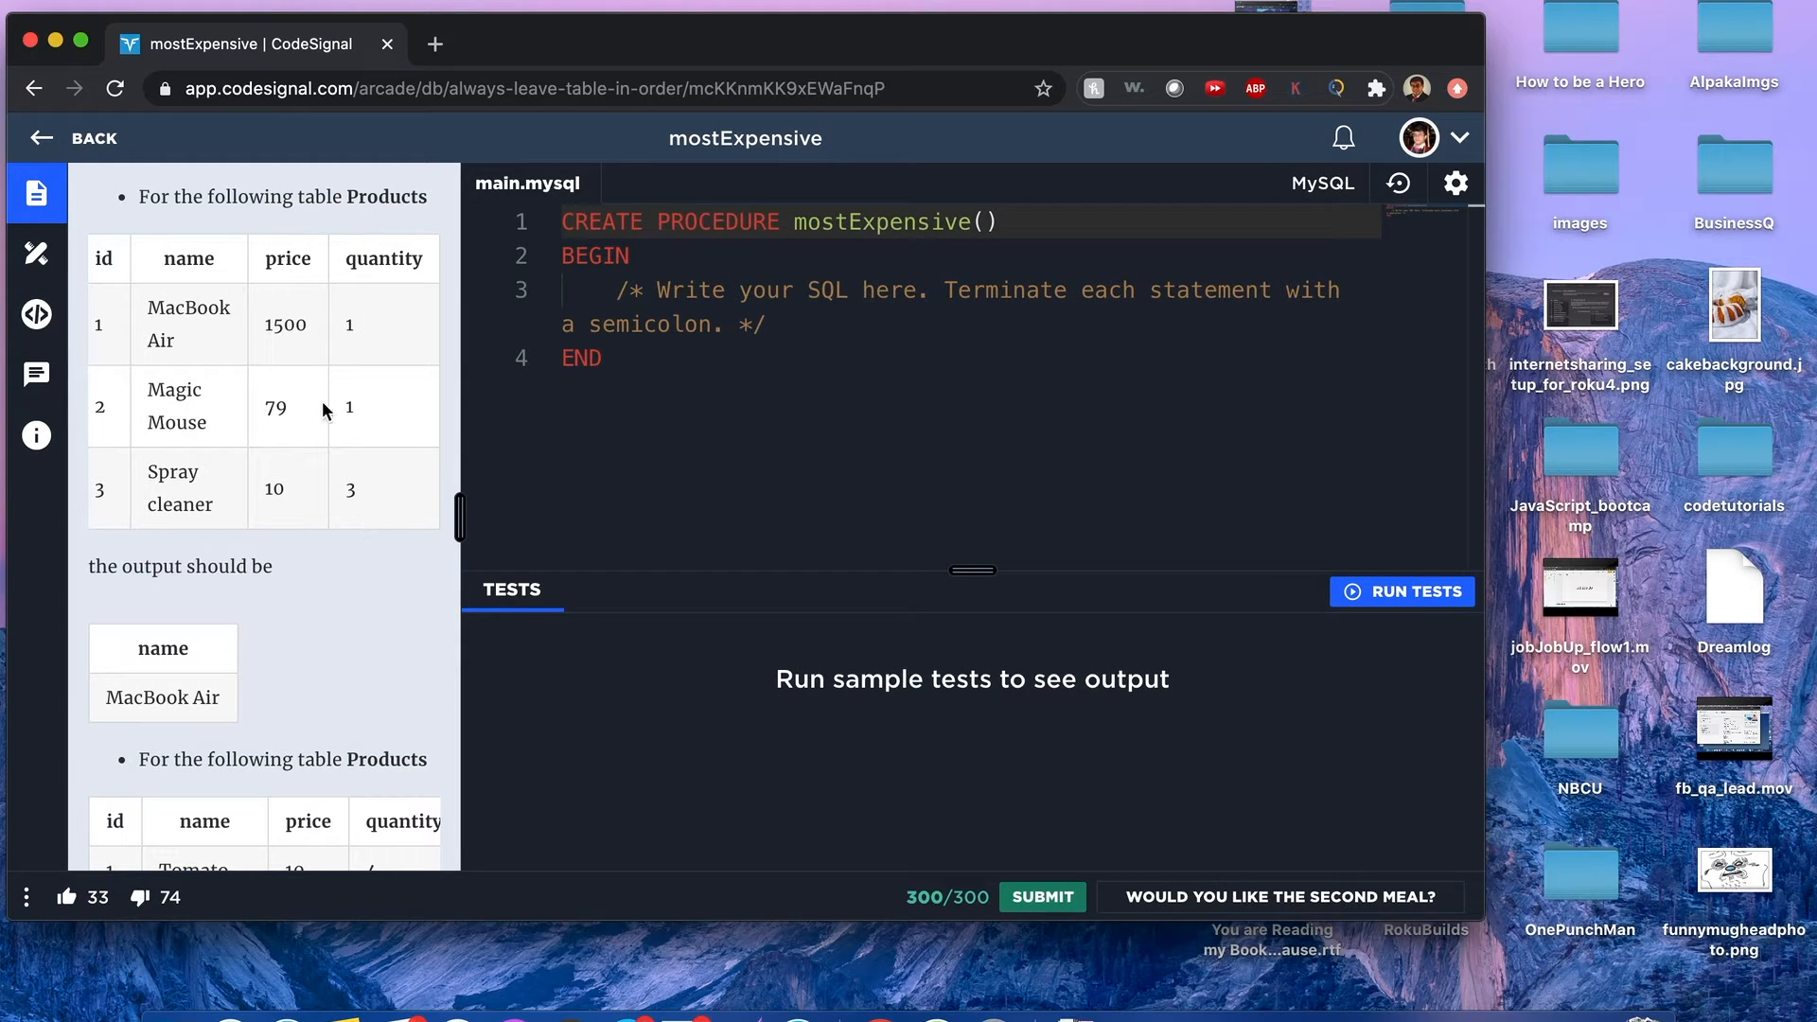
pyautogui.scroll(-3)
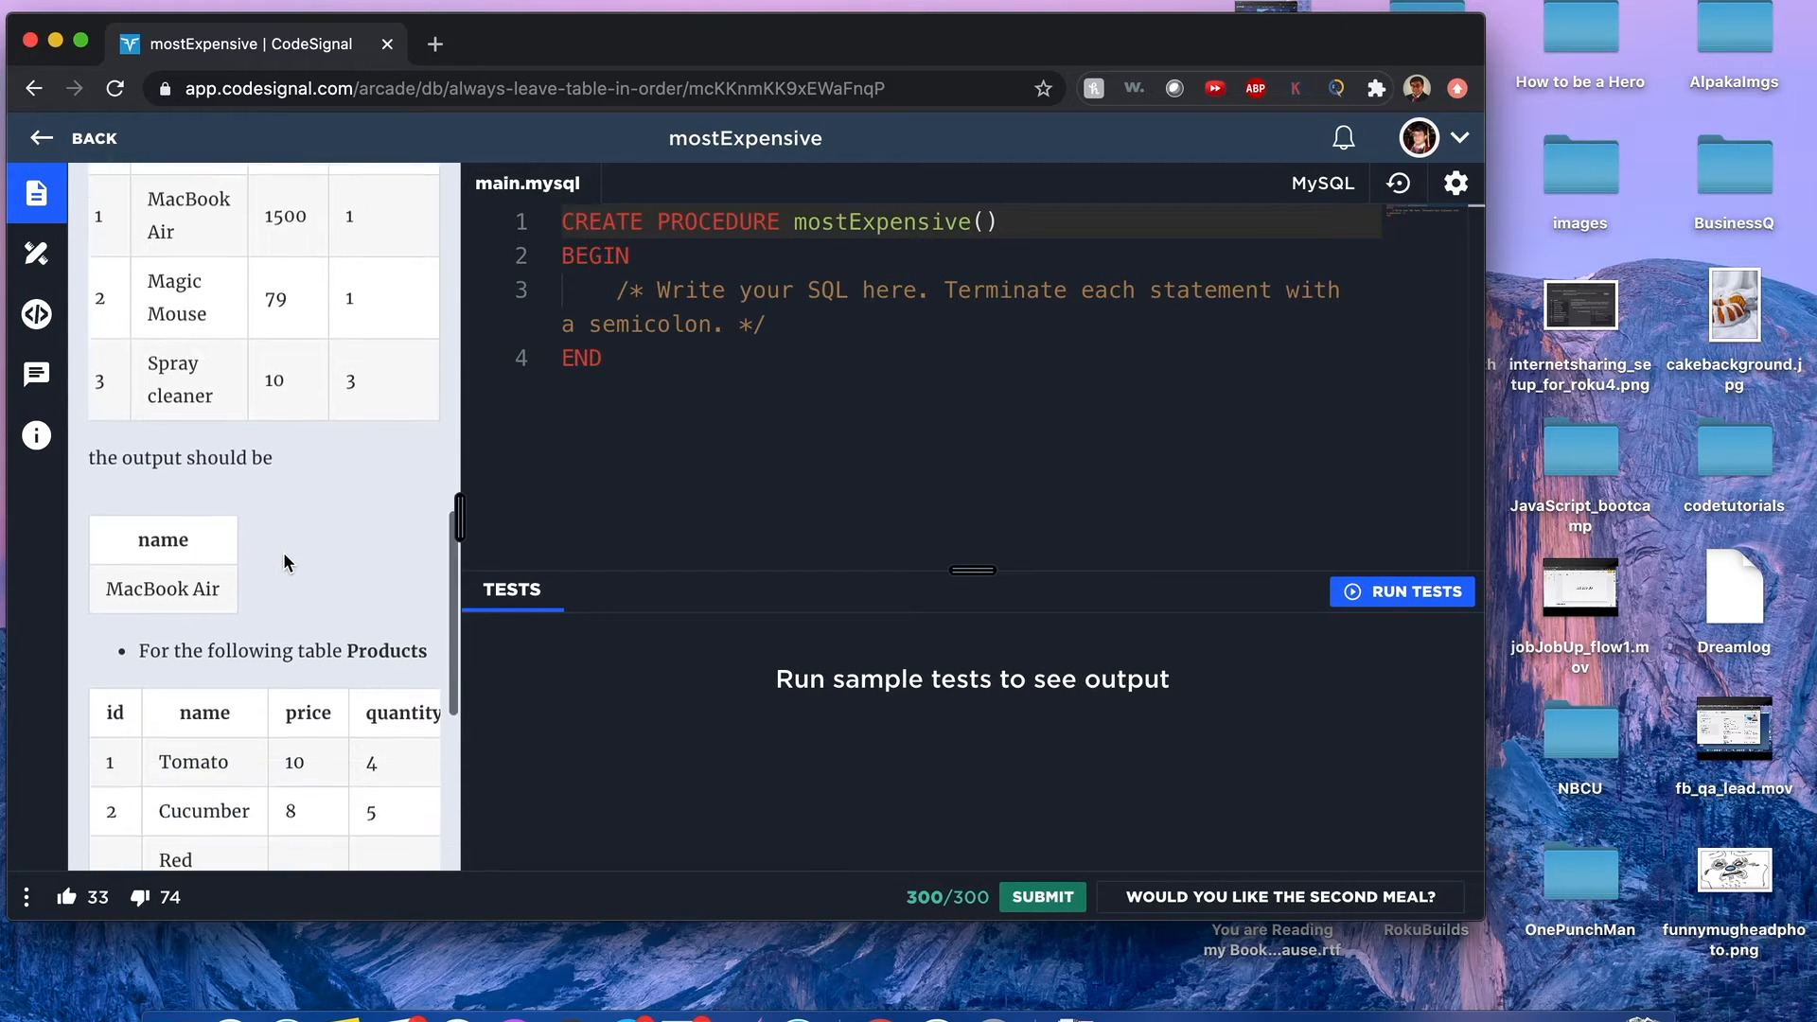
pyautogui.scroll(-3)
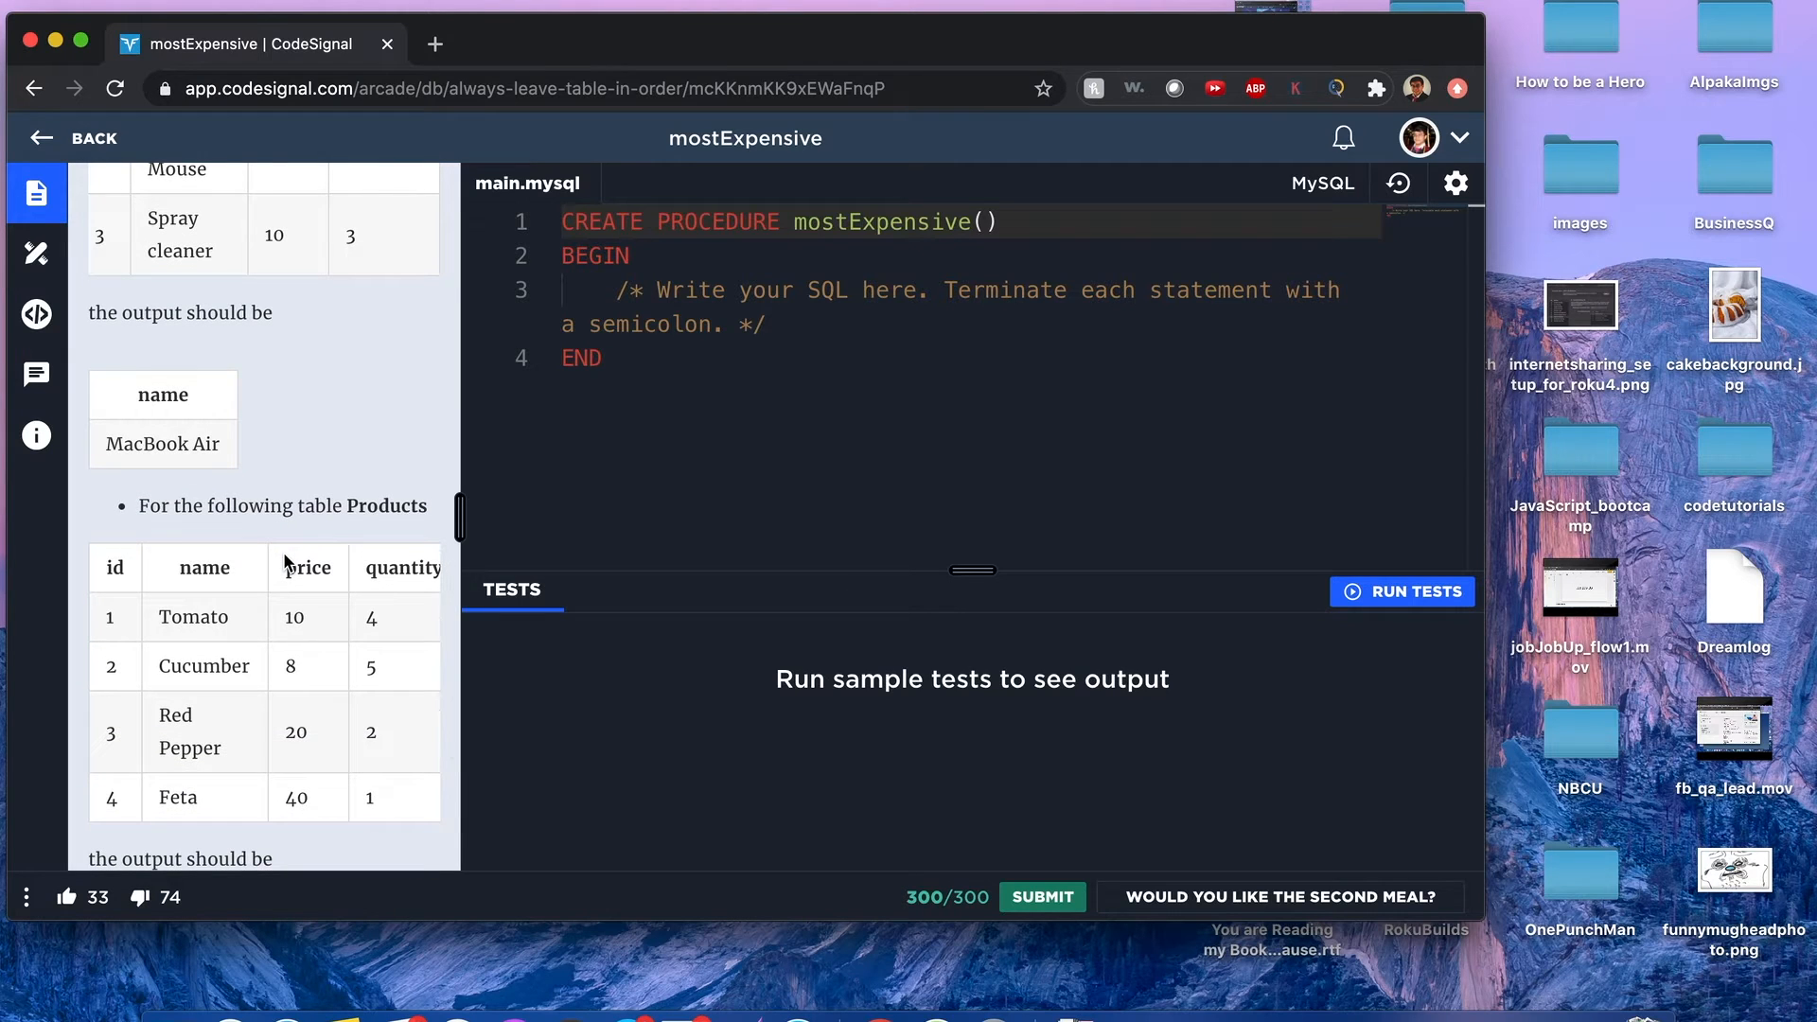
pyautogui.scroll(3)
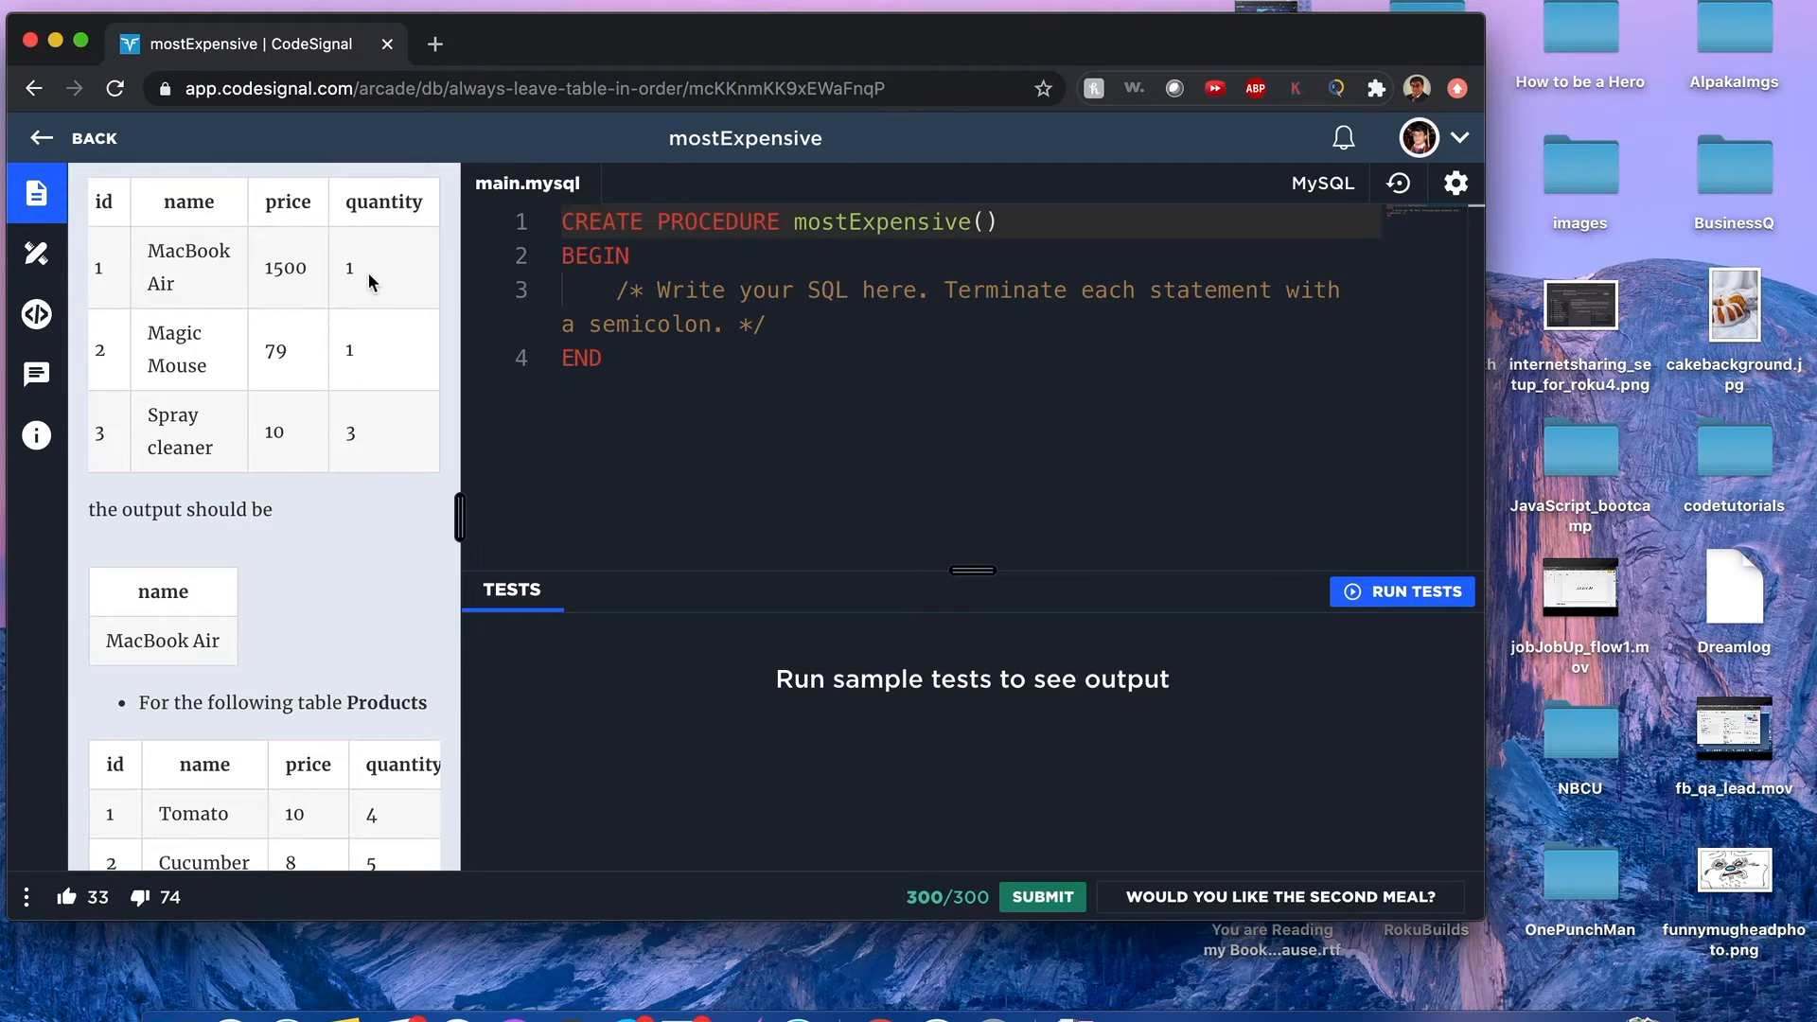
pyautogui.moveTo(322, 611)
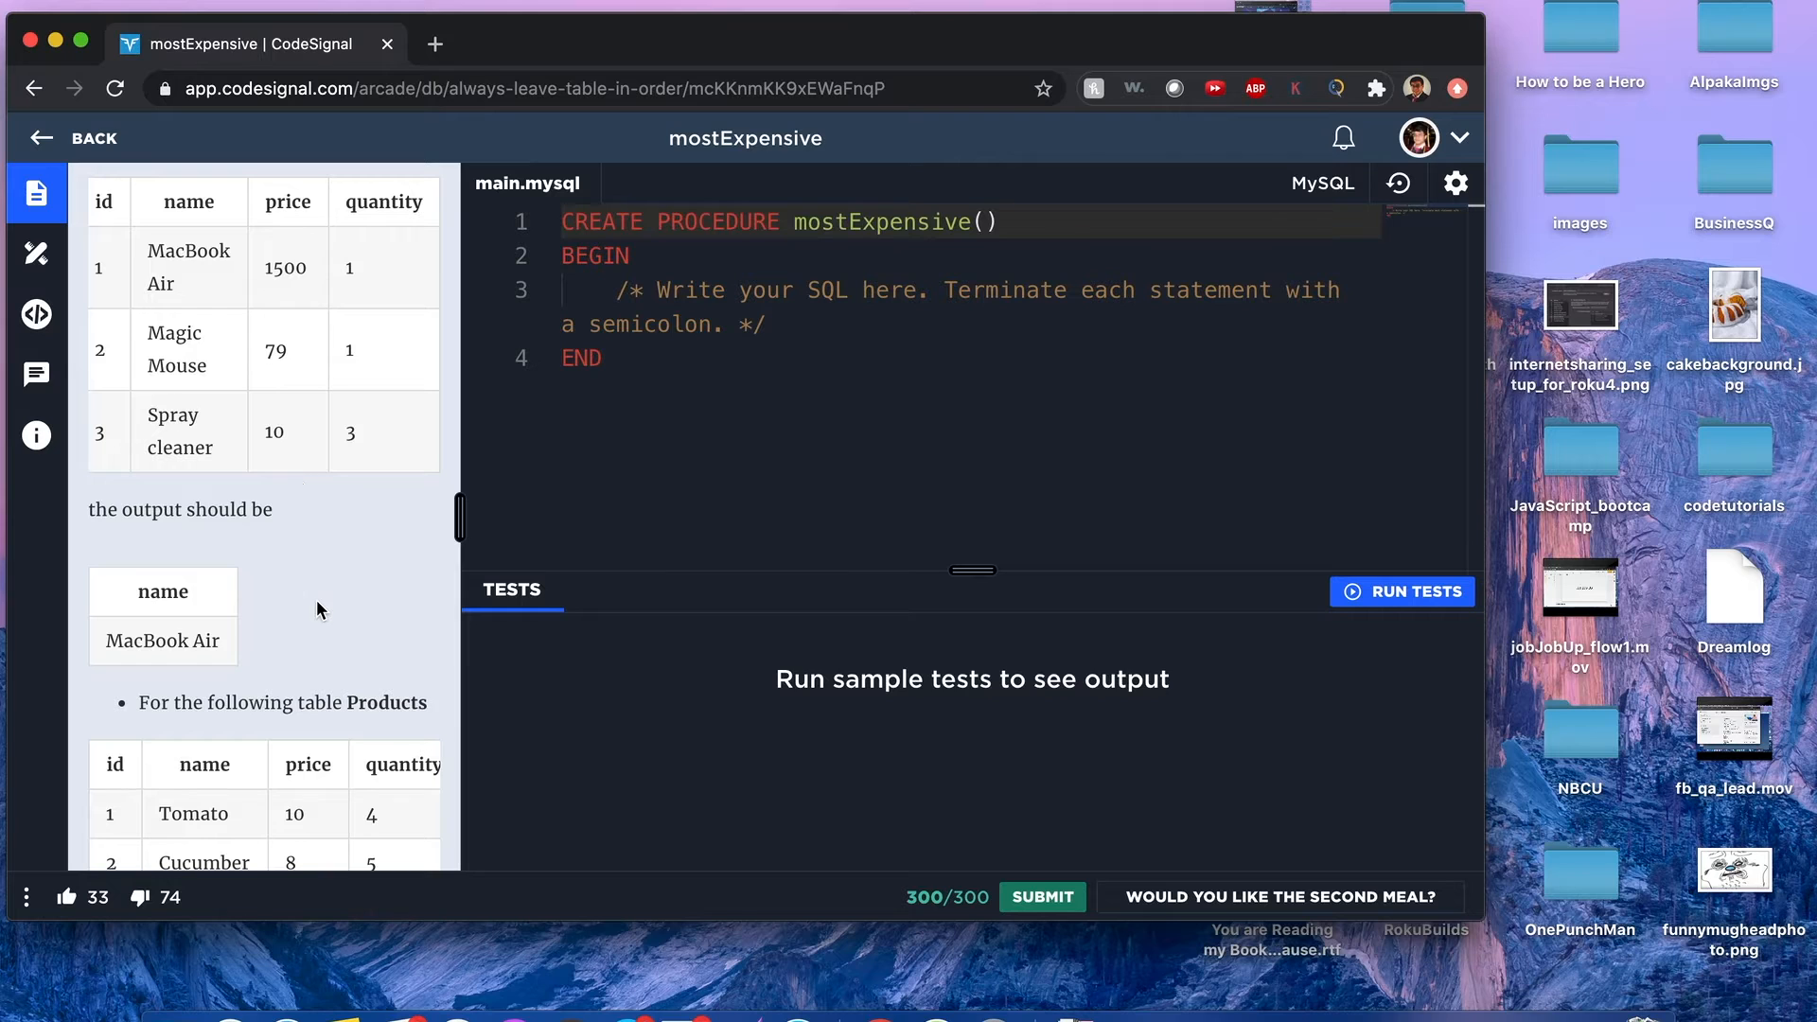
pyautogui.scroll(-3)
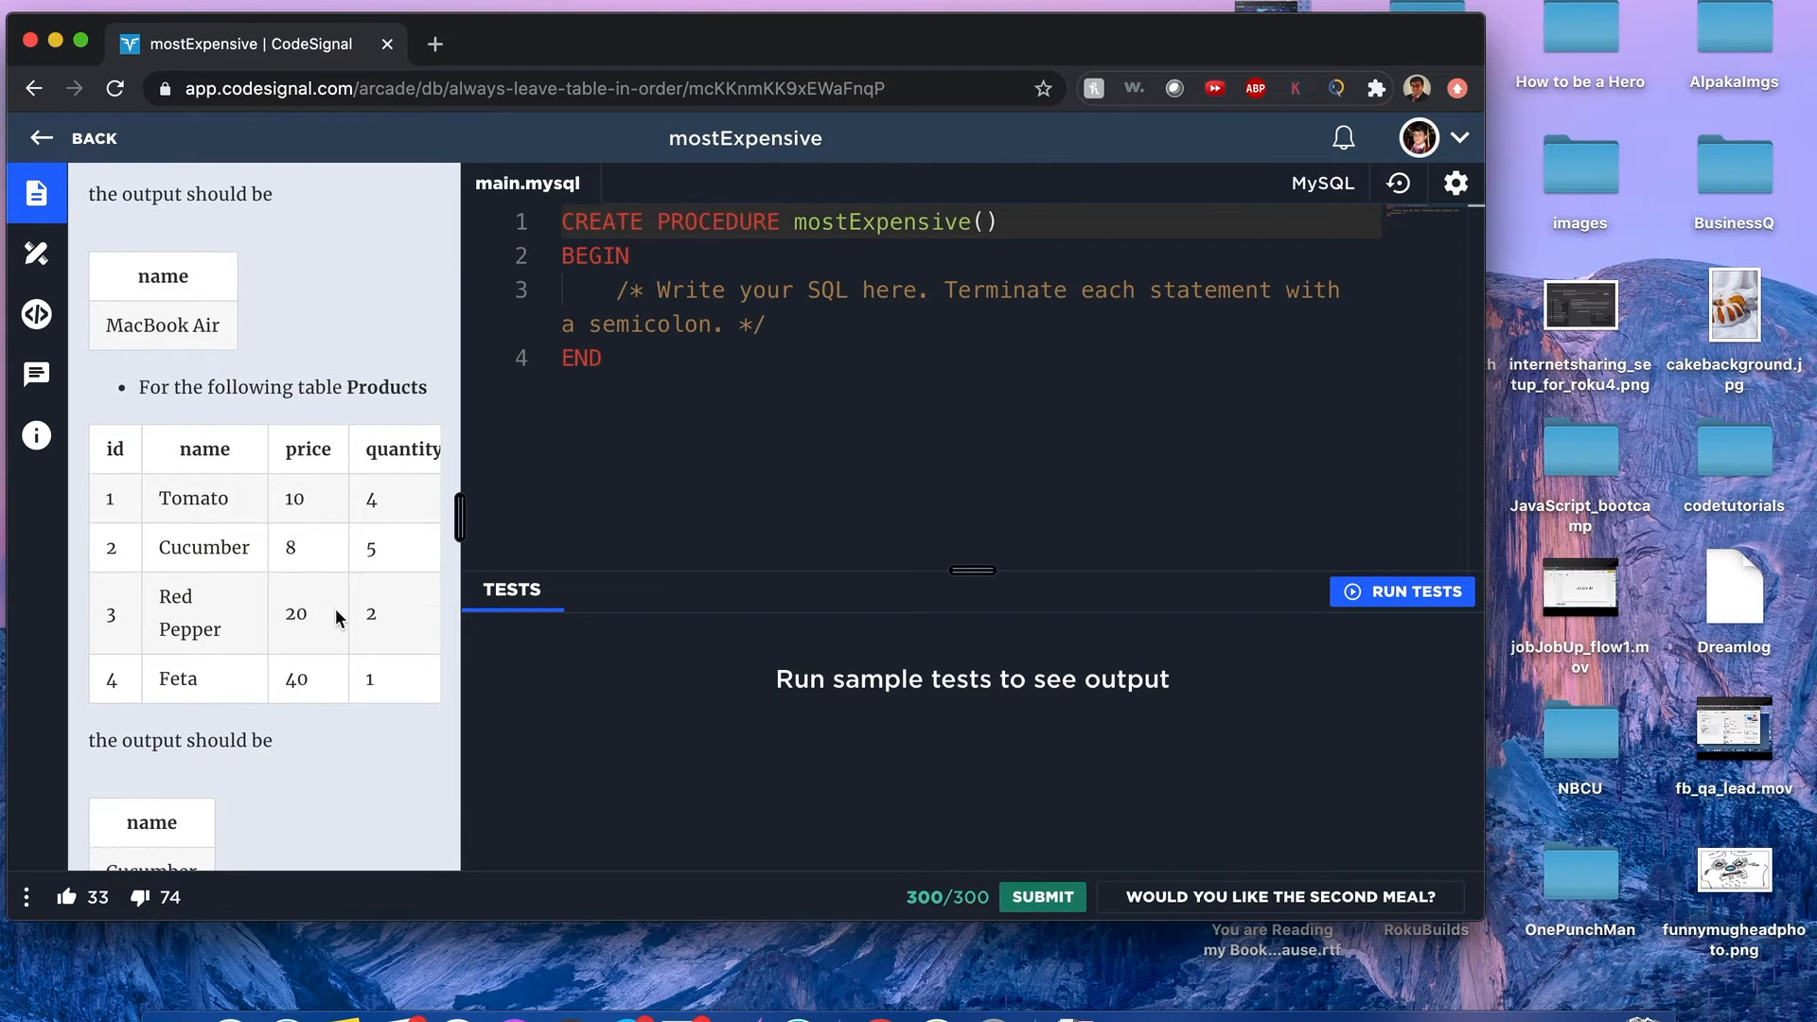
pyautogui.scroll(-3)
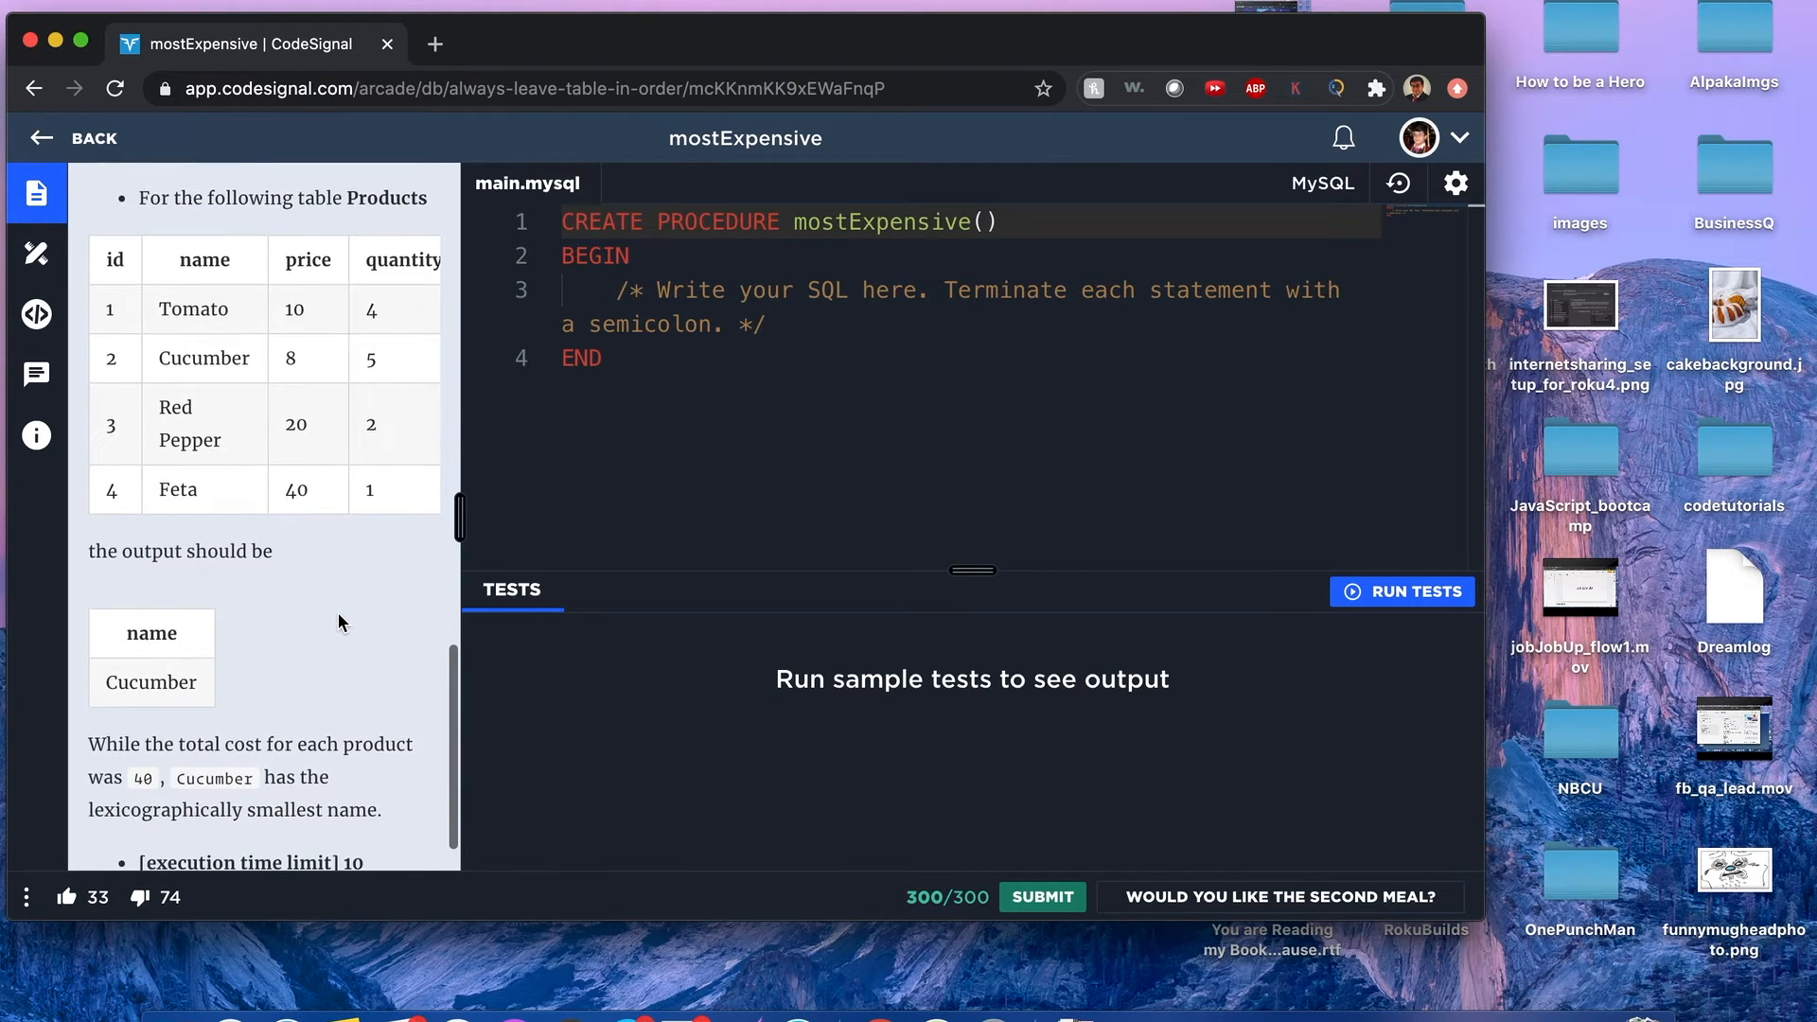
pyautogui.scroll(3)
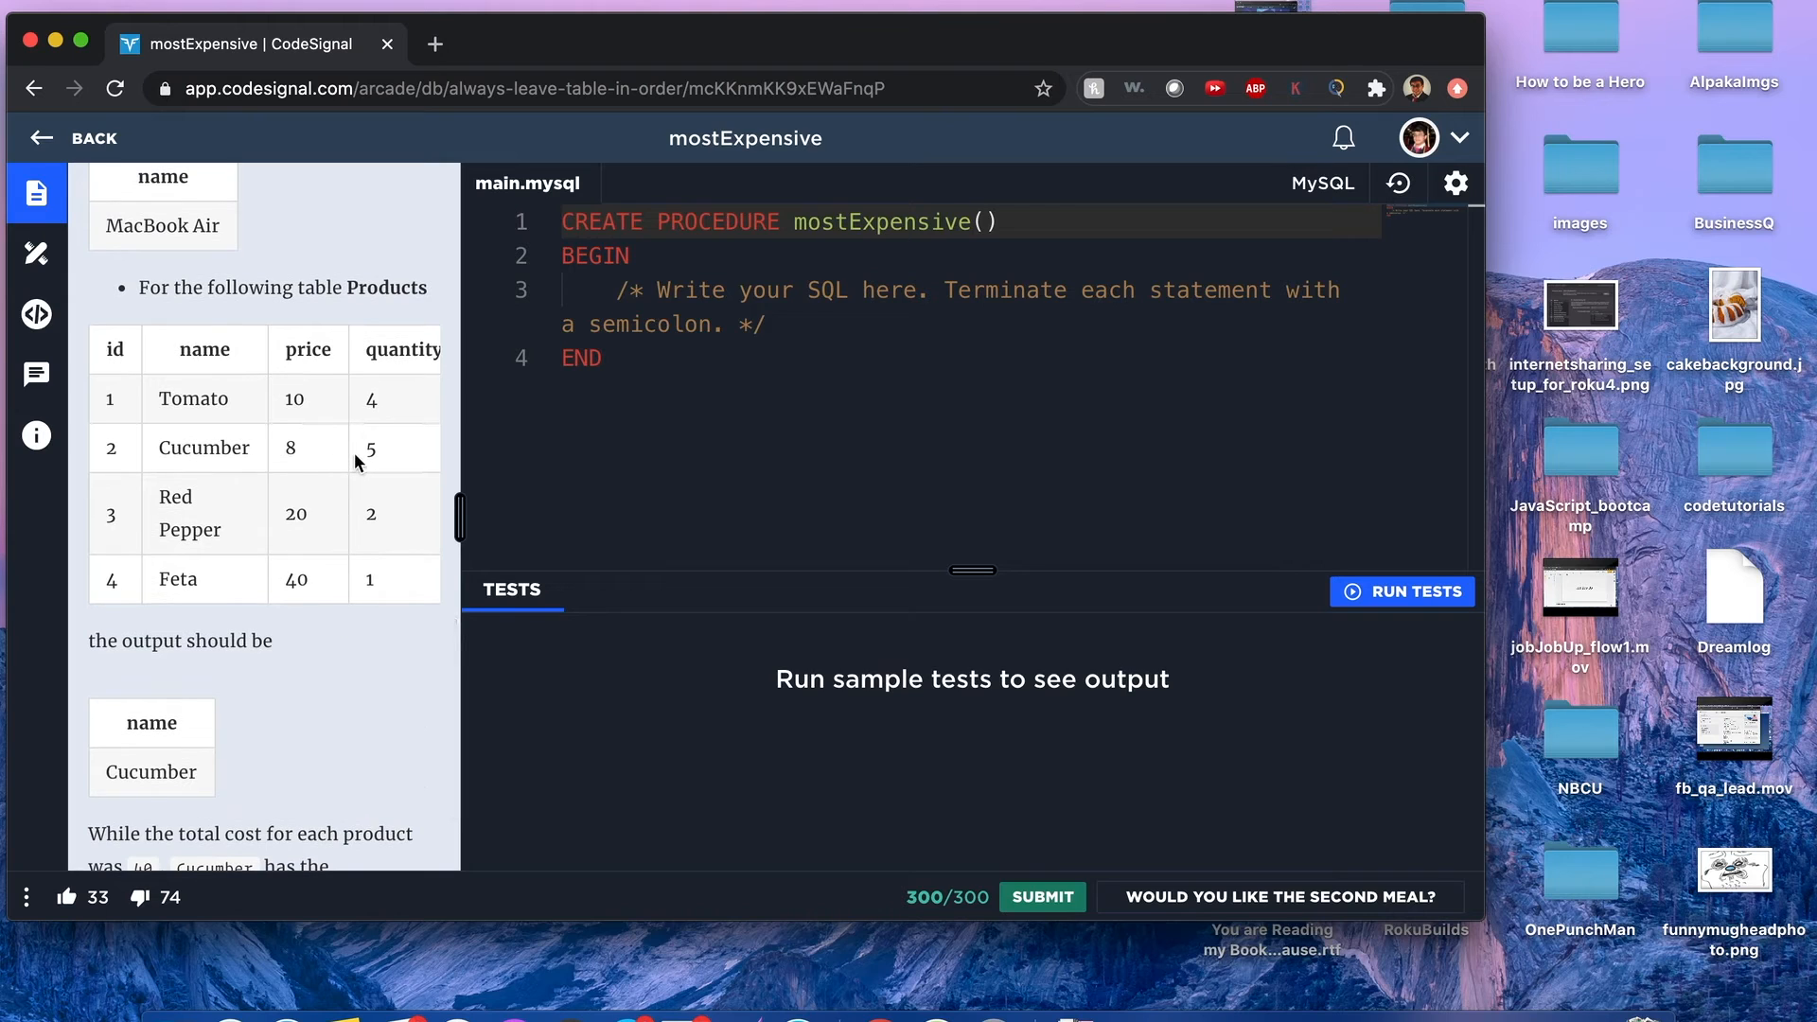
pyautogui.moveTo(338, 497)
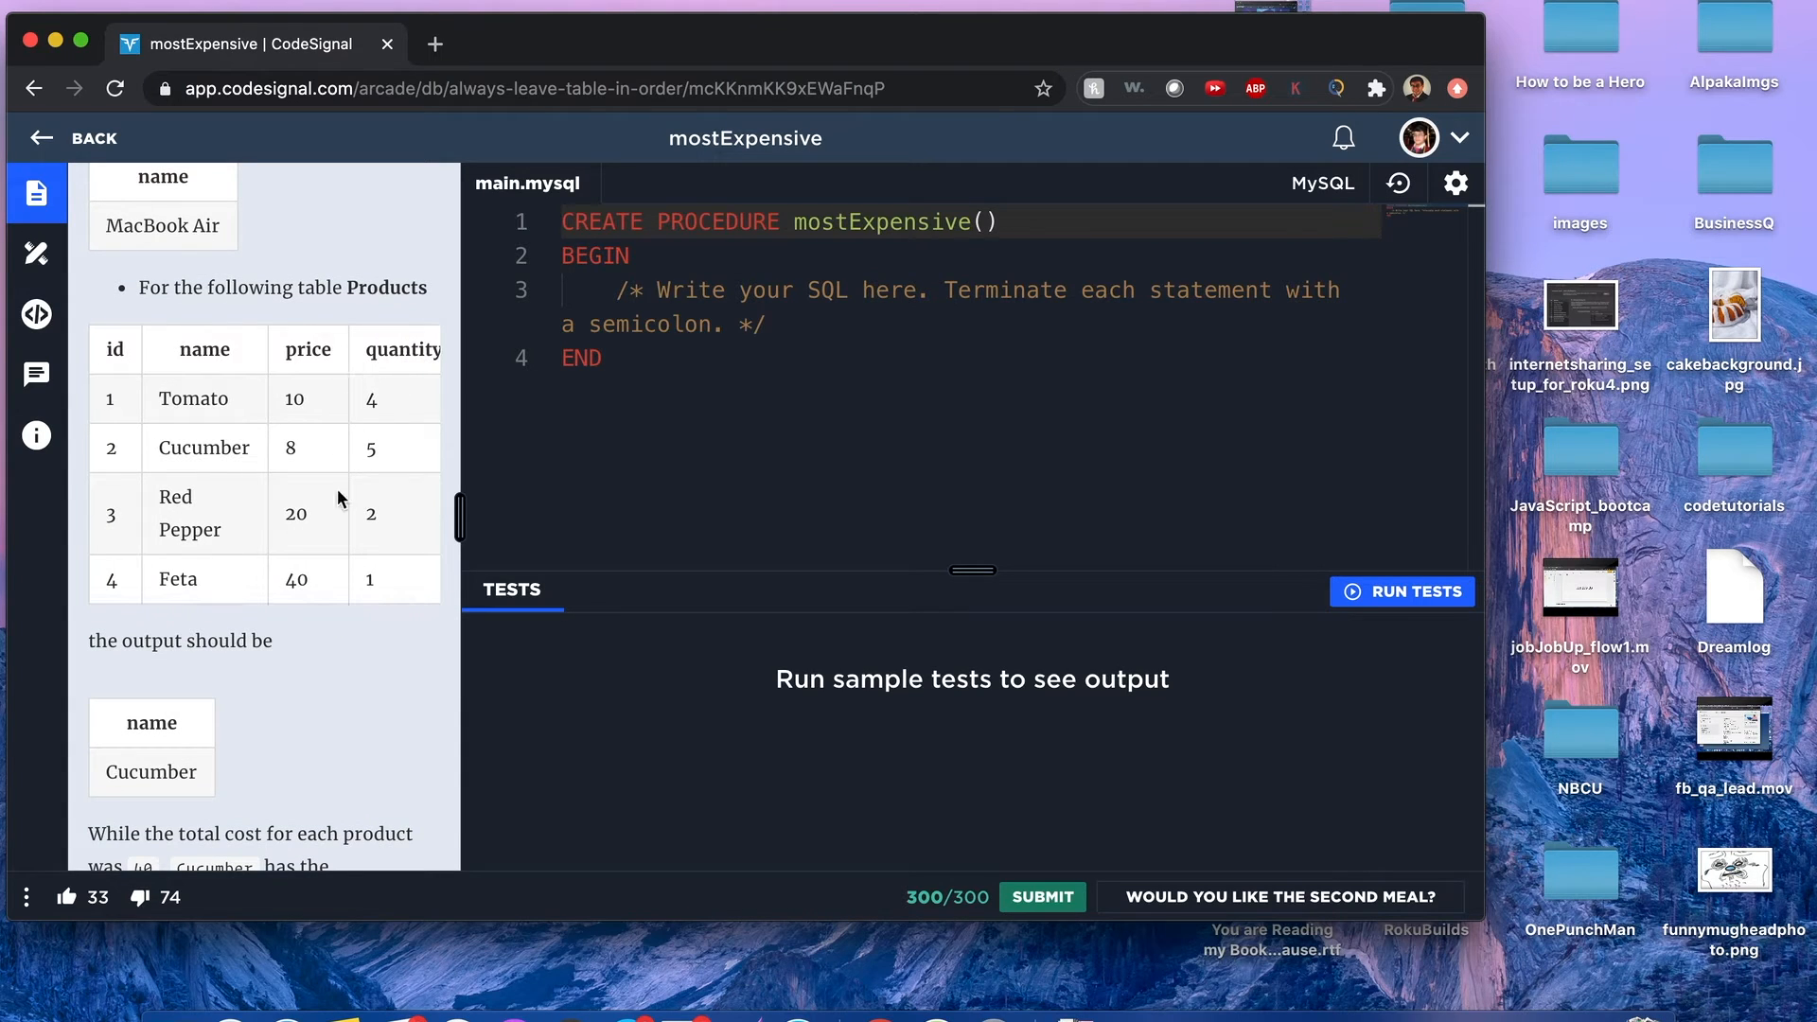
pyautogui.moveTo(244, 494)
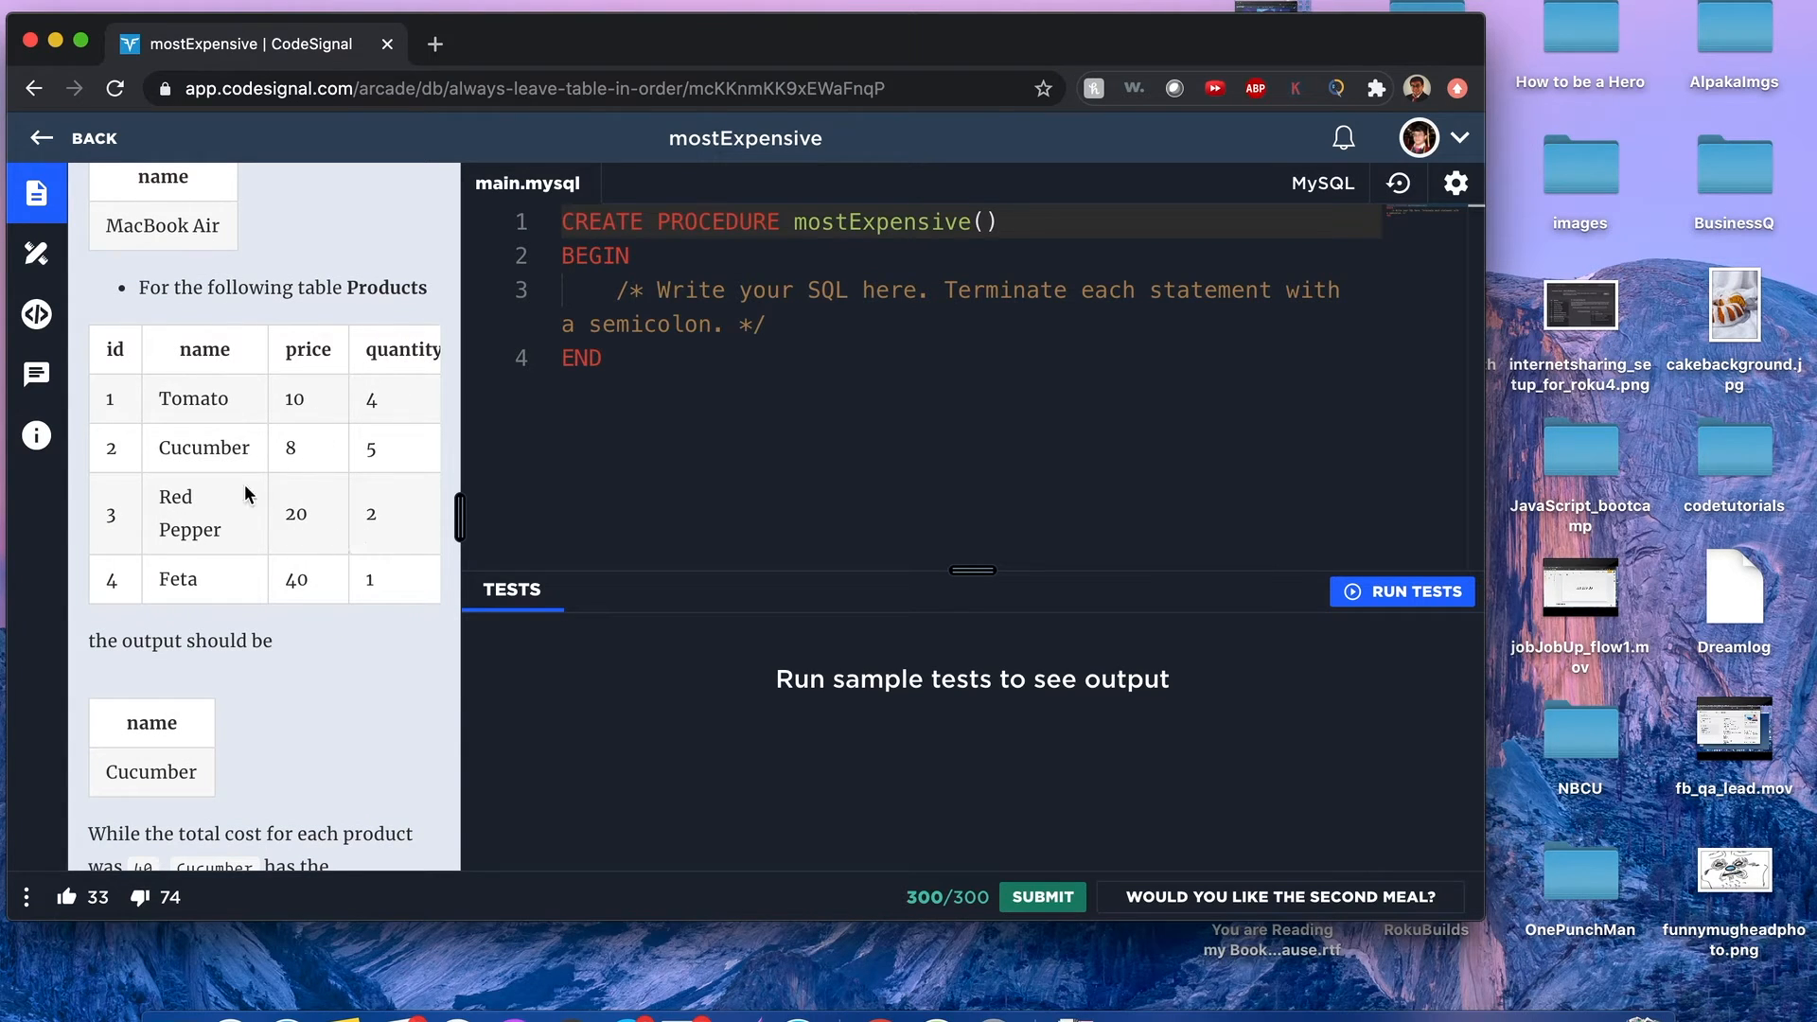
pyautogui.moveTo(225, 447)
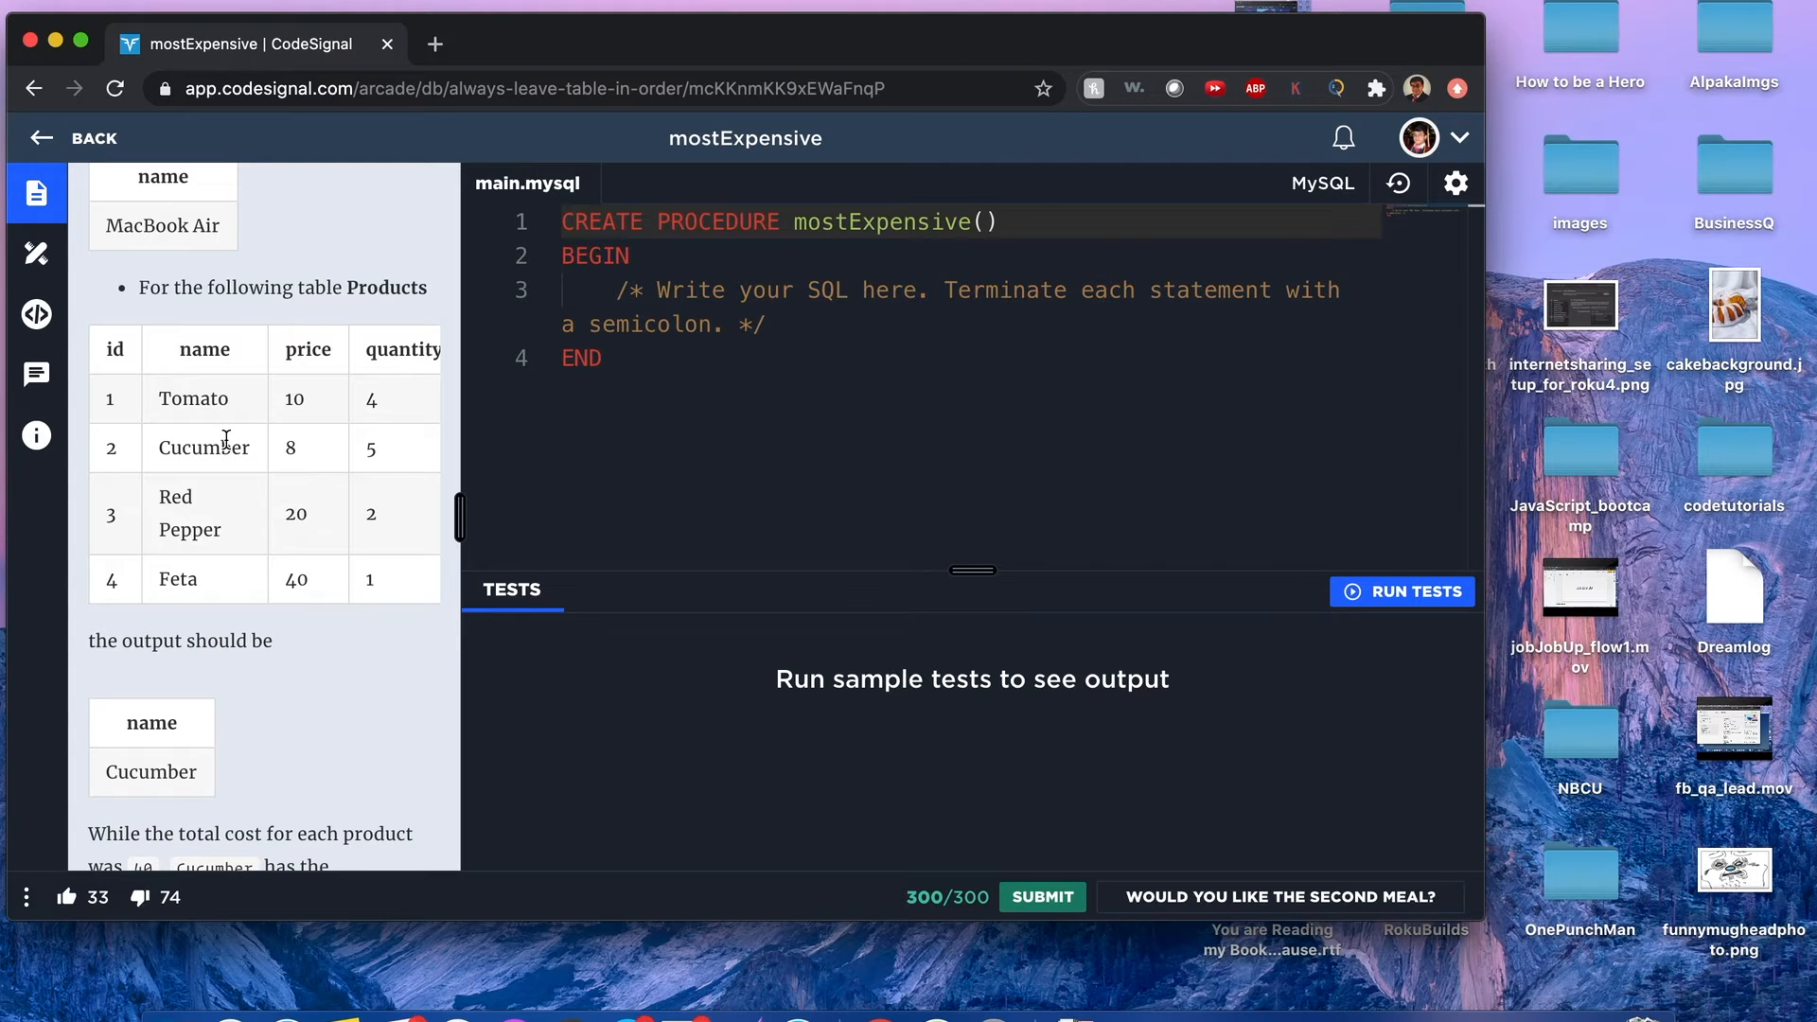
pyautogui.scroll(-3)
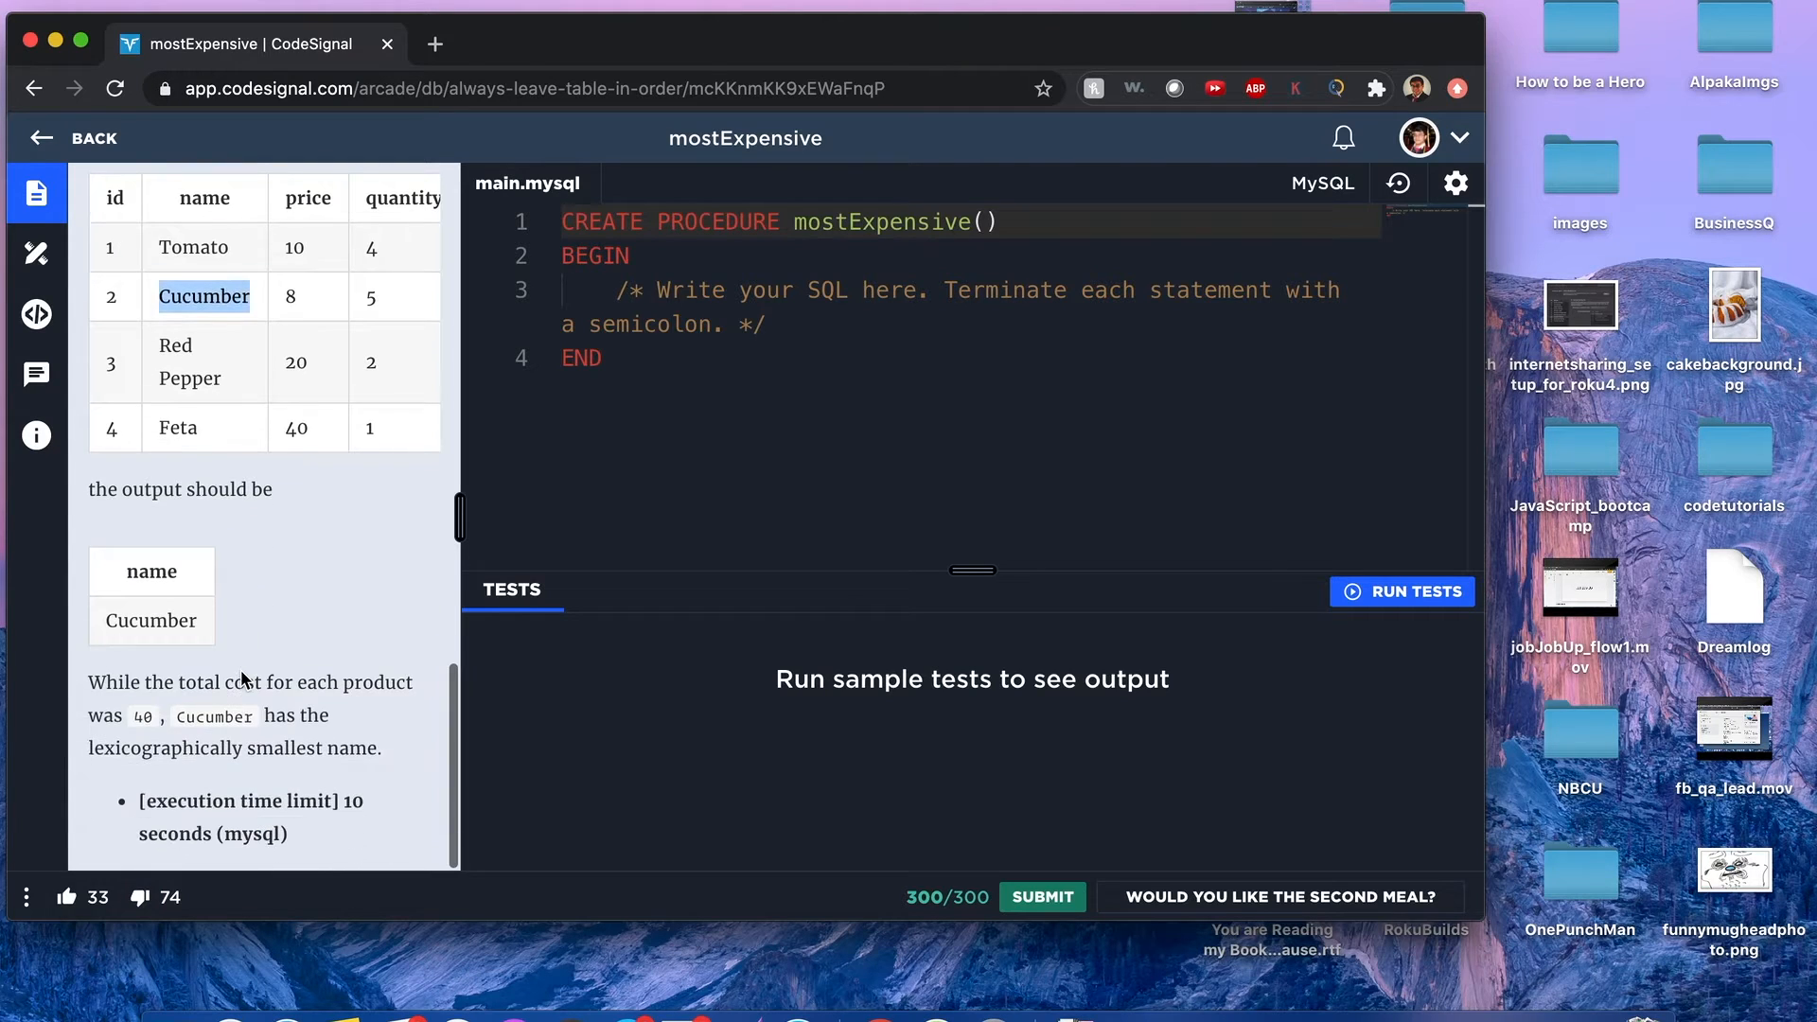
pyautogui.moveTo(309, 545)
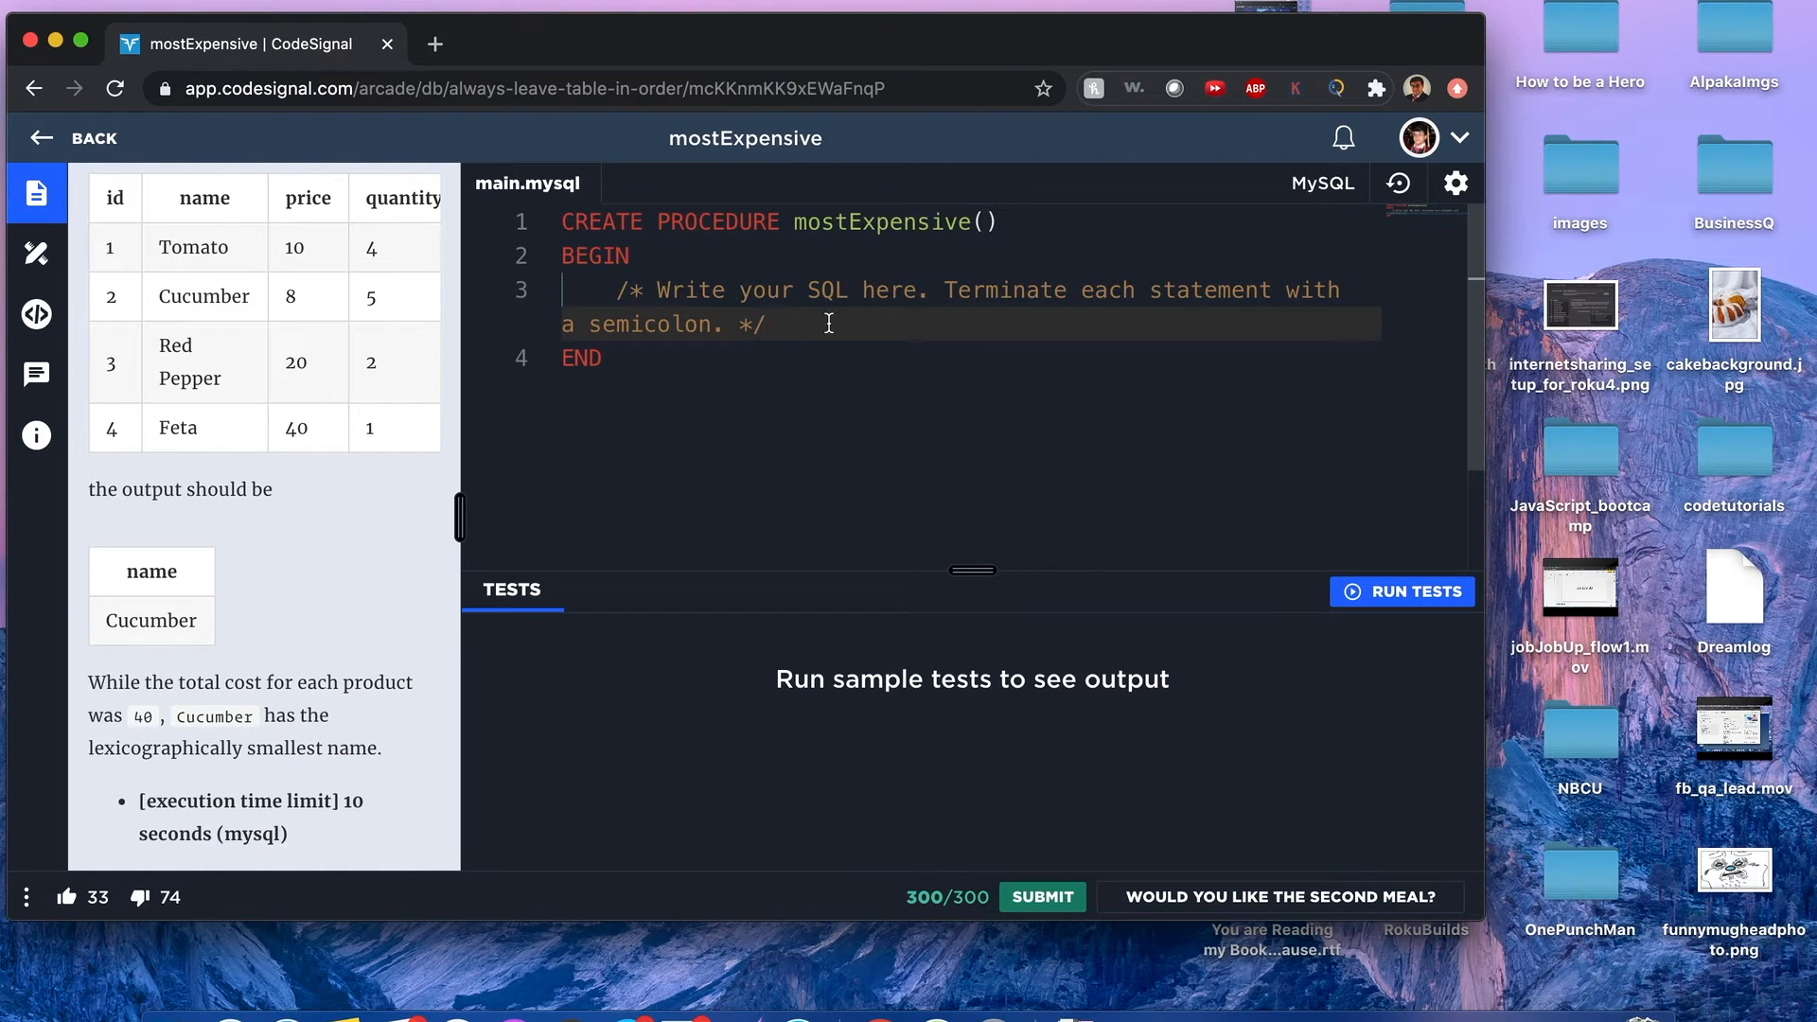
# - Write SELECT name FROM Products as the procedure body's first line
pyautogui.write('SELECT name')
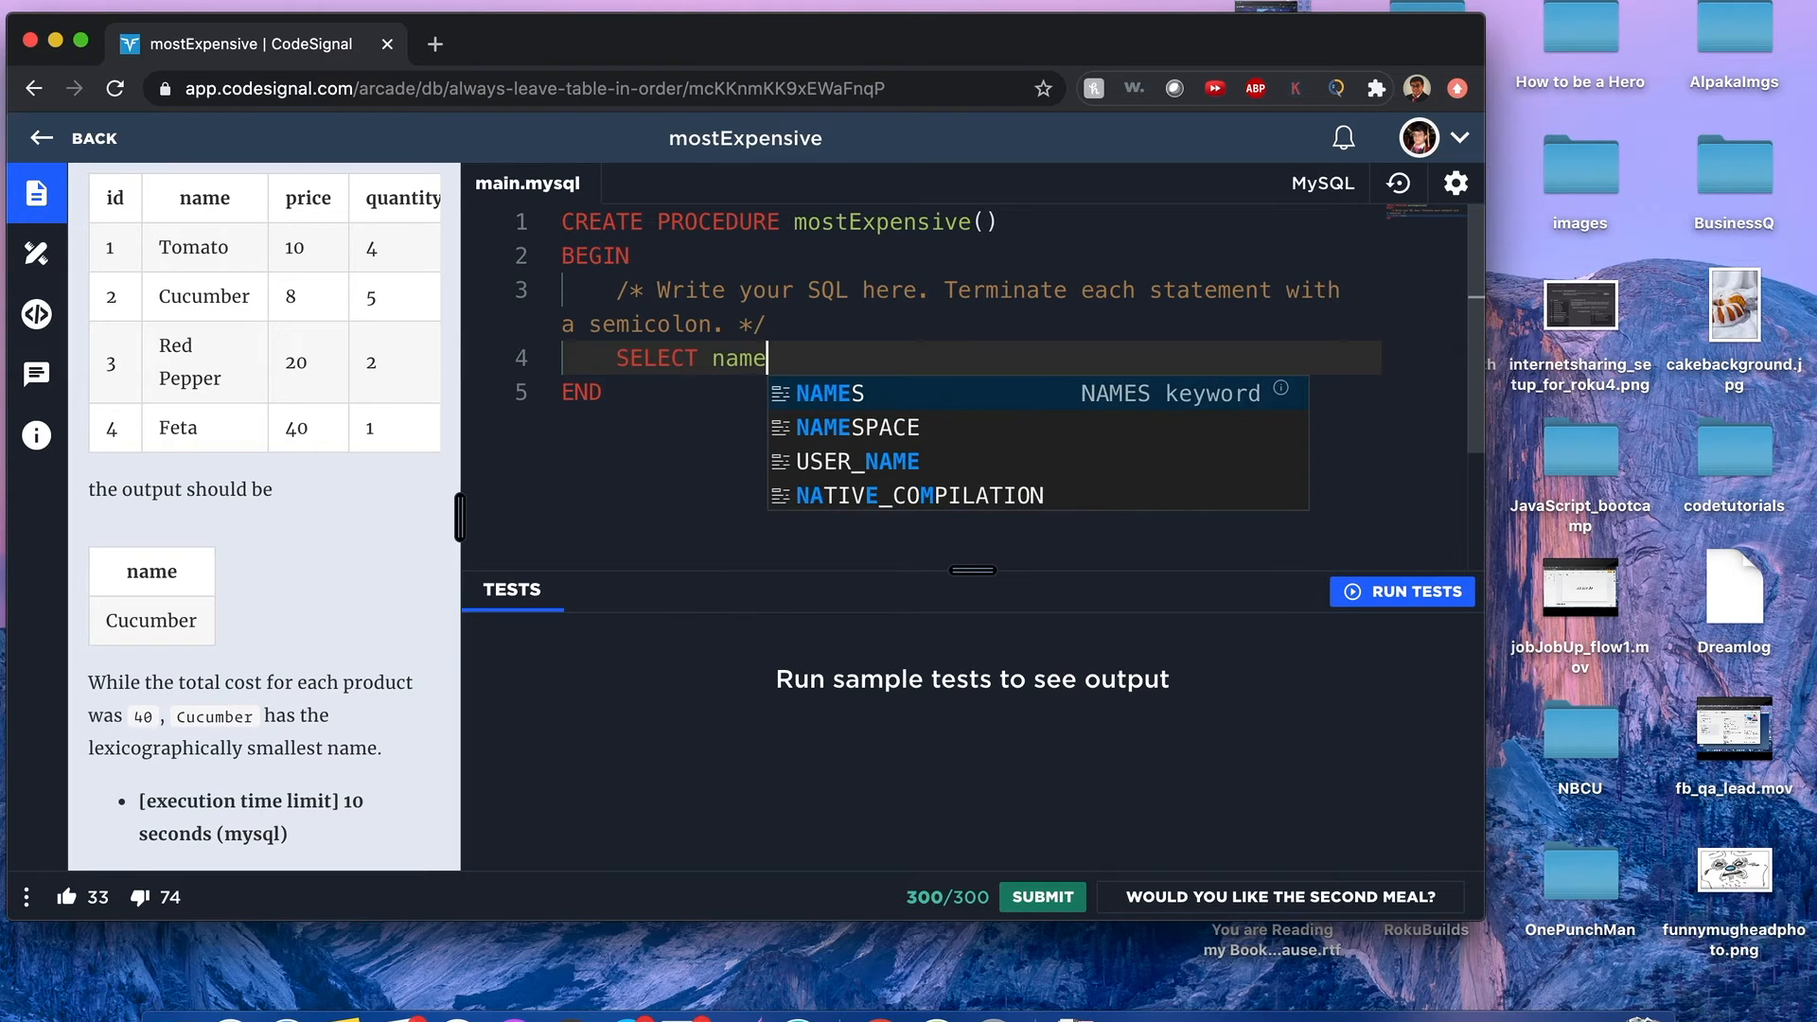
pyautogui.write('FROM')
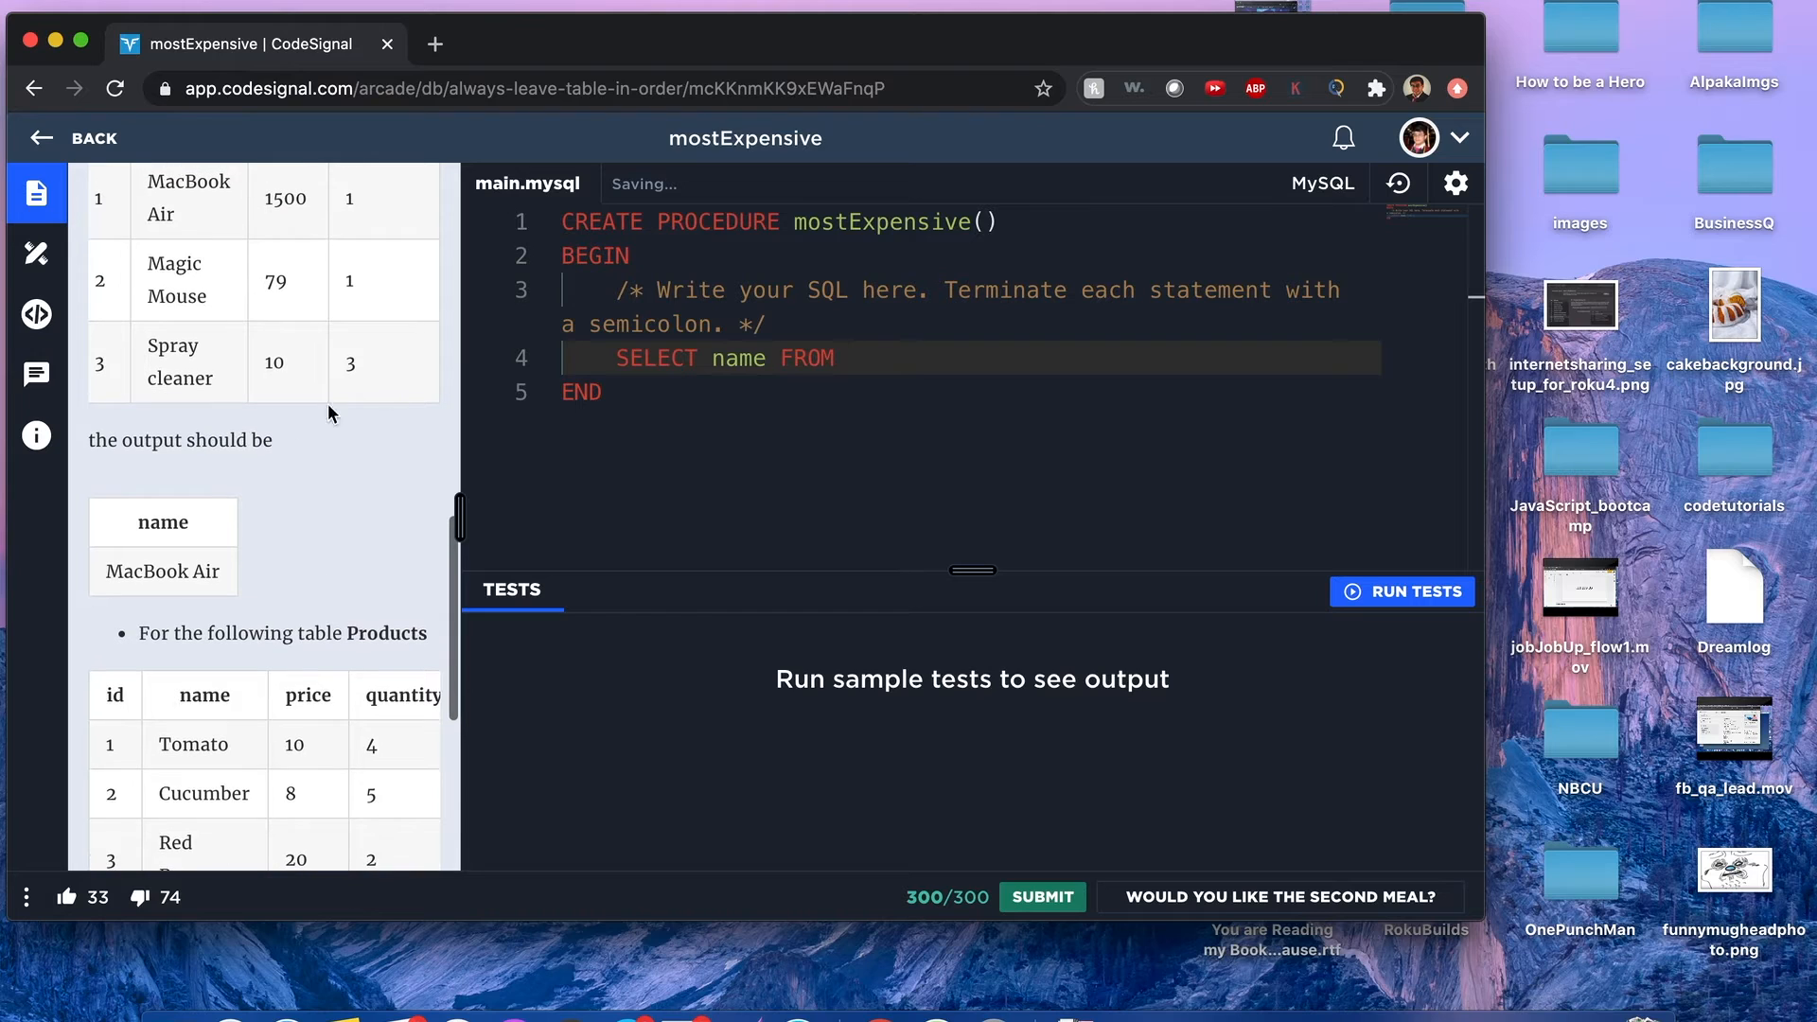
pyautogui.write('Products')
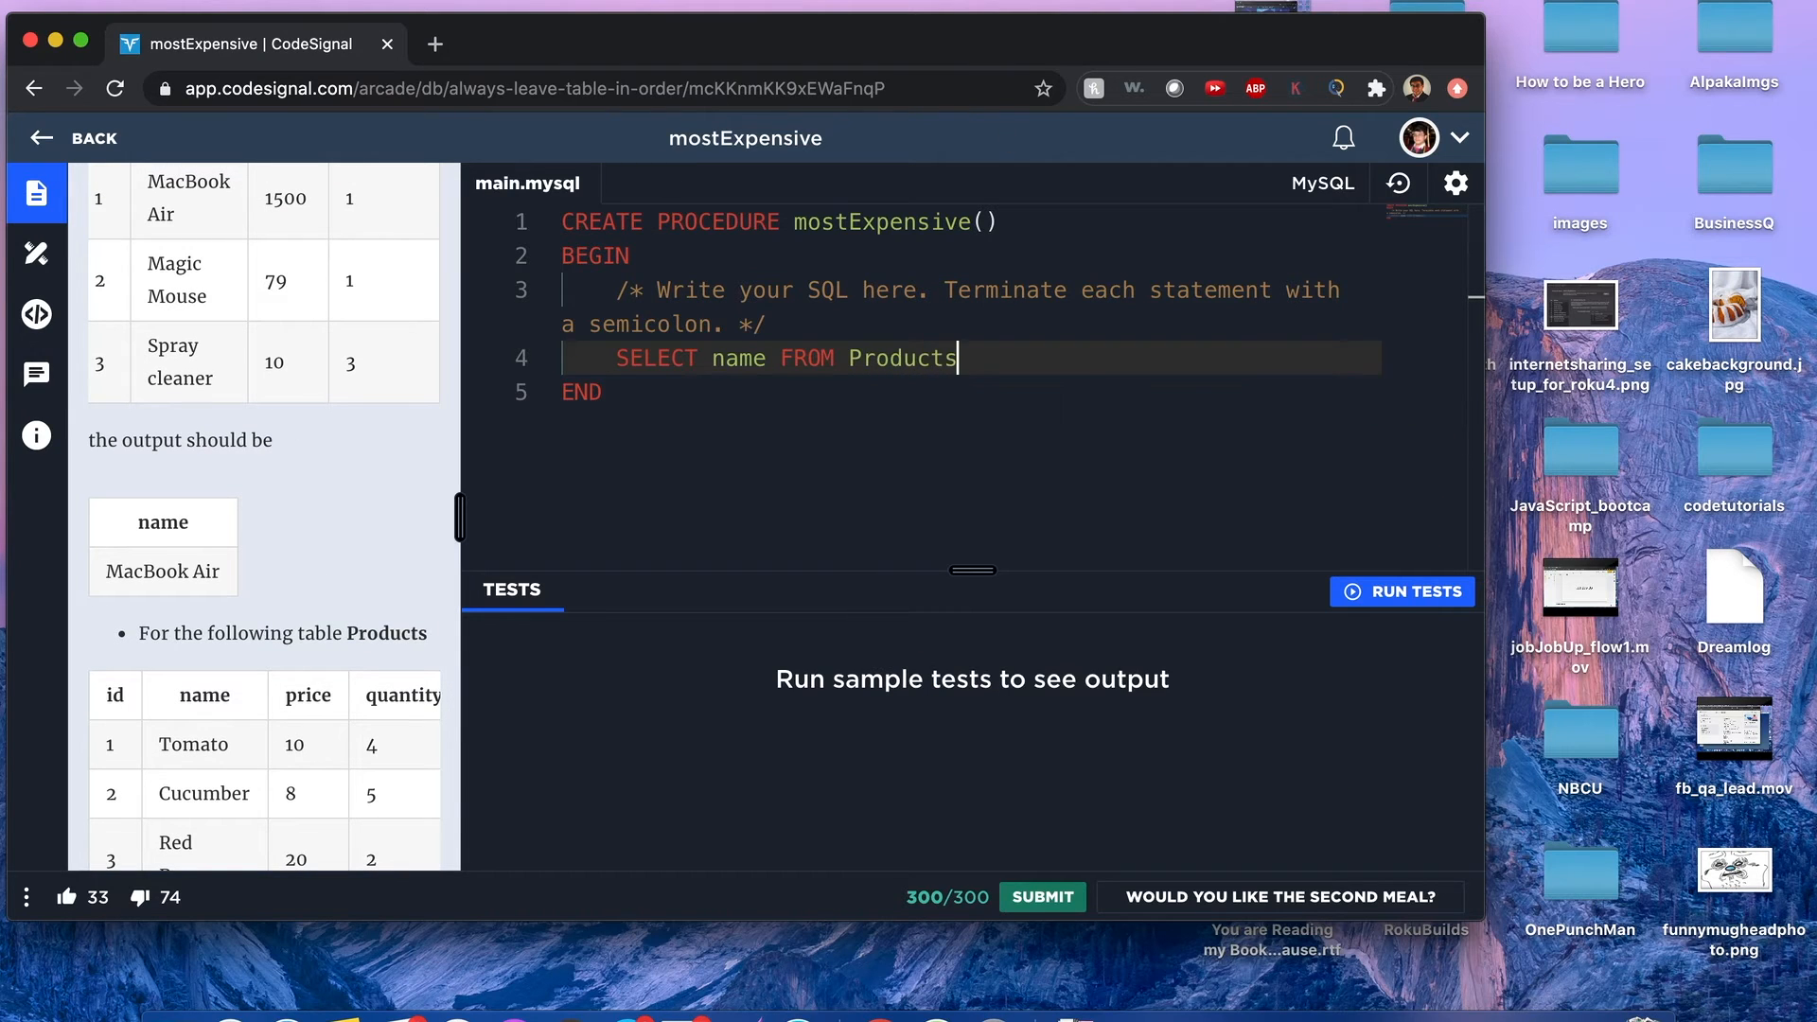
pyautogui.moveTo(411, 486)
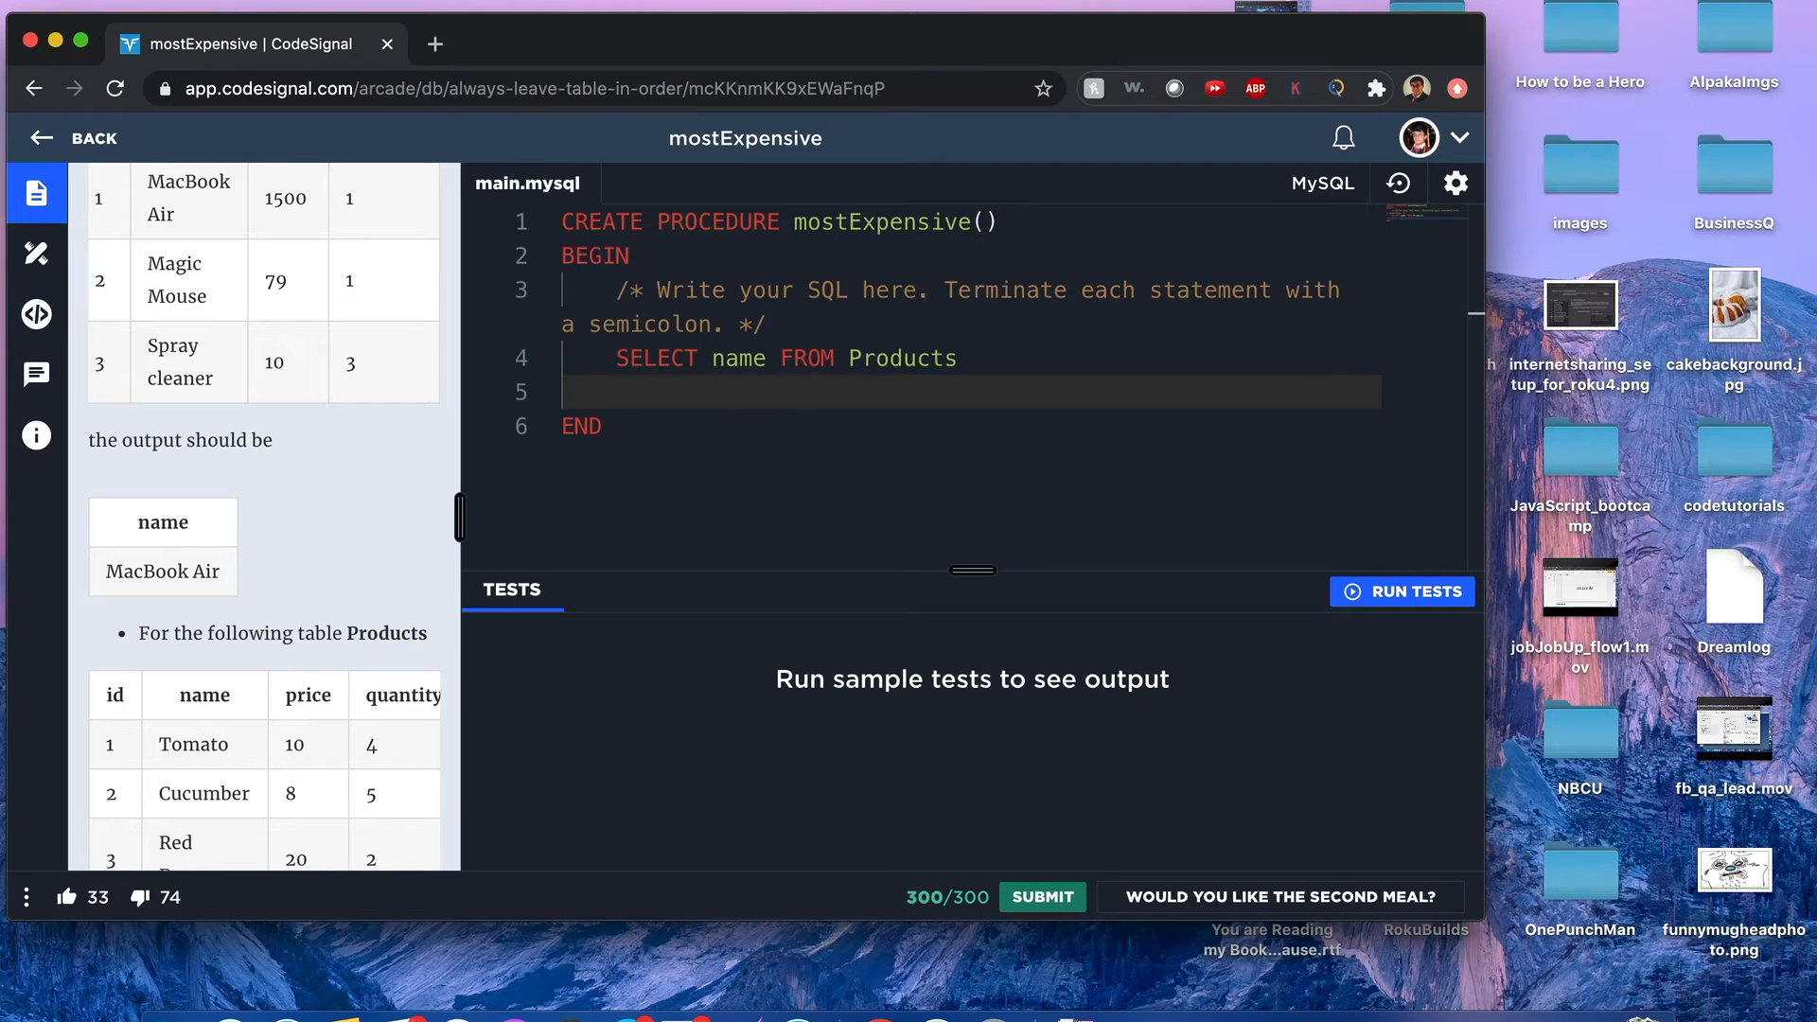
pyautogui.moveTo(354, 545)
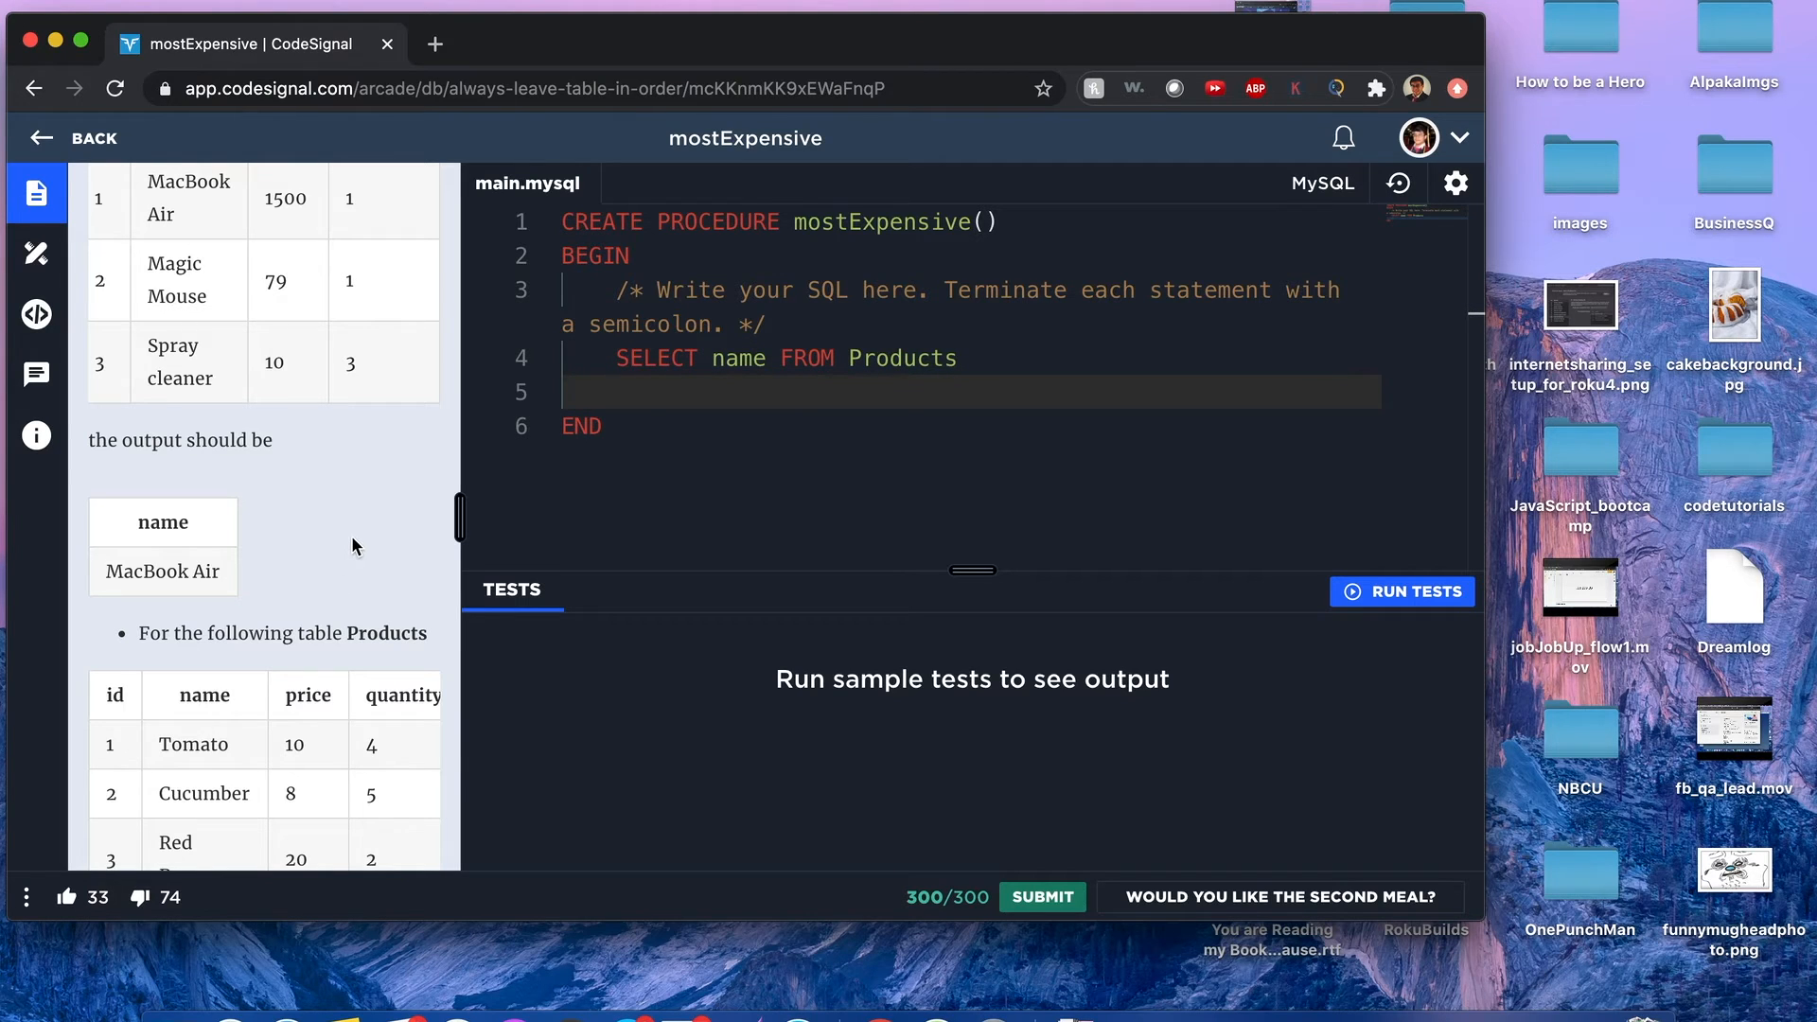
# - Add ORDER BY price * quantity on the next line, completing ORDER via autocomplete
pyautogui.write('OR')
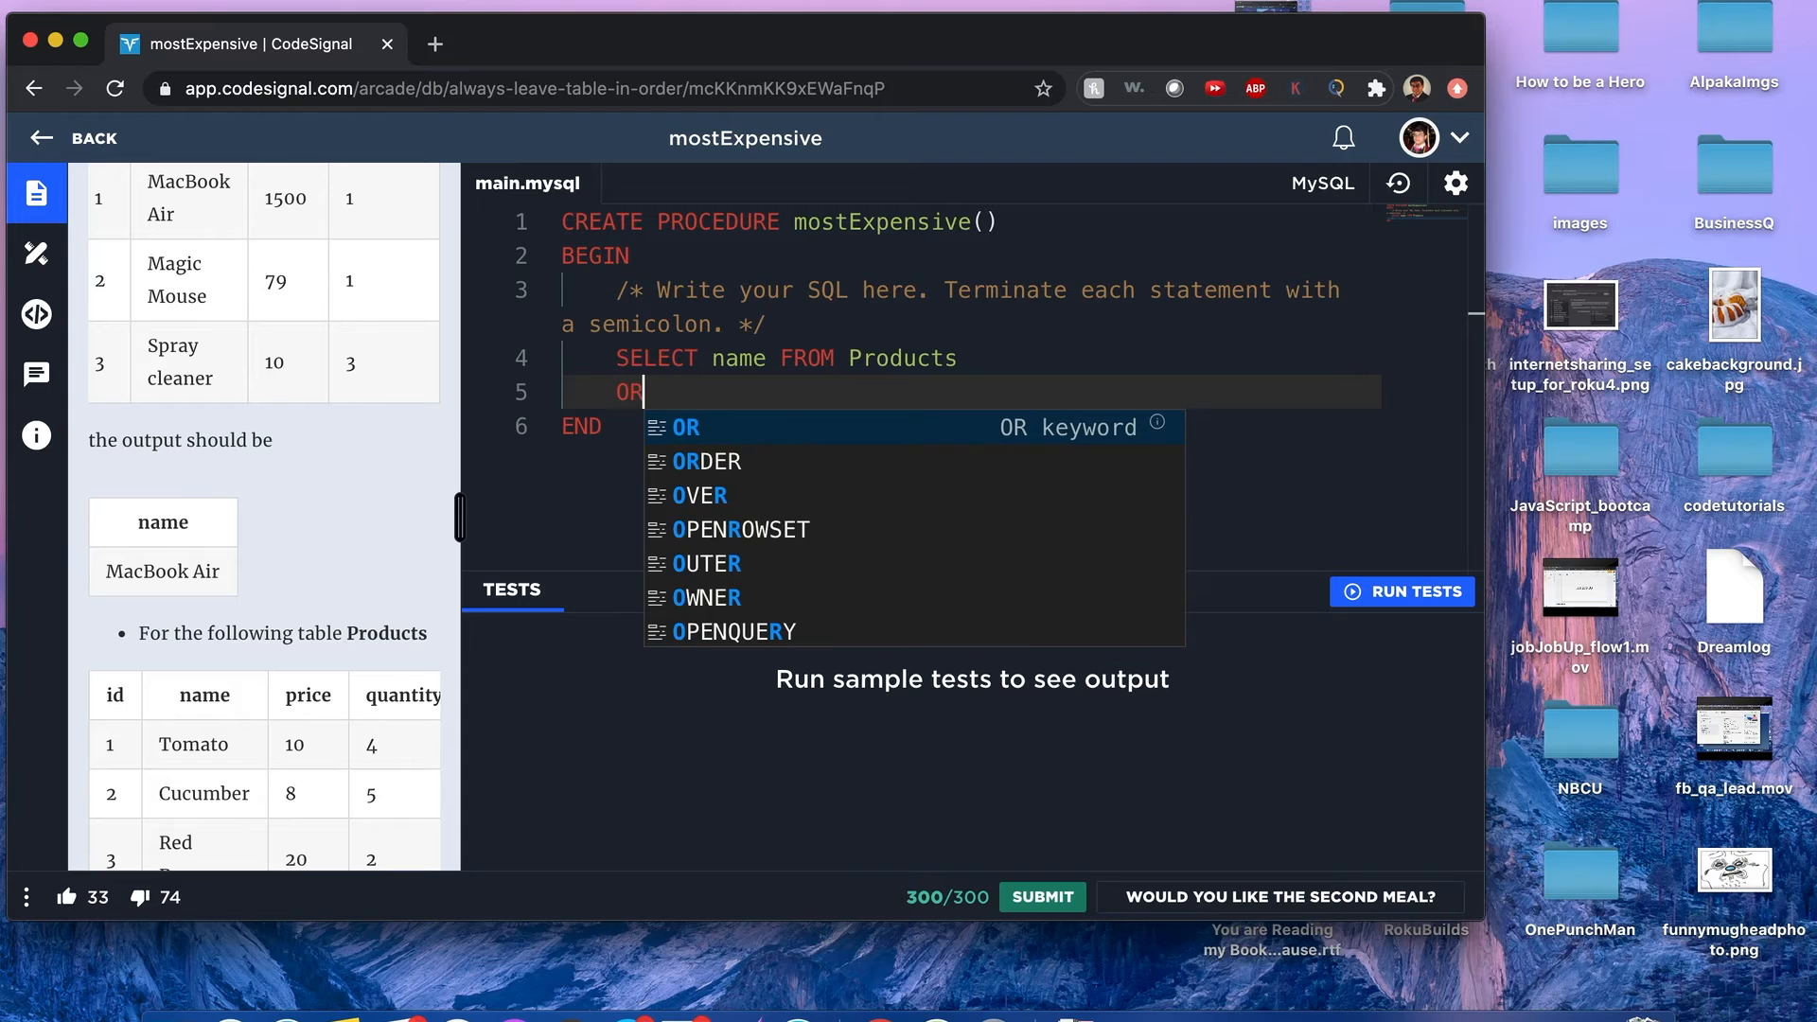
pyautogui.click(706, 460)
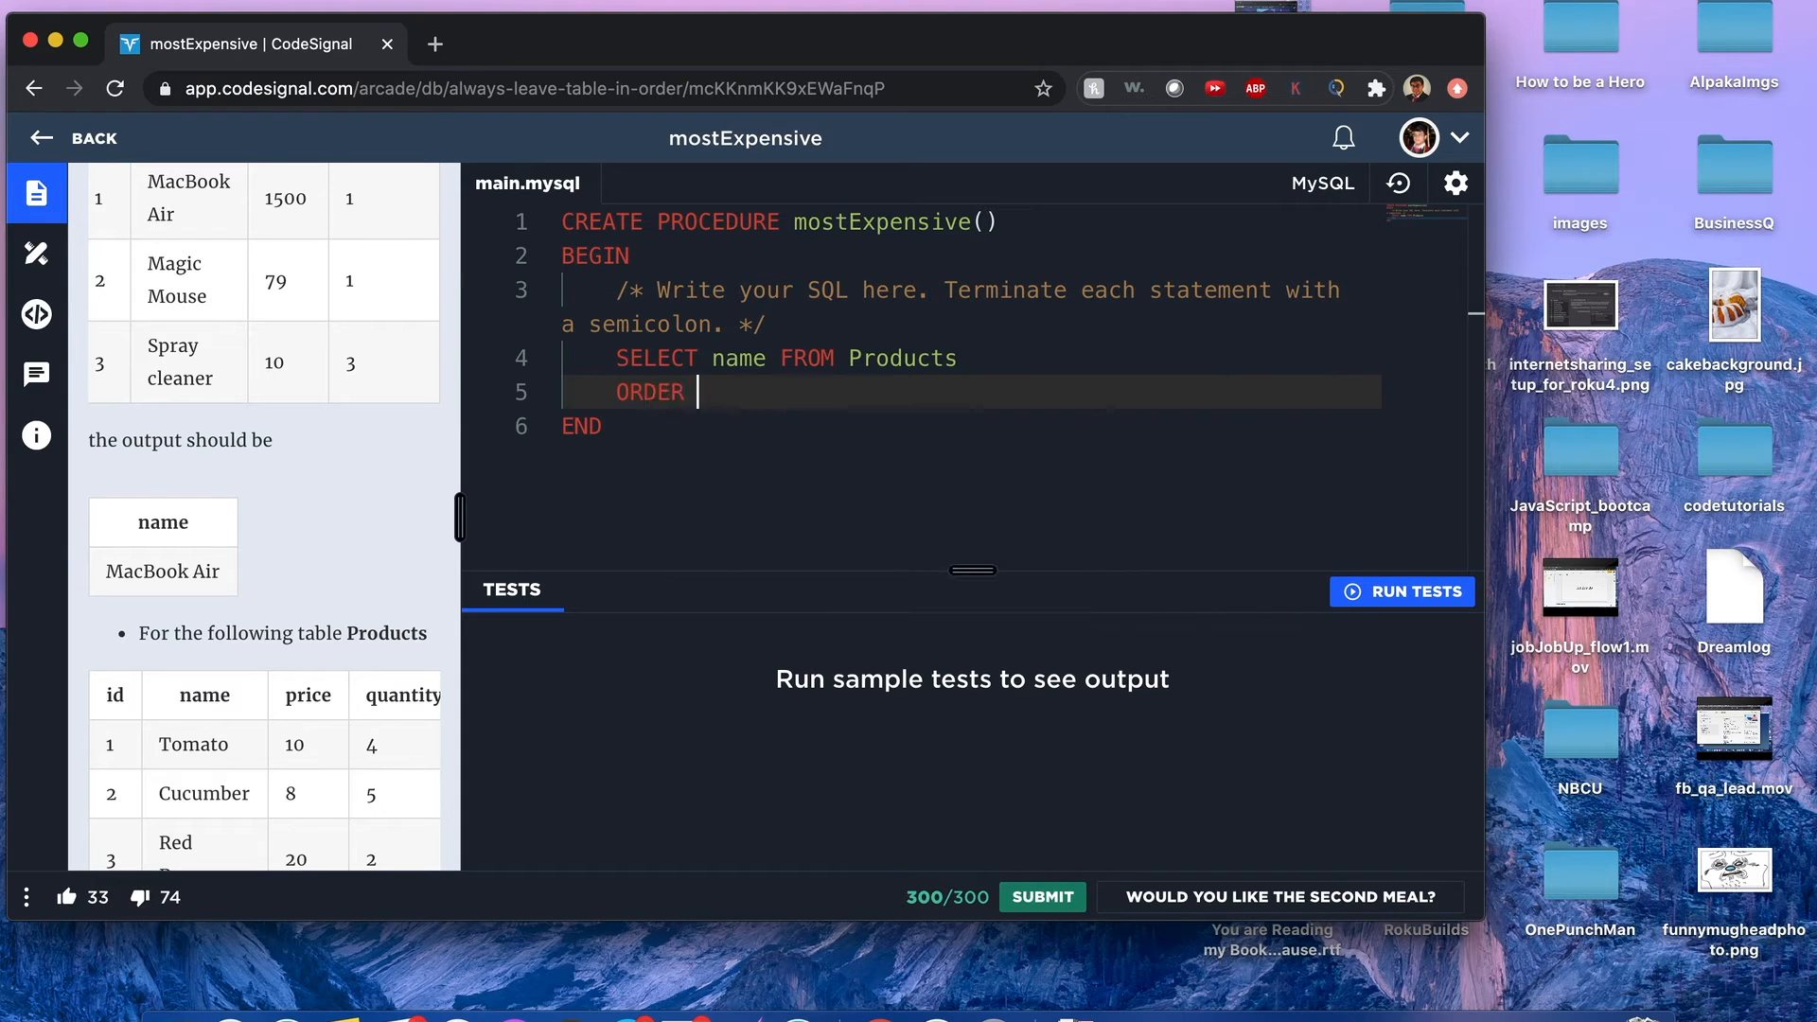
pyautogui.write('BY')
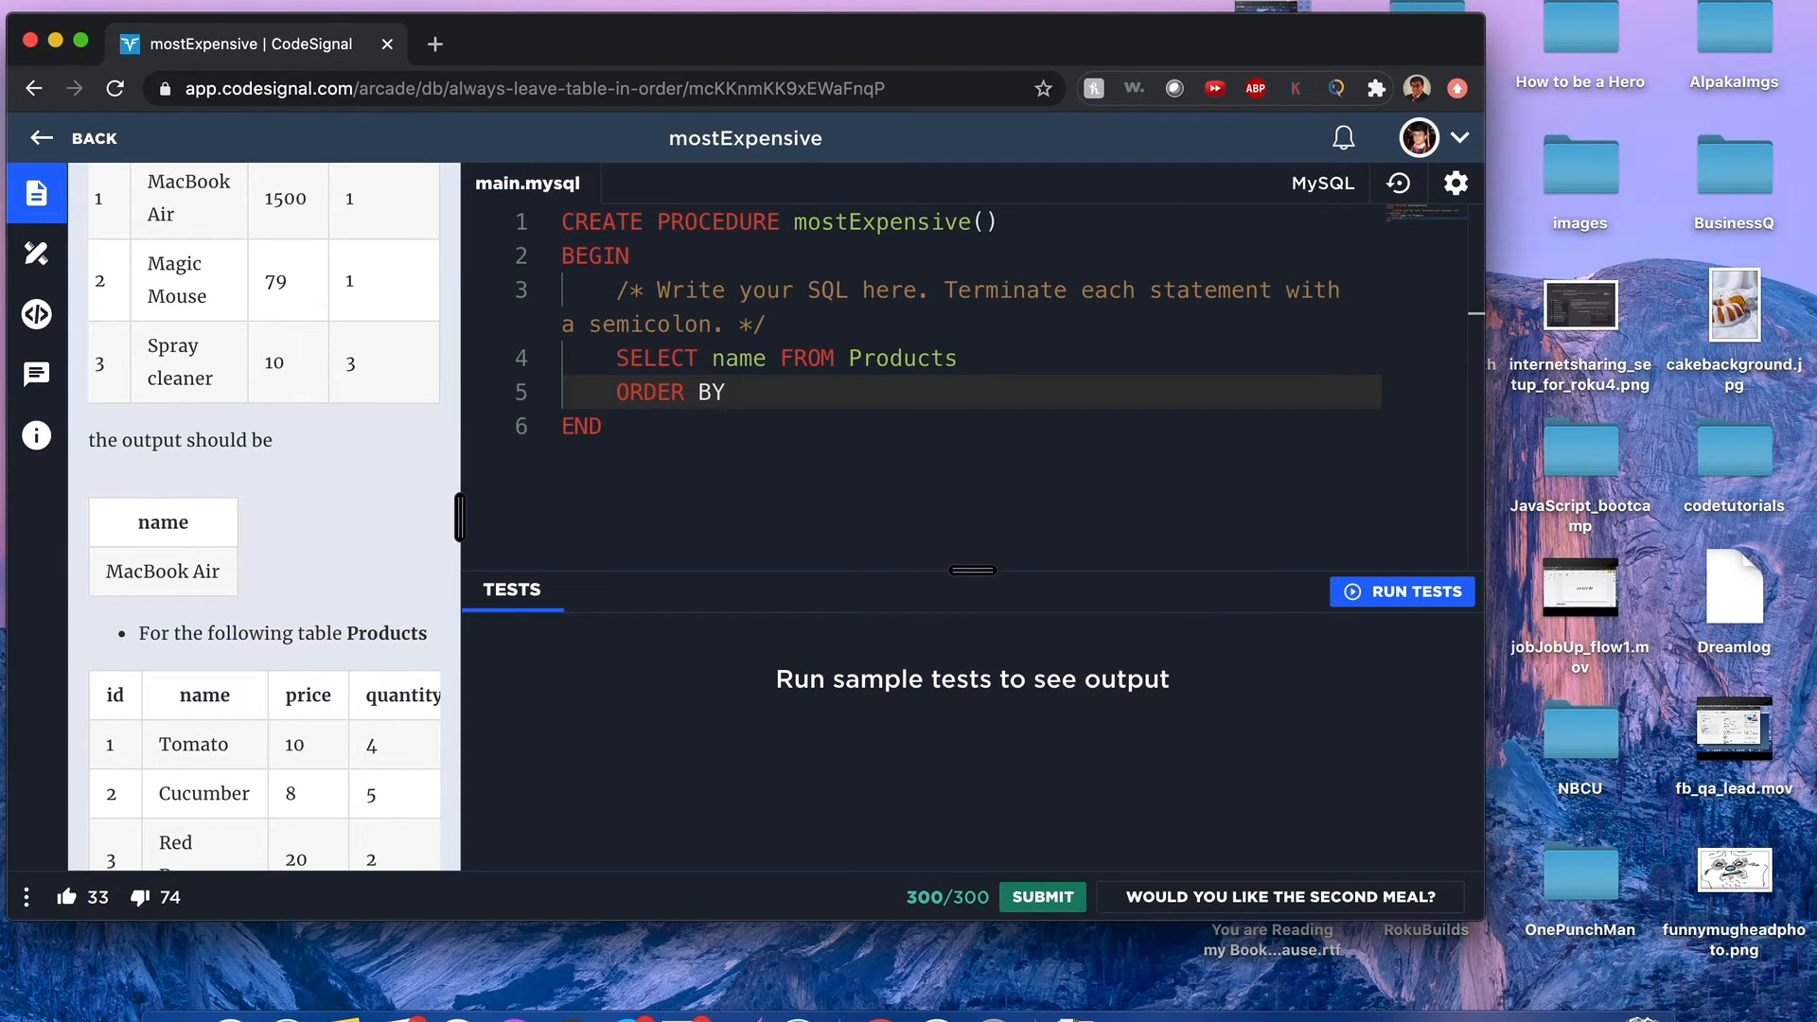
pyautogui.write('pric')
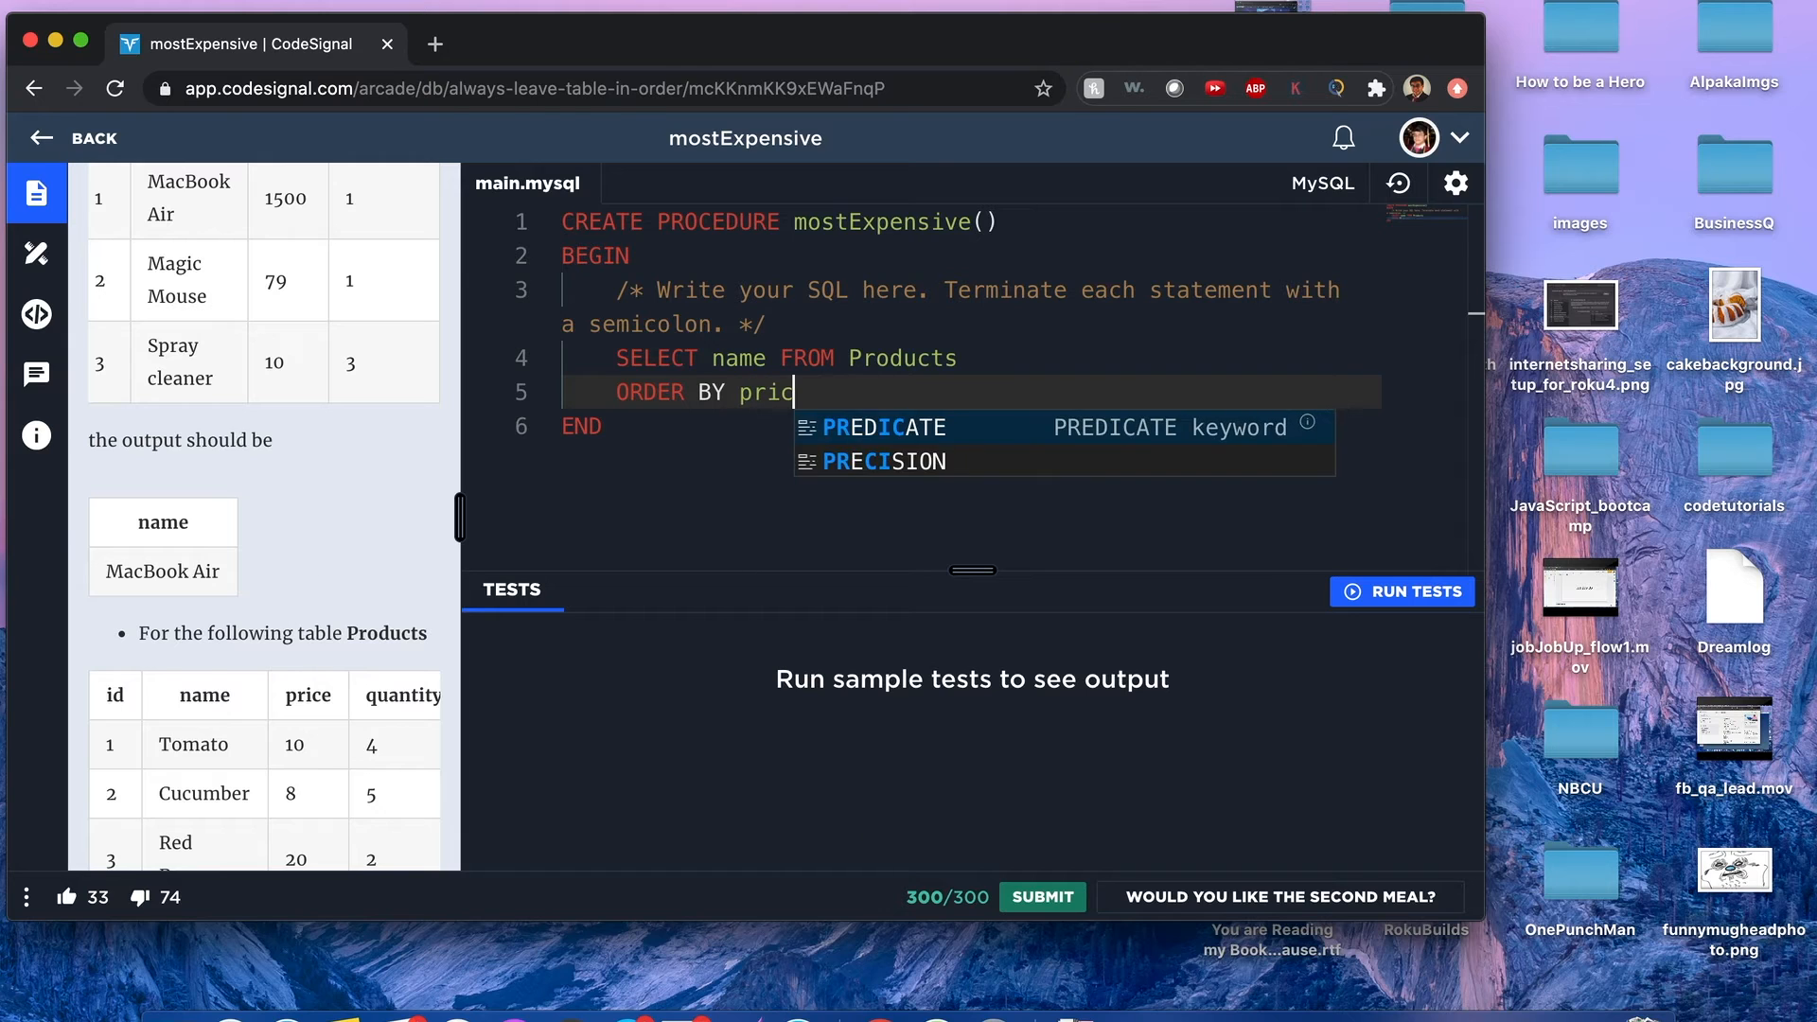
pyautogui.write('e * quantity')
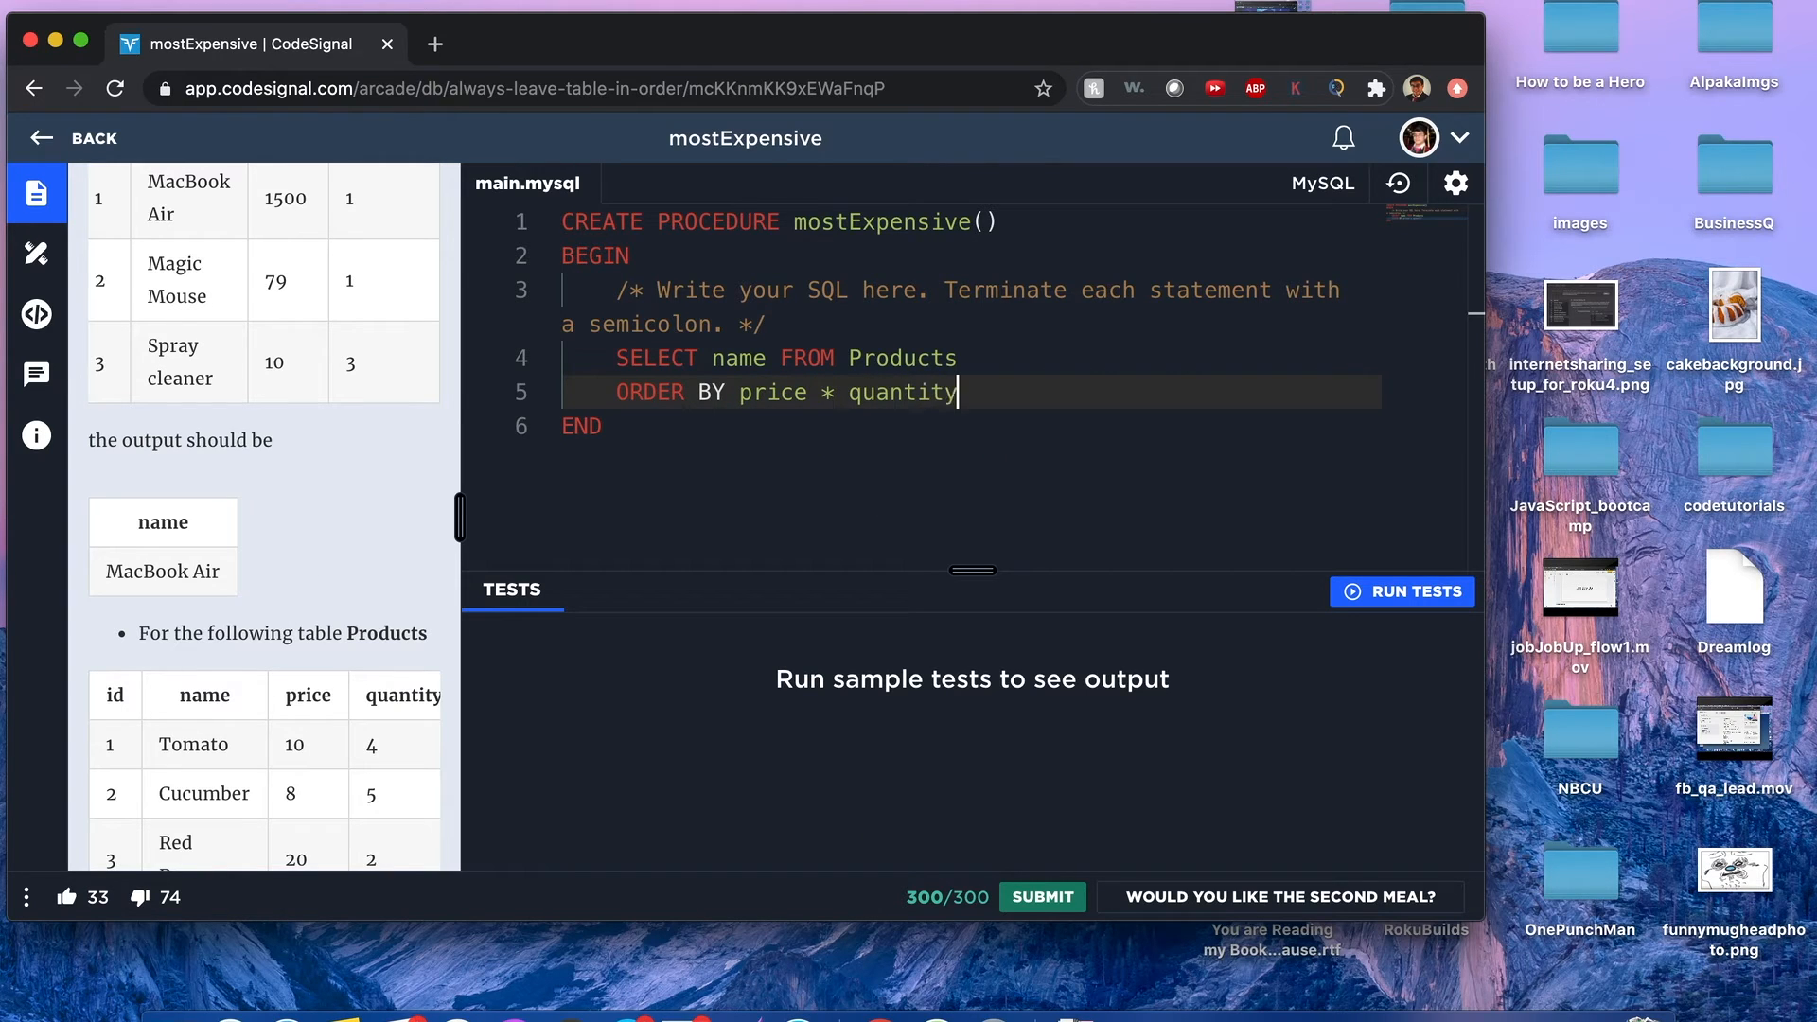
pyautogui.moveTo(297, 498)
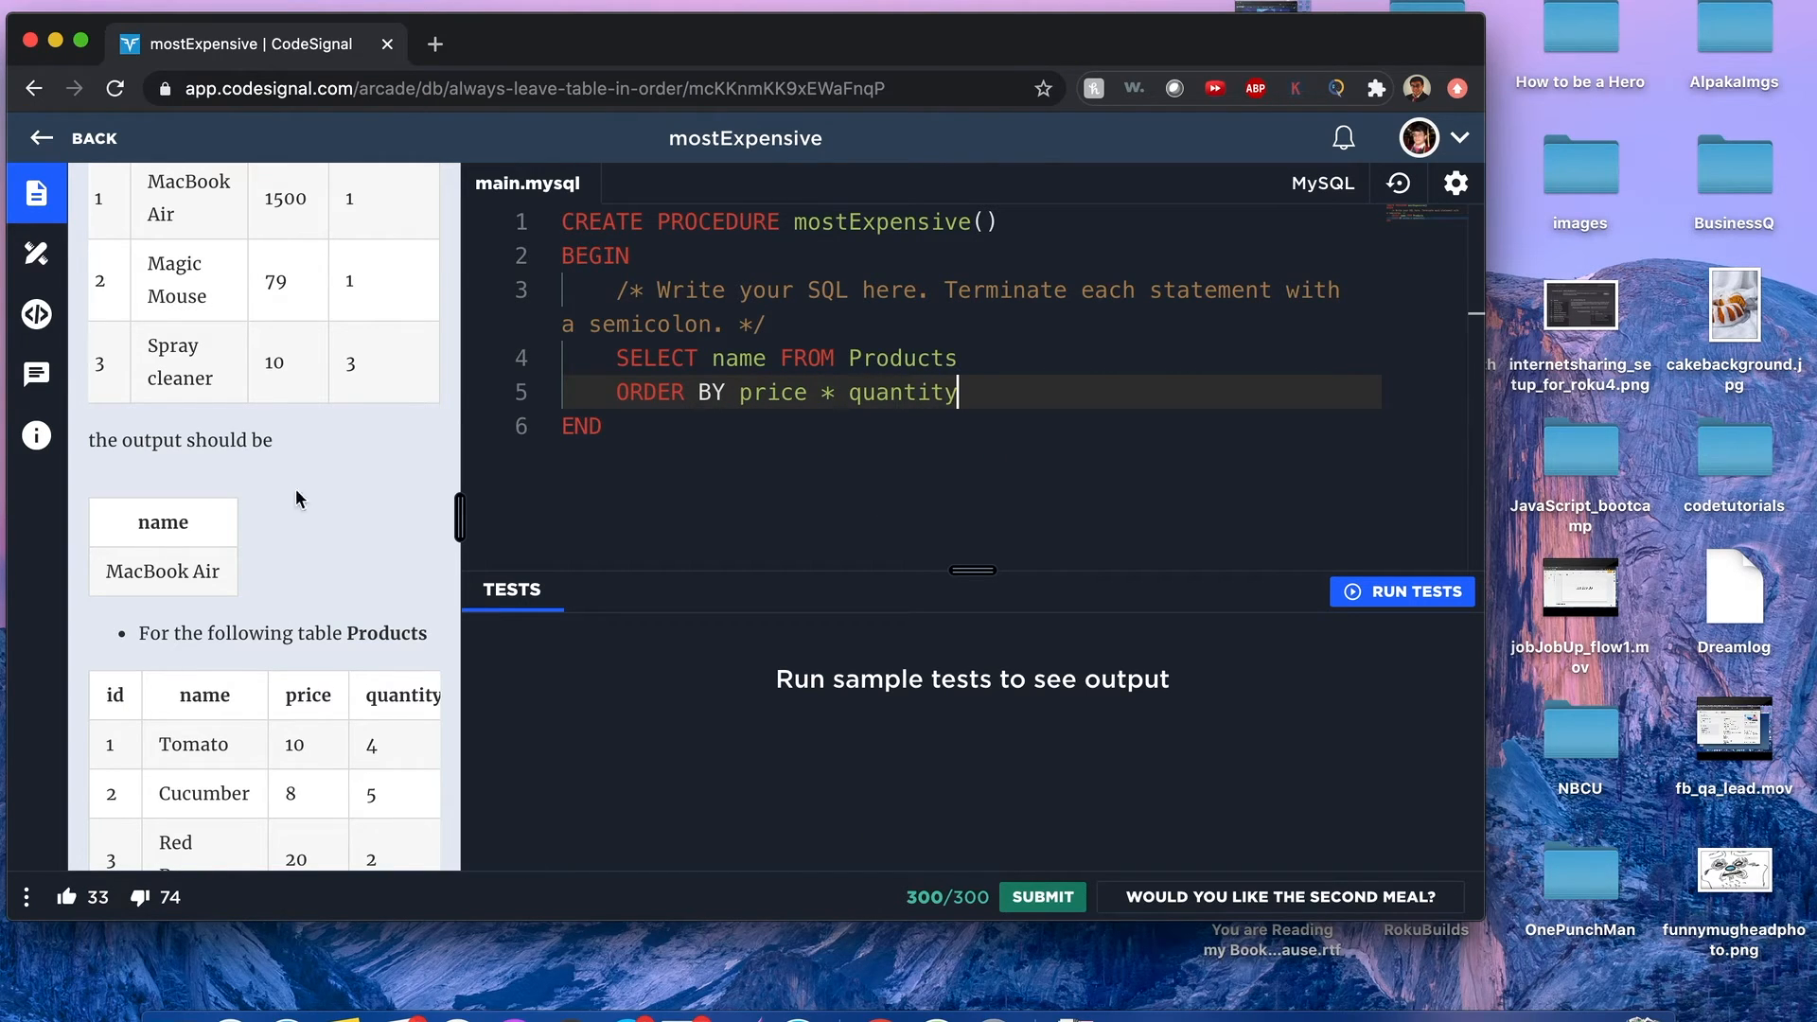
pyautogui.scroll(3)
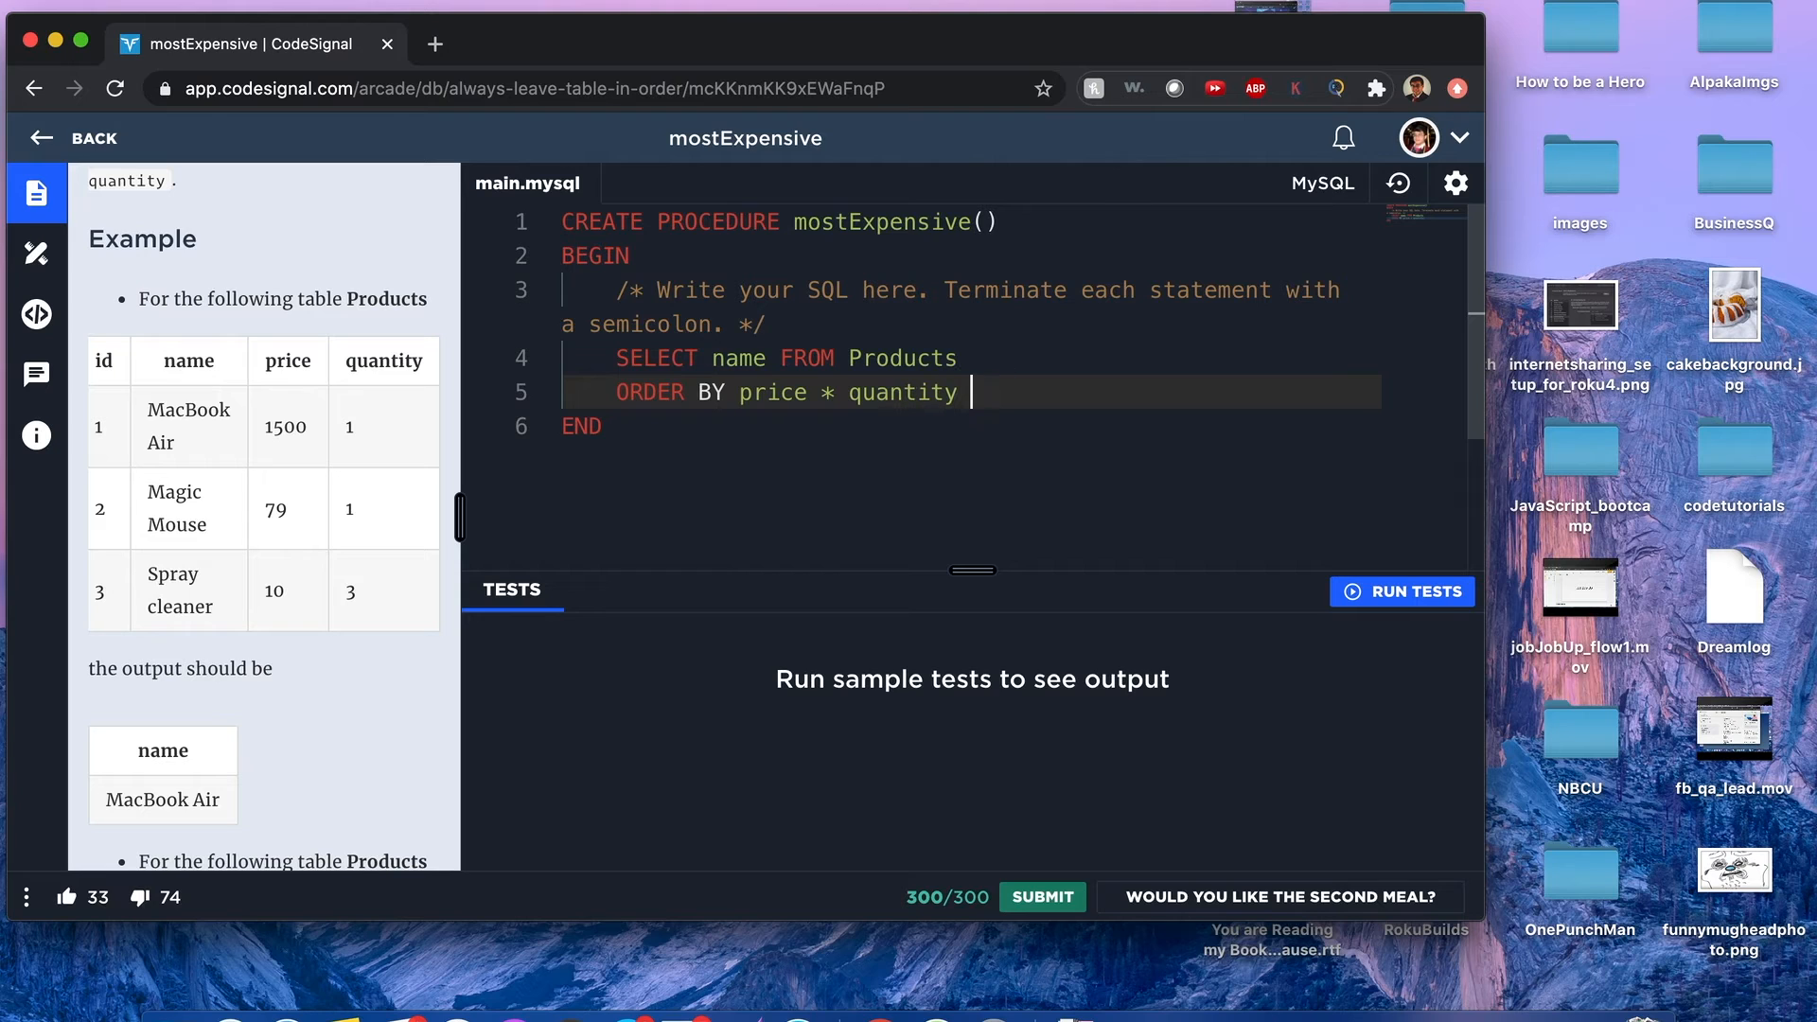
# - Make the ordering price * quantity DESC, then name as the tie-breaker
pyautogui.write('DESC')
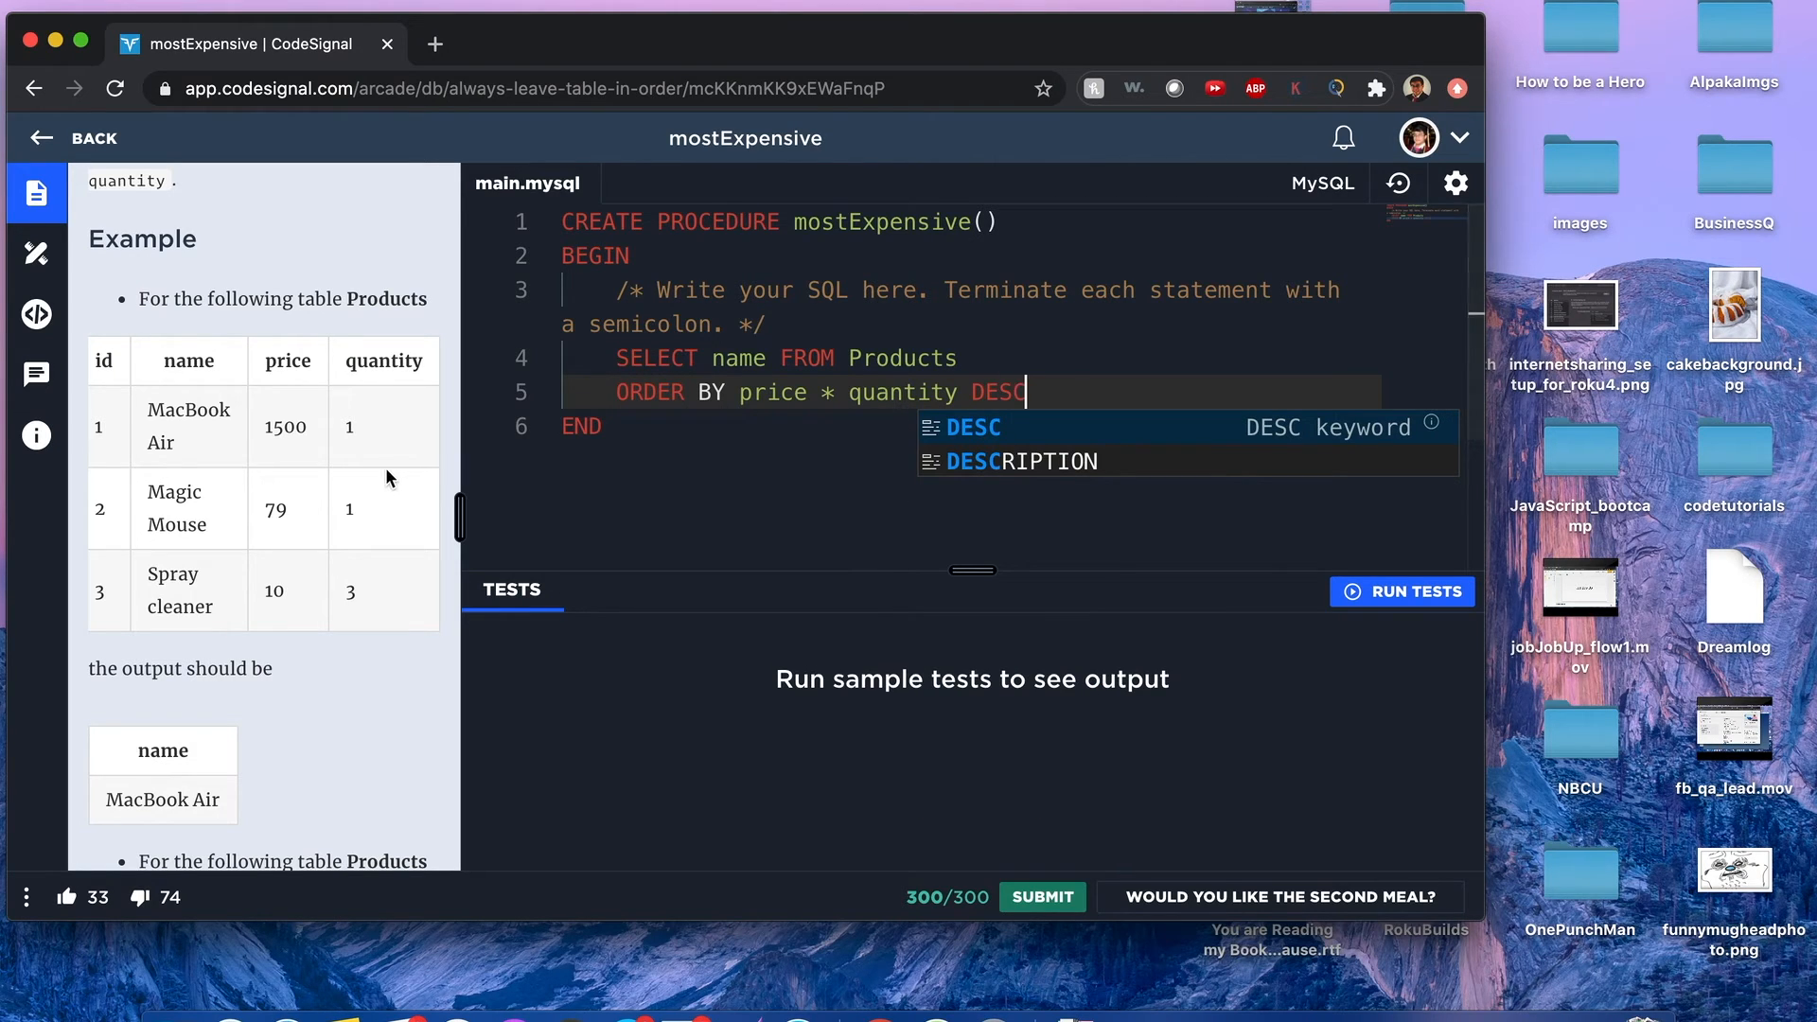
pyautogui.scroll(-3)
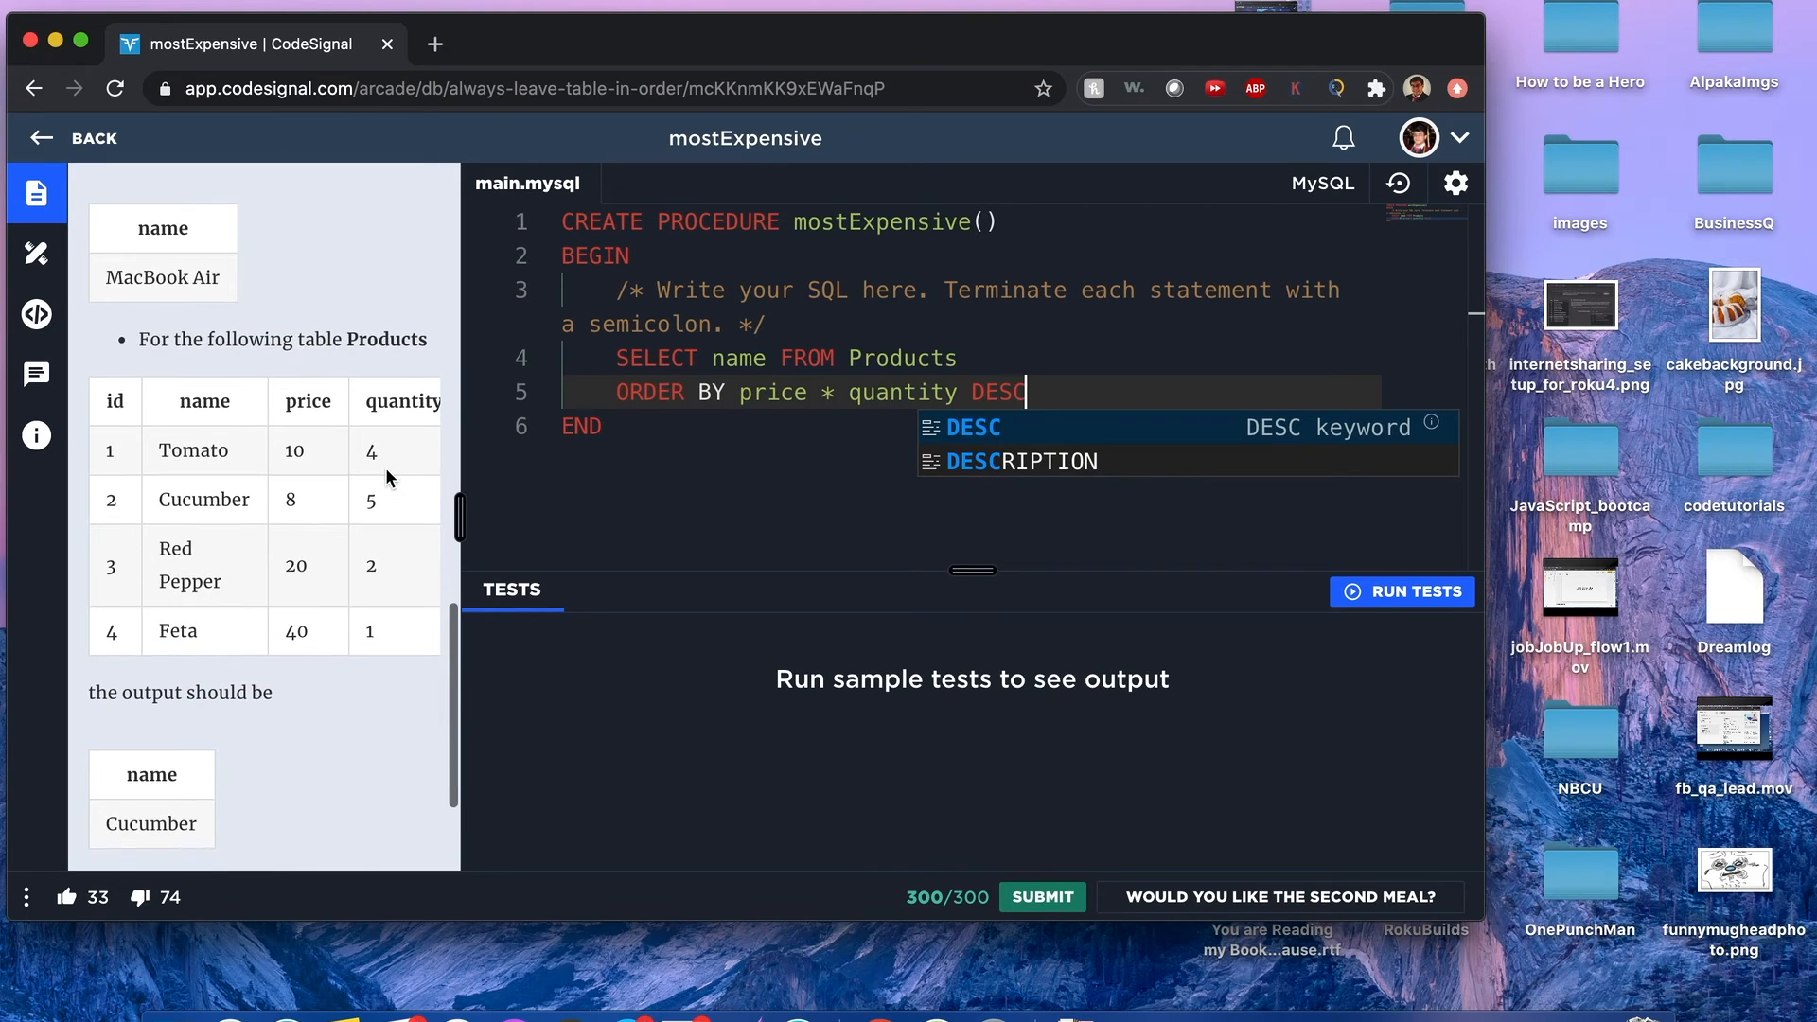
pyautogui.moveTo(295, 500)
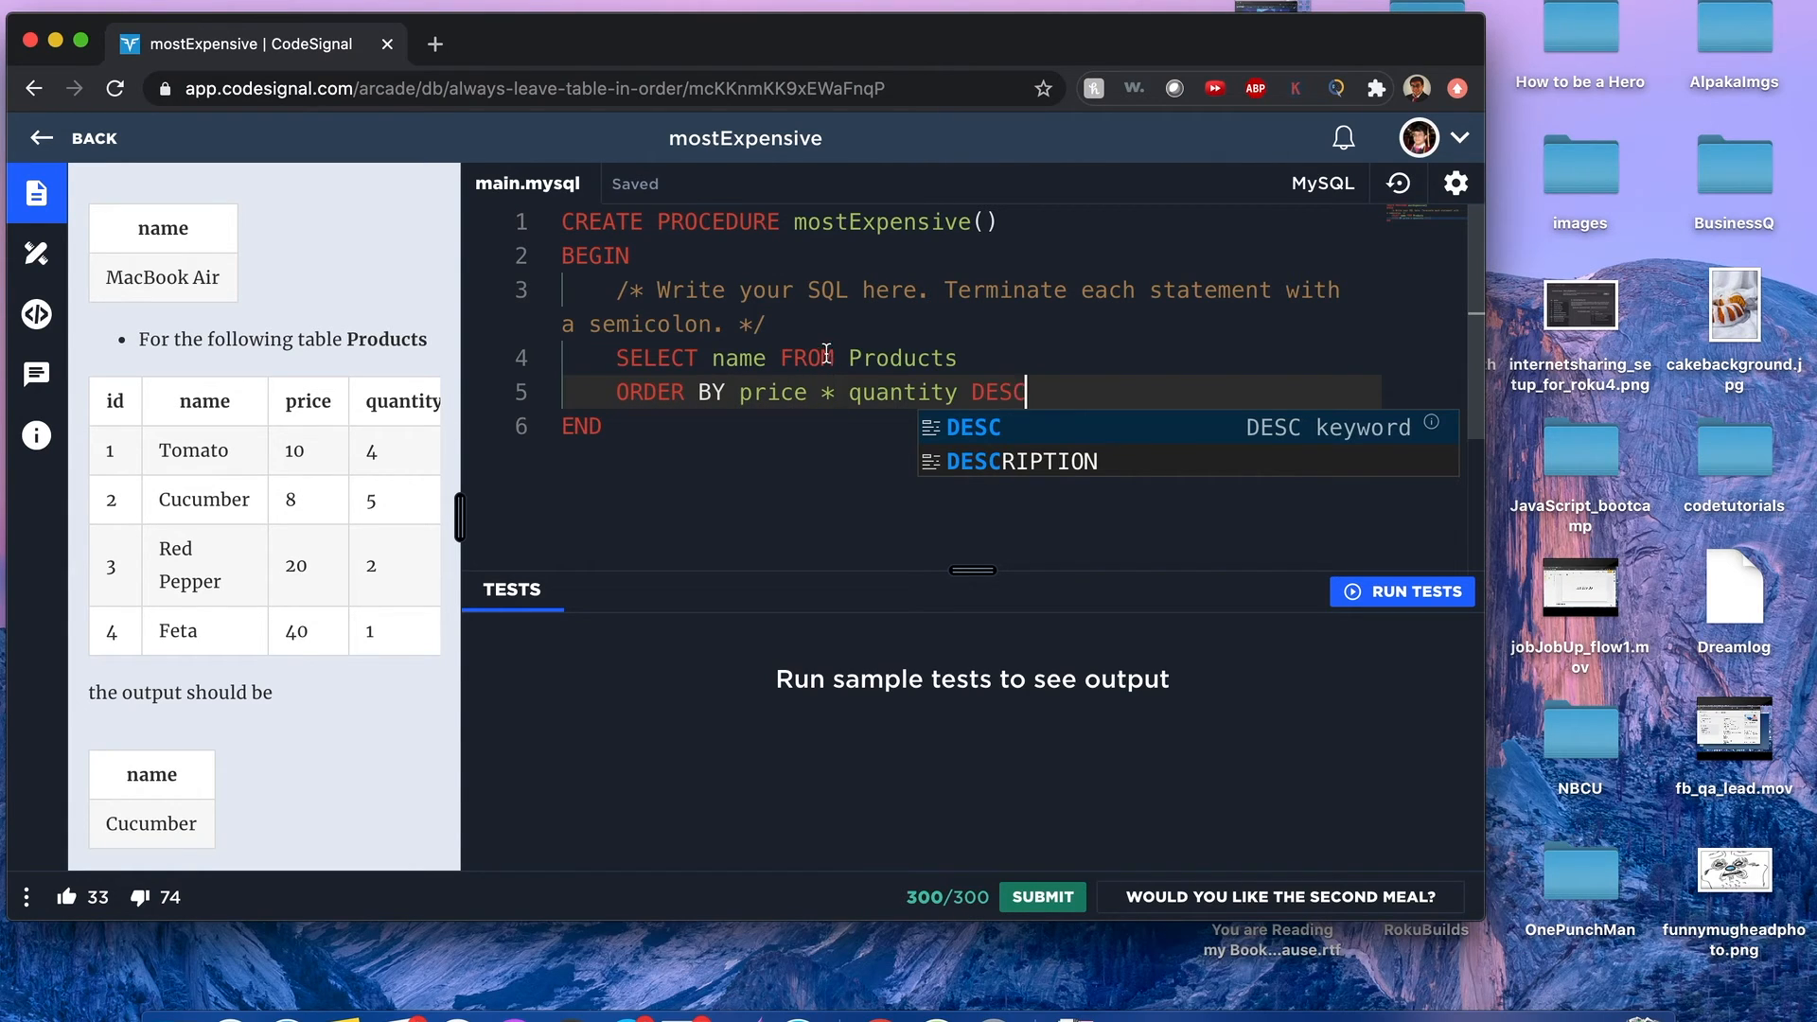
pyautogui.moveTo(798, 357)
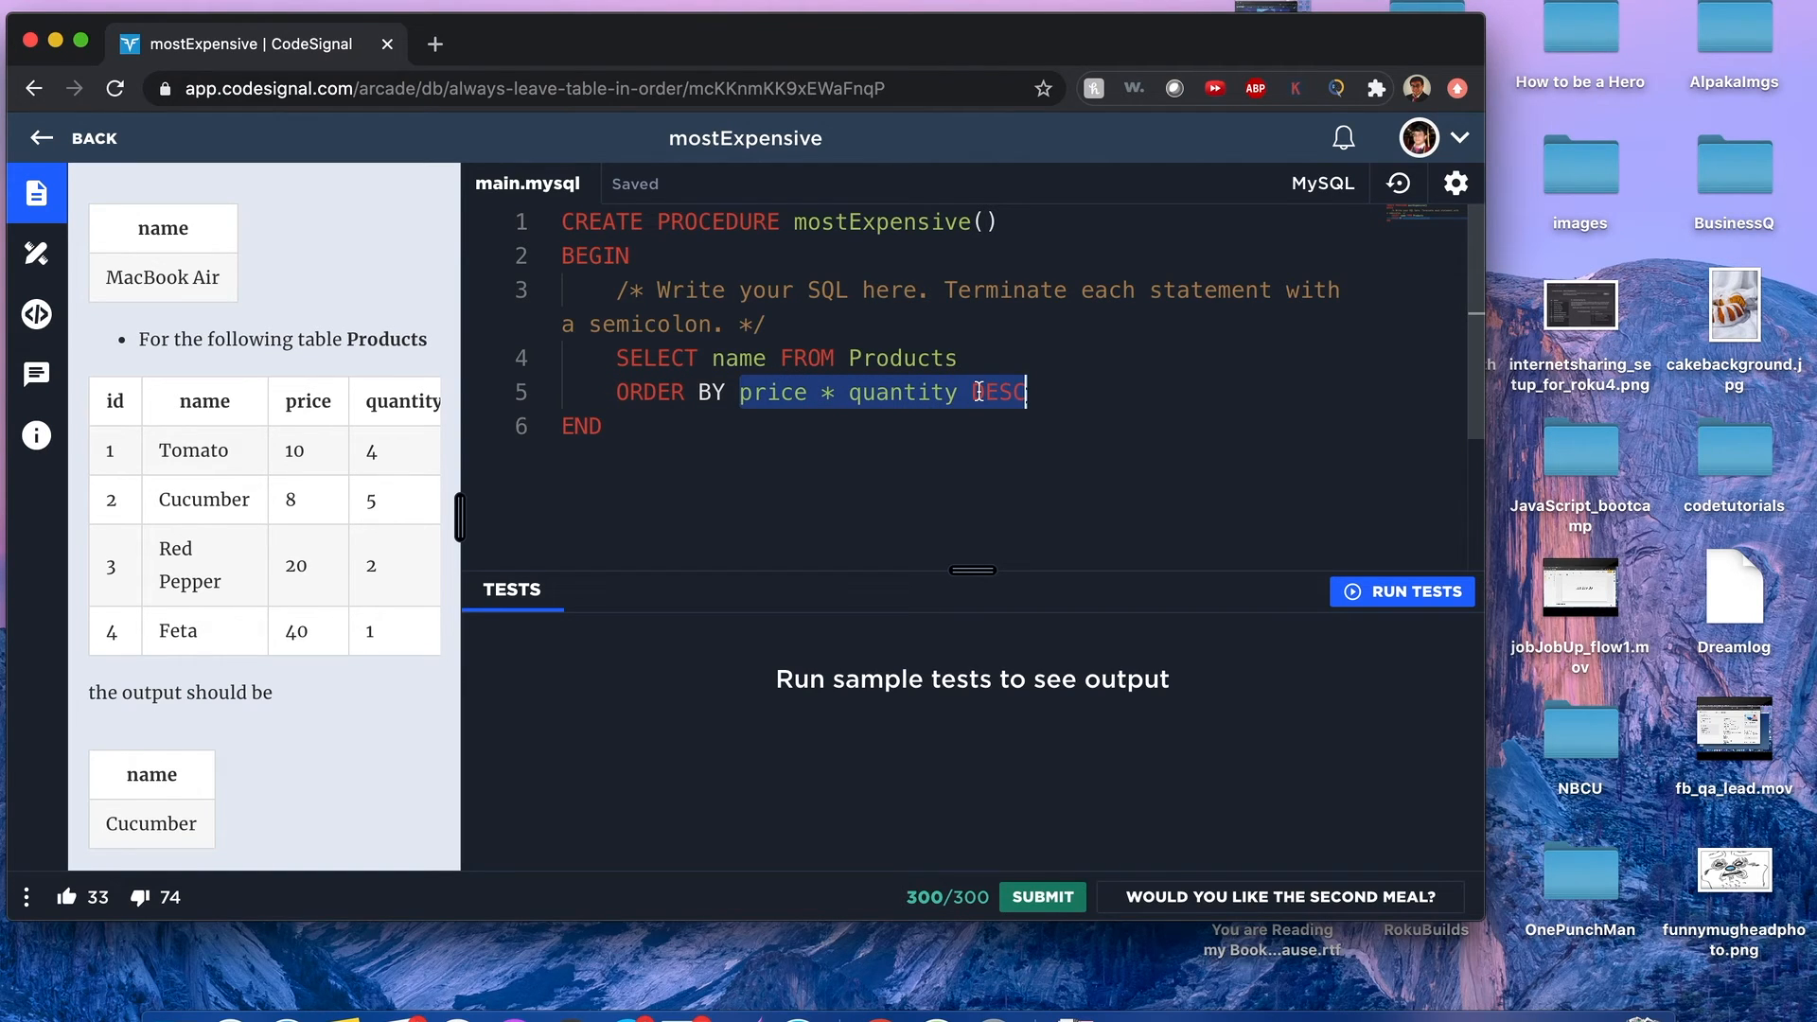
pyautogui.click(1054, 391)
pyautogui.write(',')
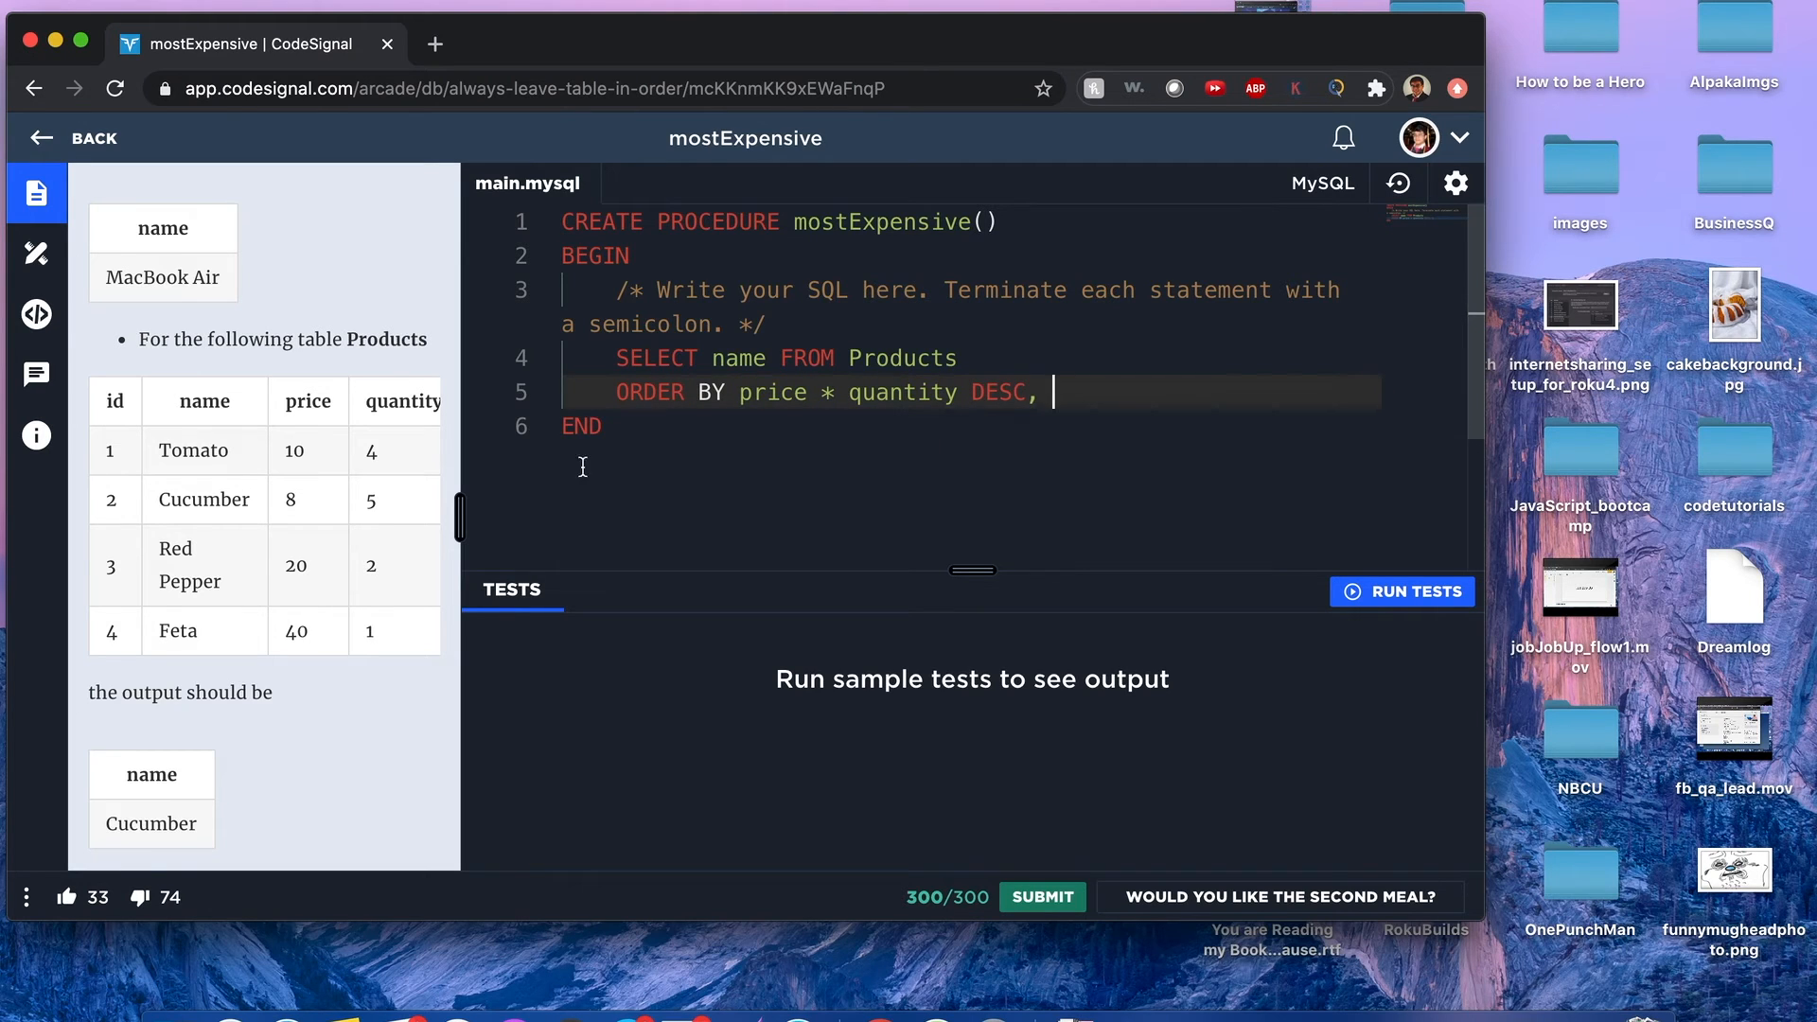
pyautogui.scroll(3)
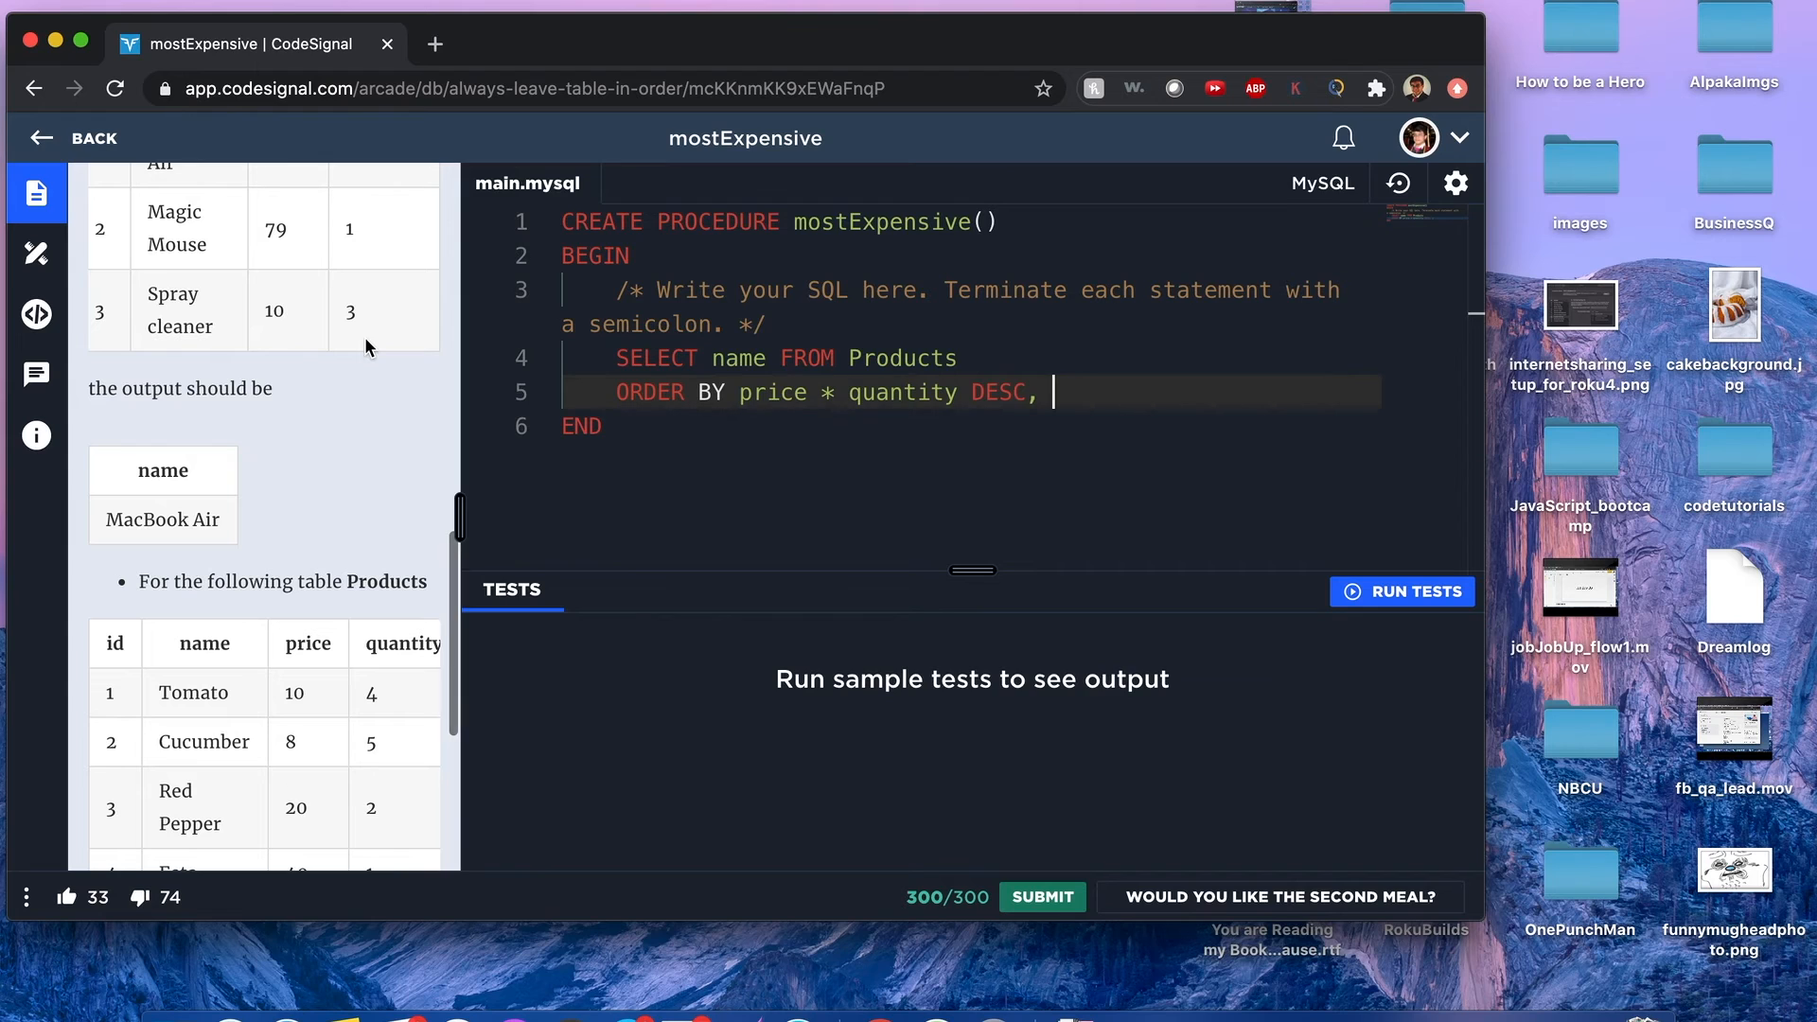
pyautogui.write('name')
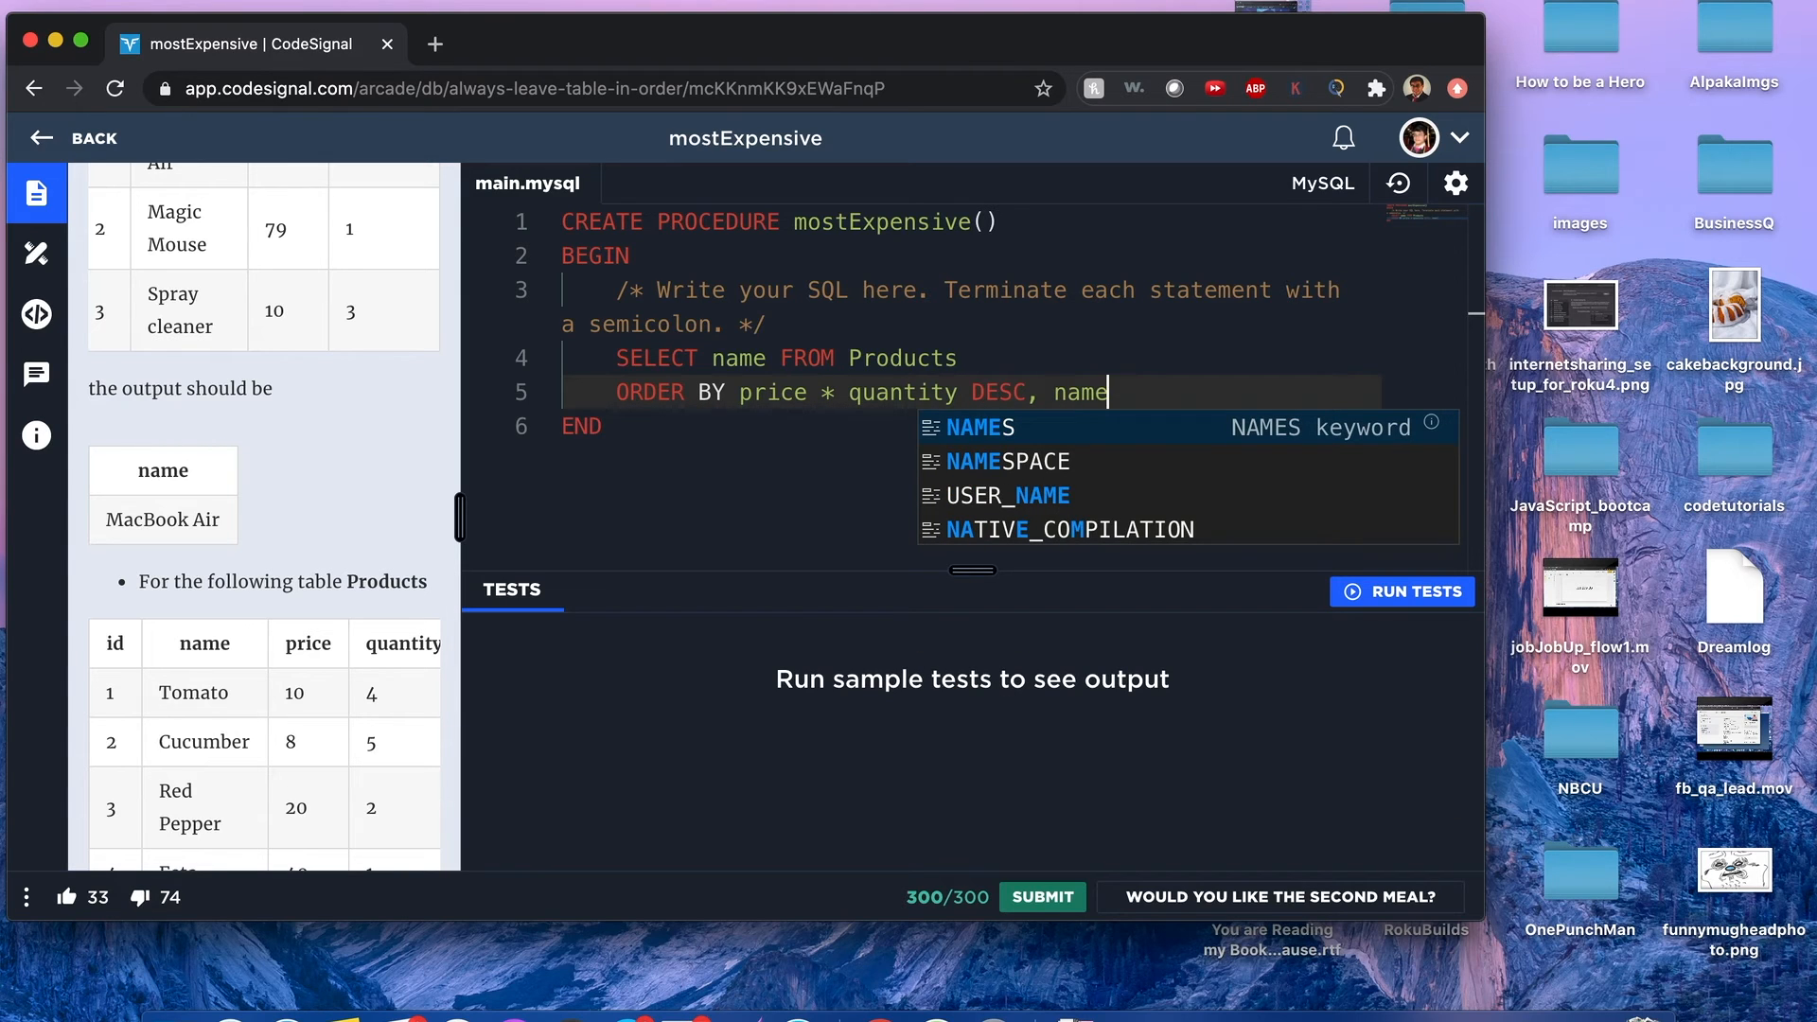
# - Append LIMIT 1 so only the top product is returned
pyautogui.scroll(-3)
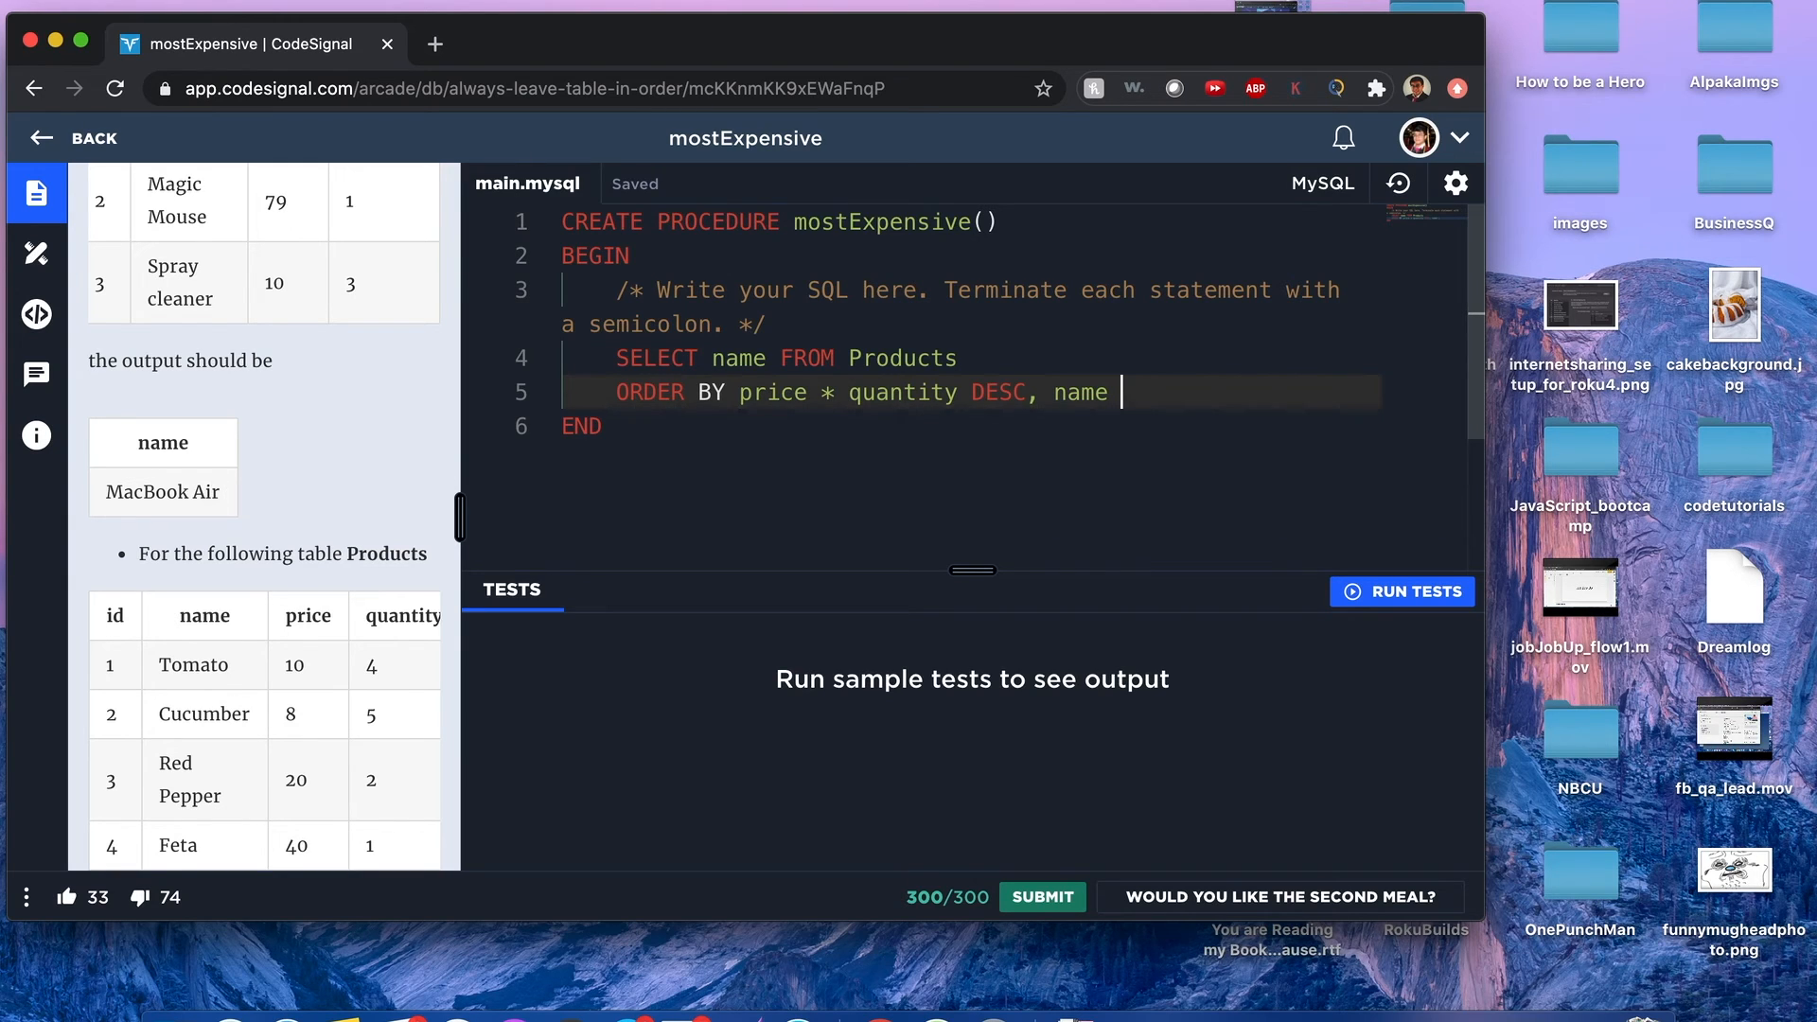
pyautogui.write('LIMIT')
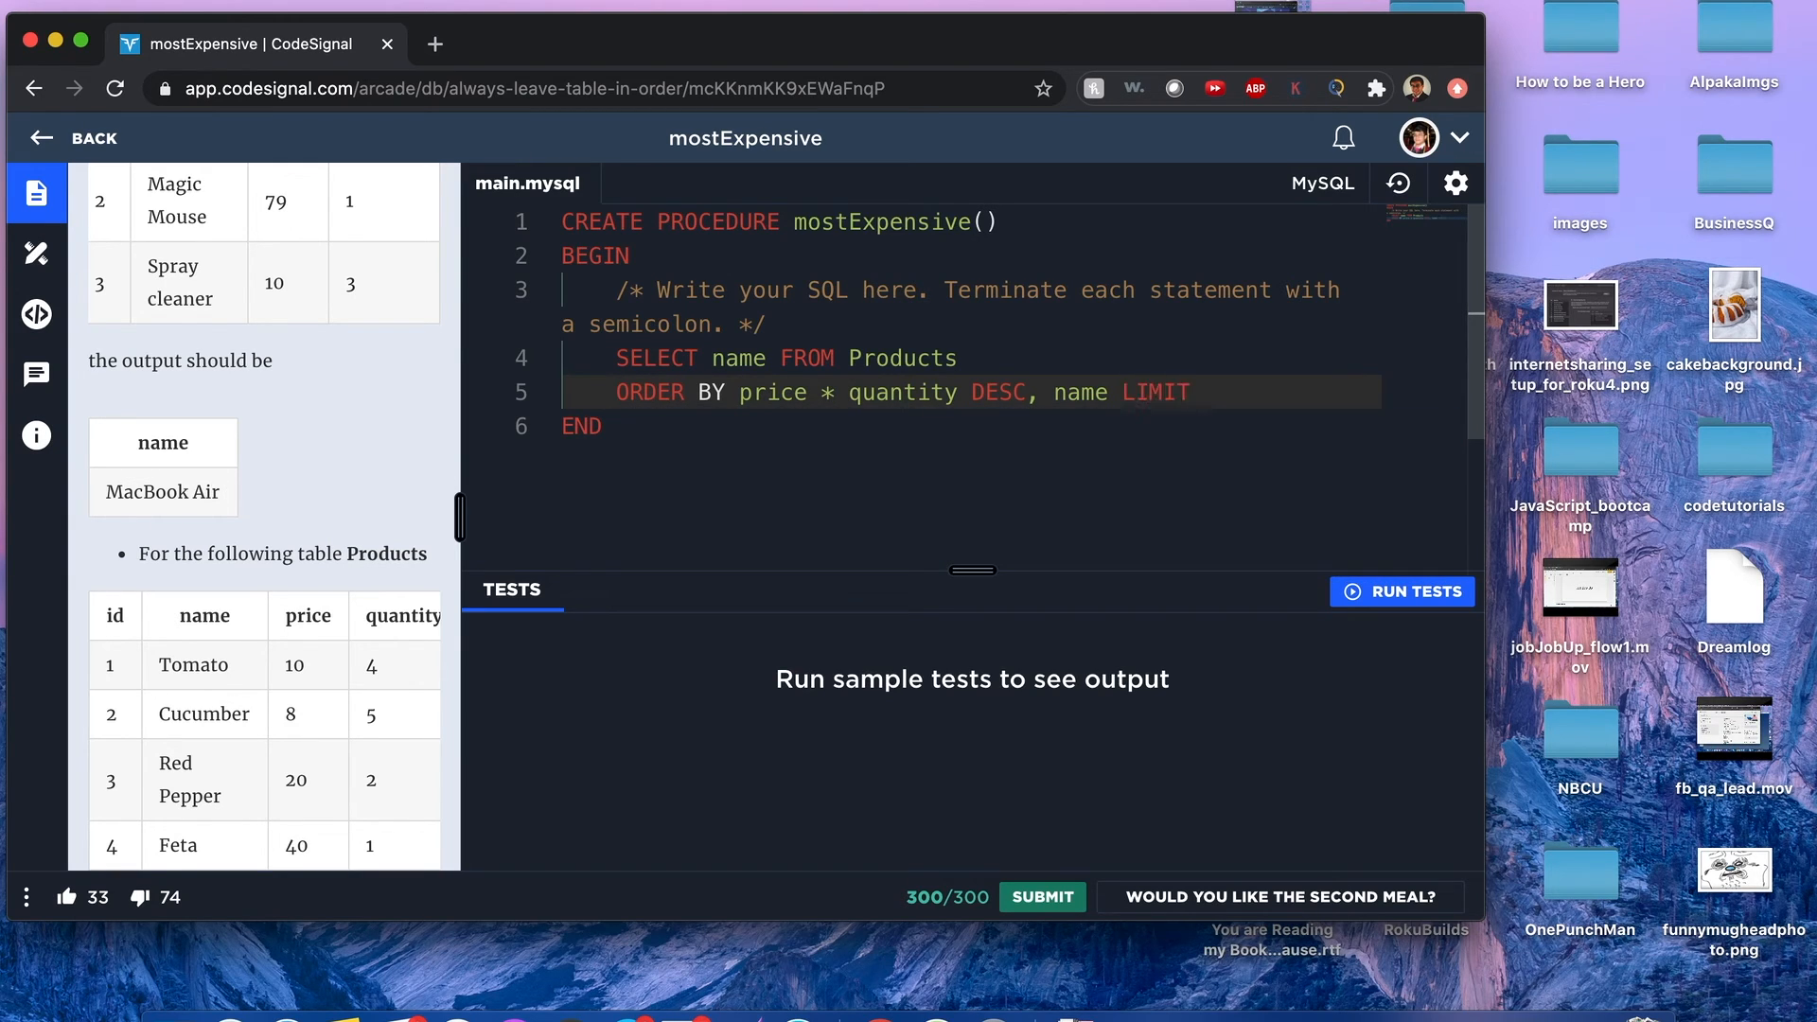
pyautogui.write('1')
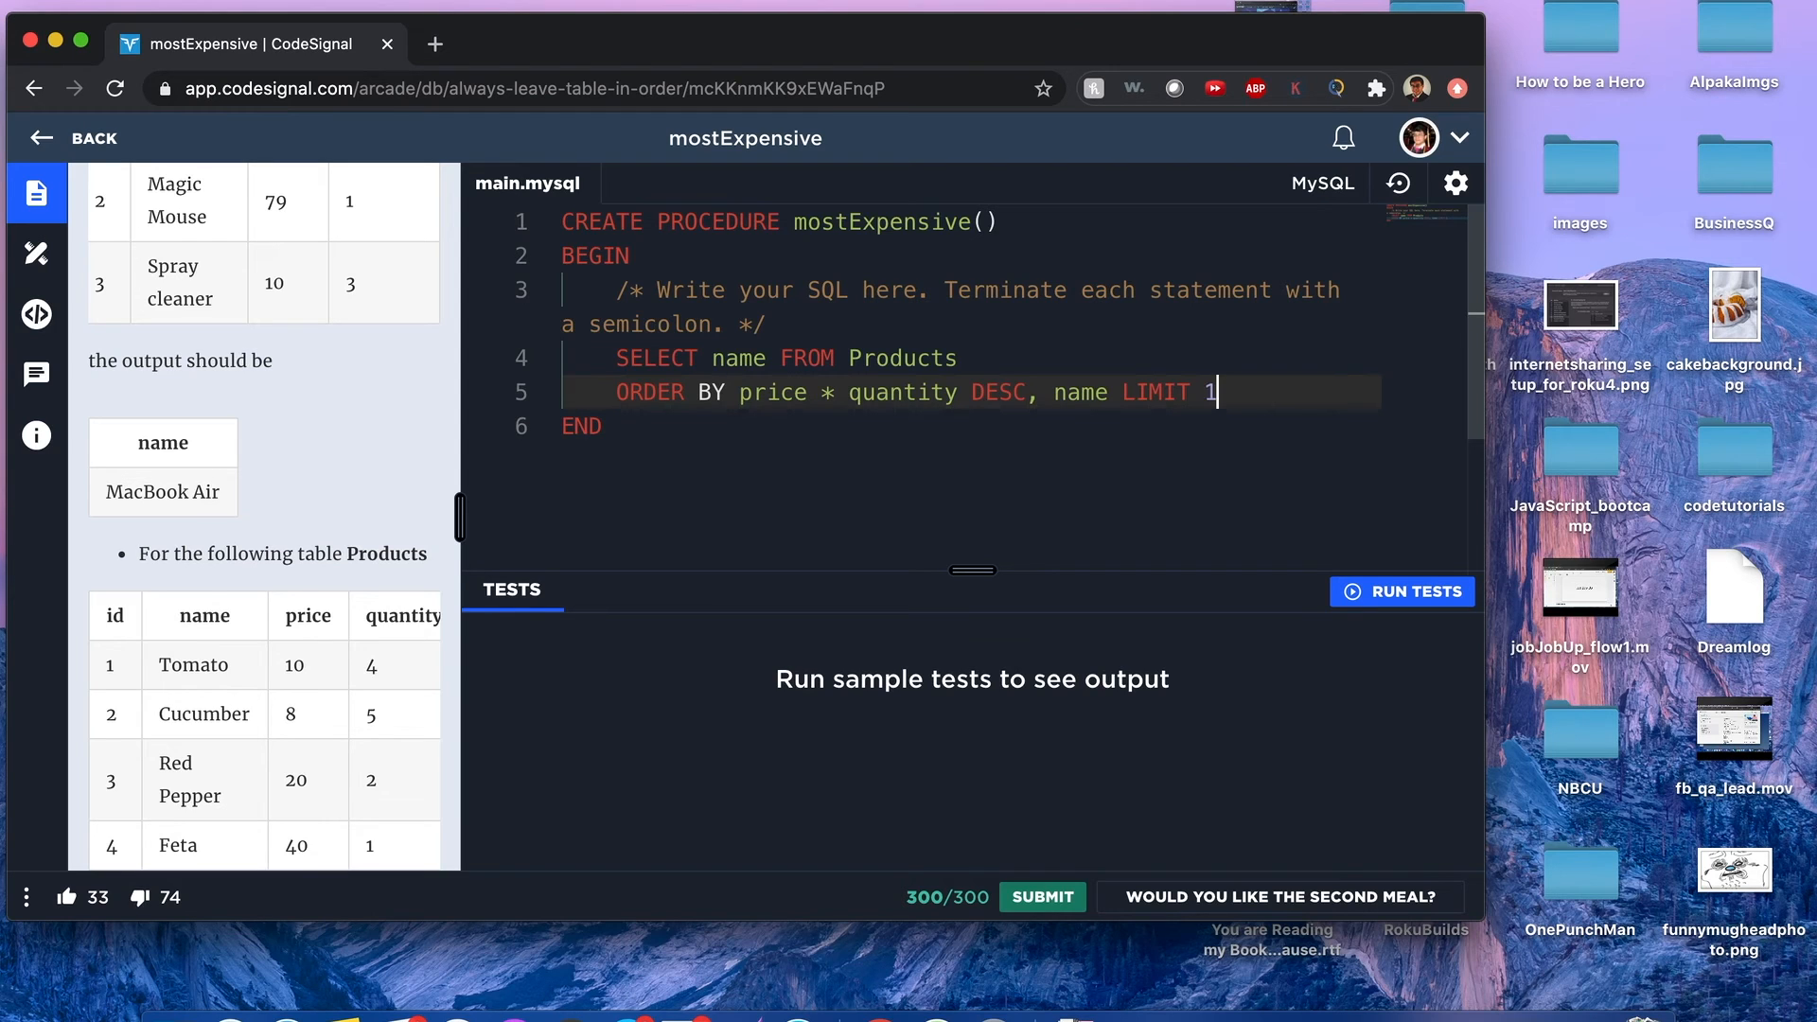
# - Run the sample tests and submit, passing 3/3 tests for 300/300
pyautogui.click(1400, 591)
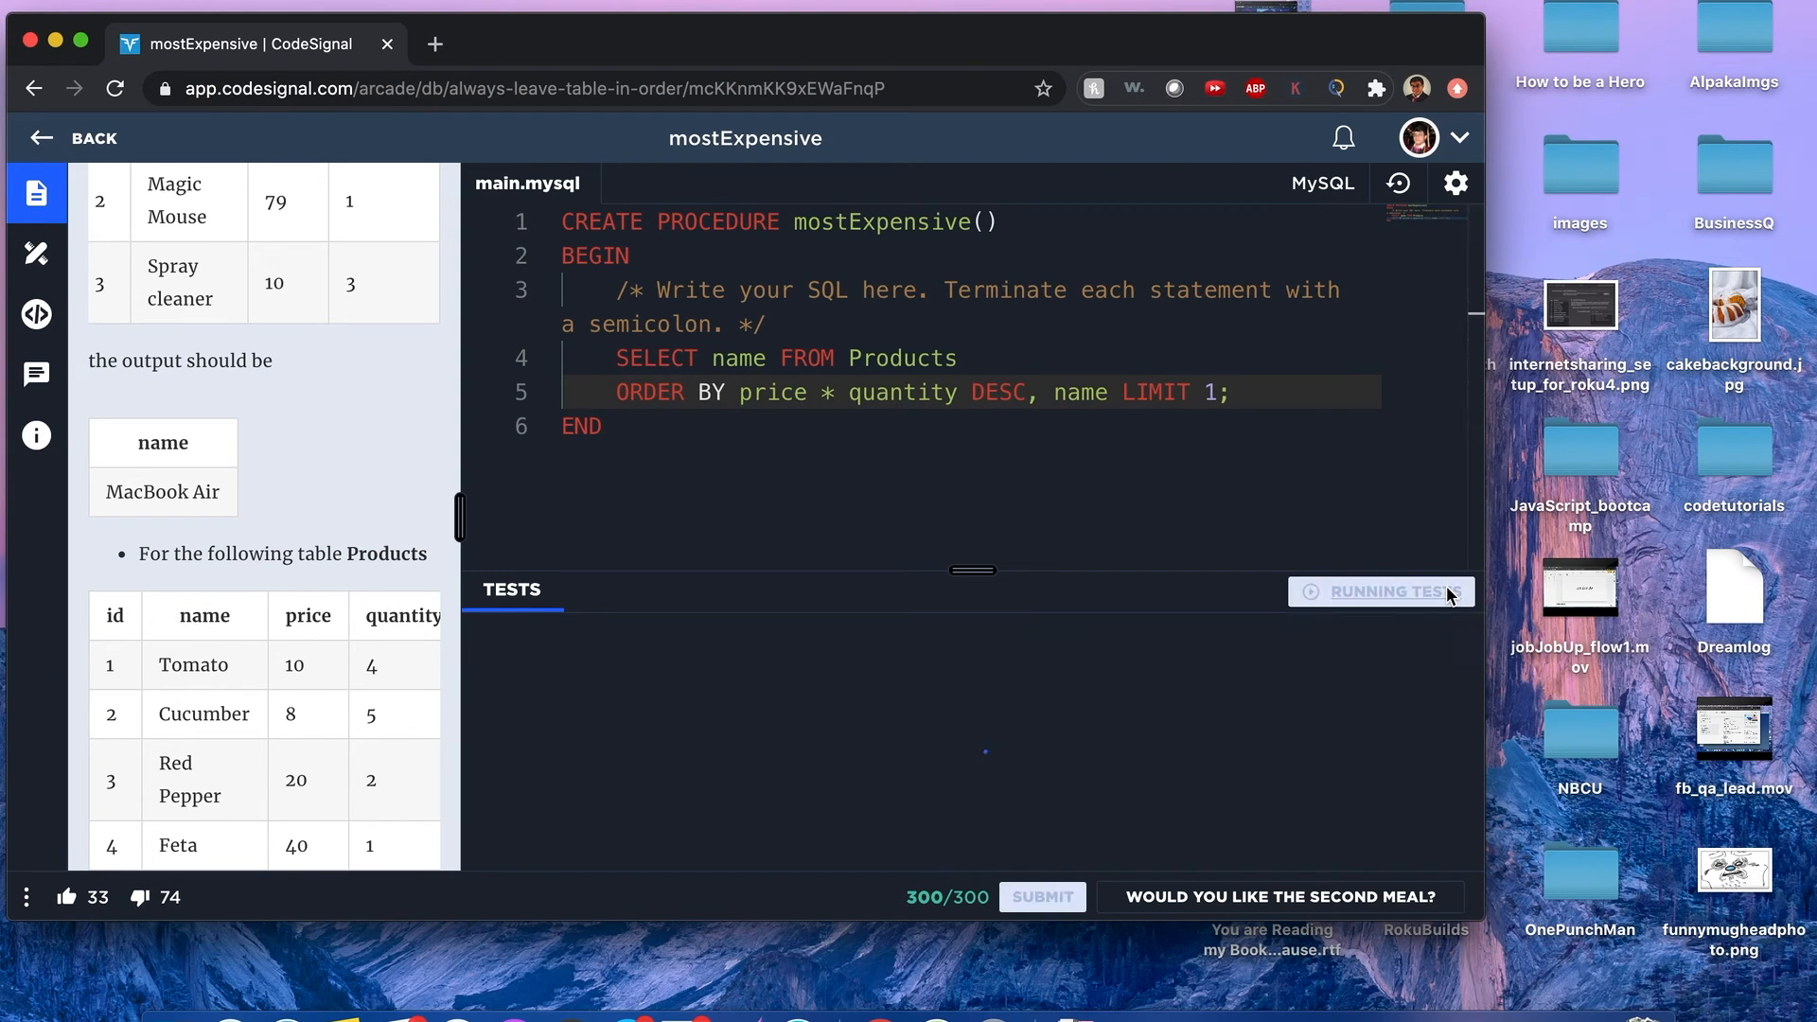
pyautogui.click(1379, 593)
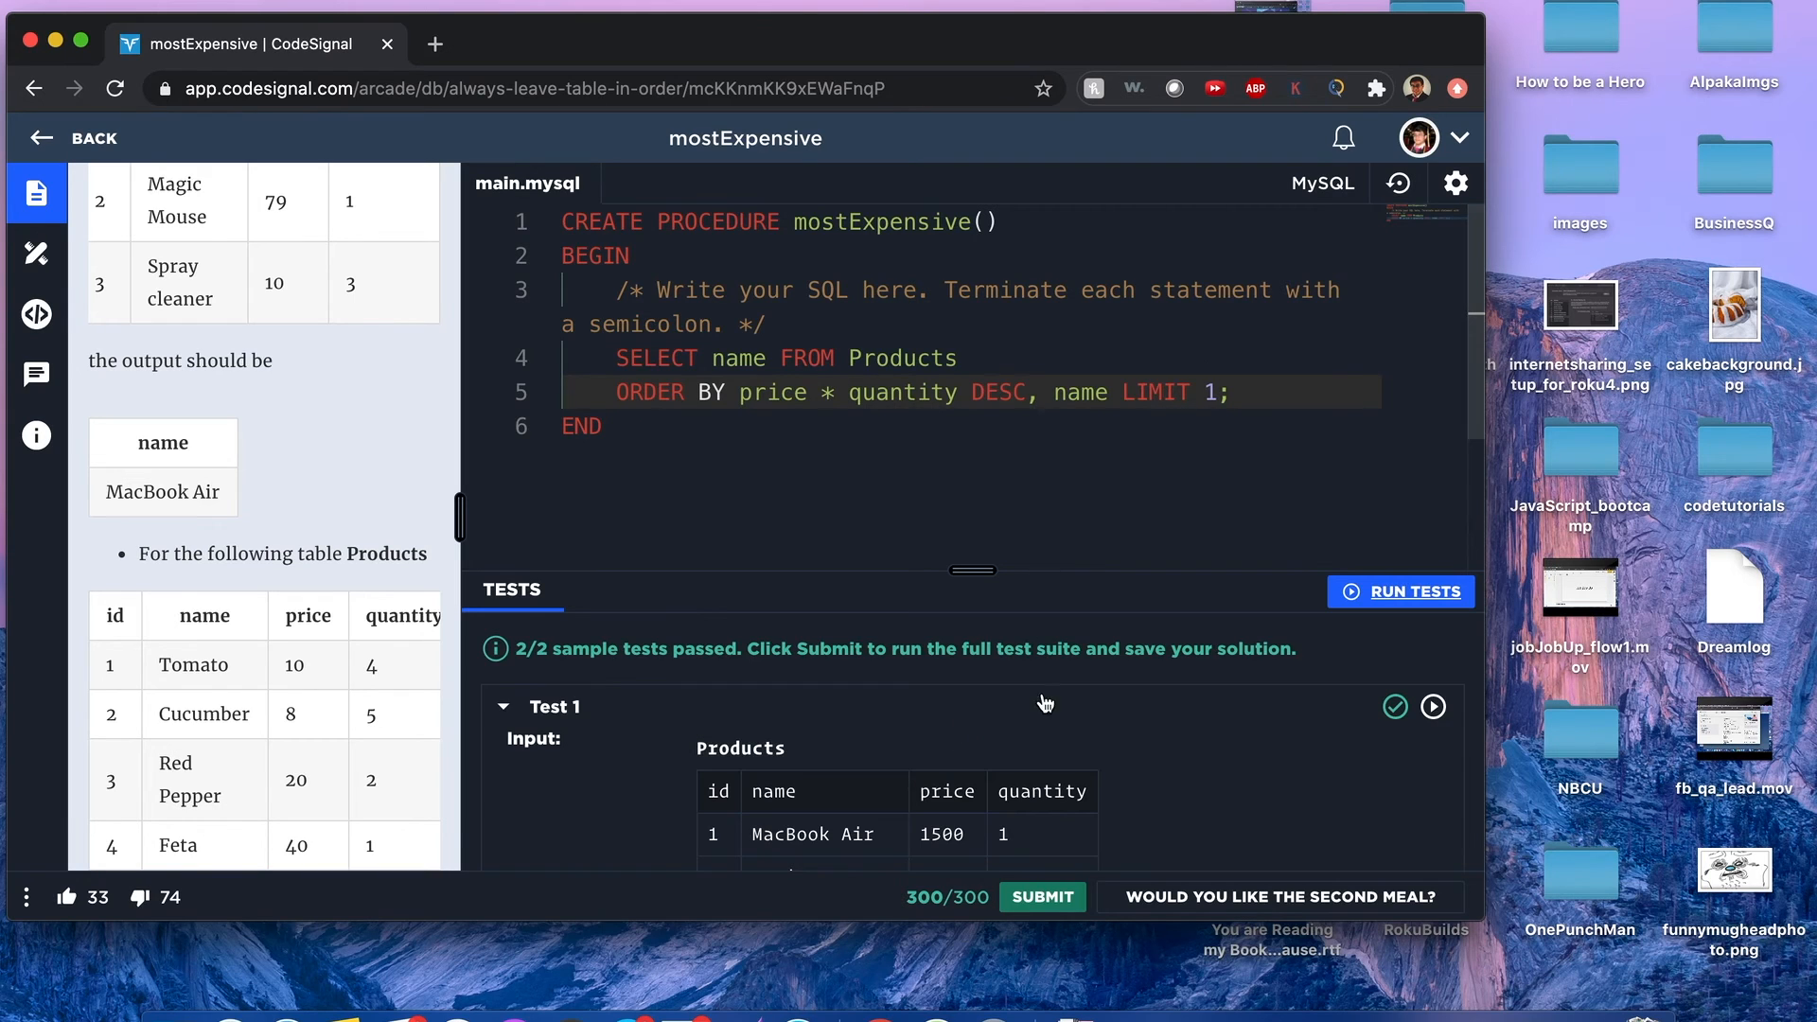
pyautogui.click(1041, 895)
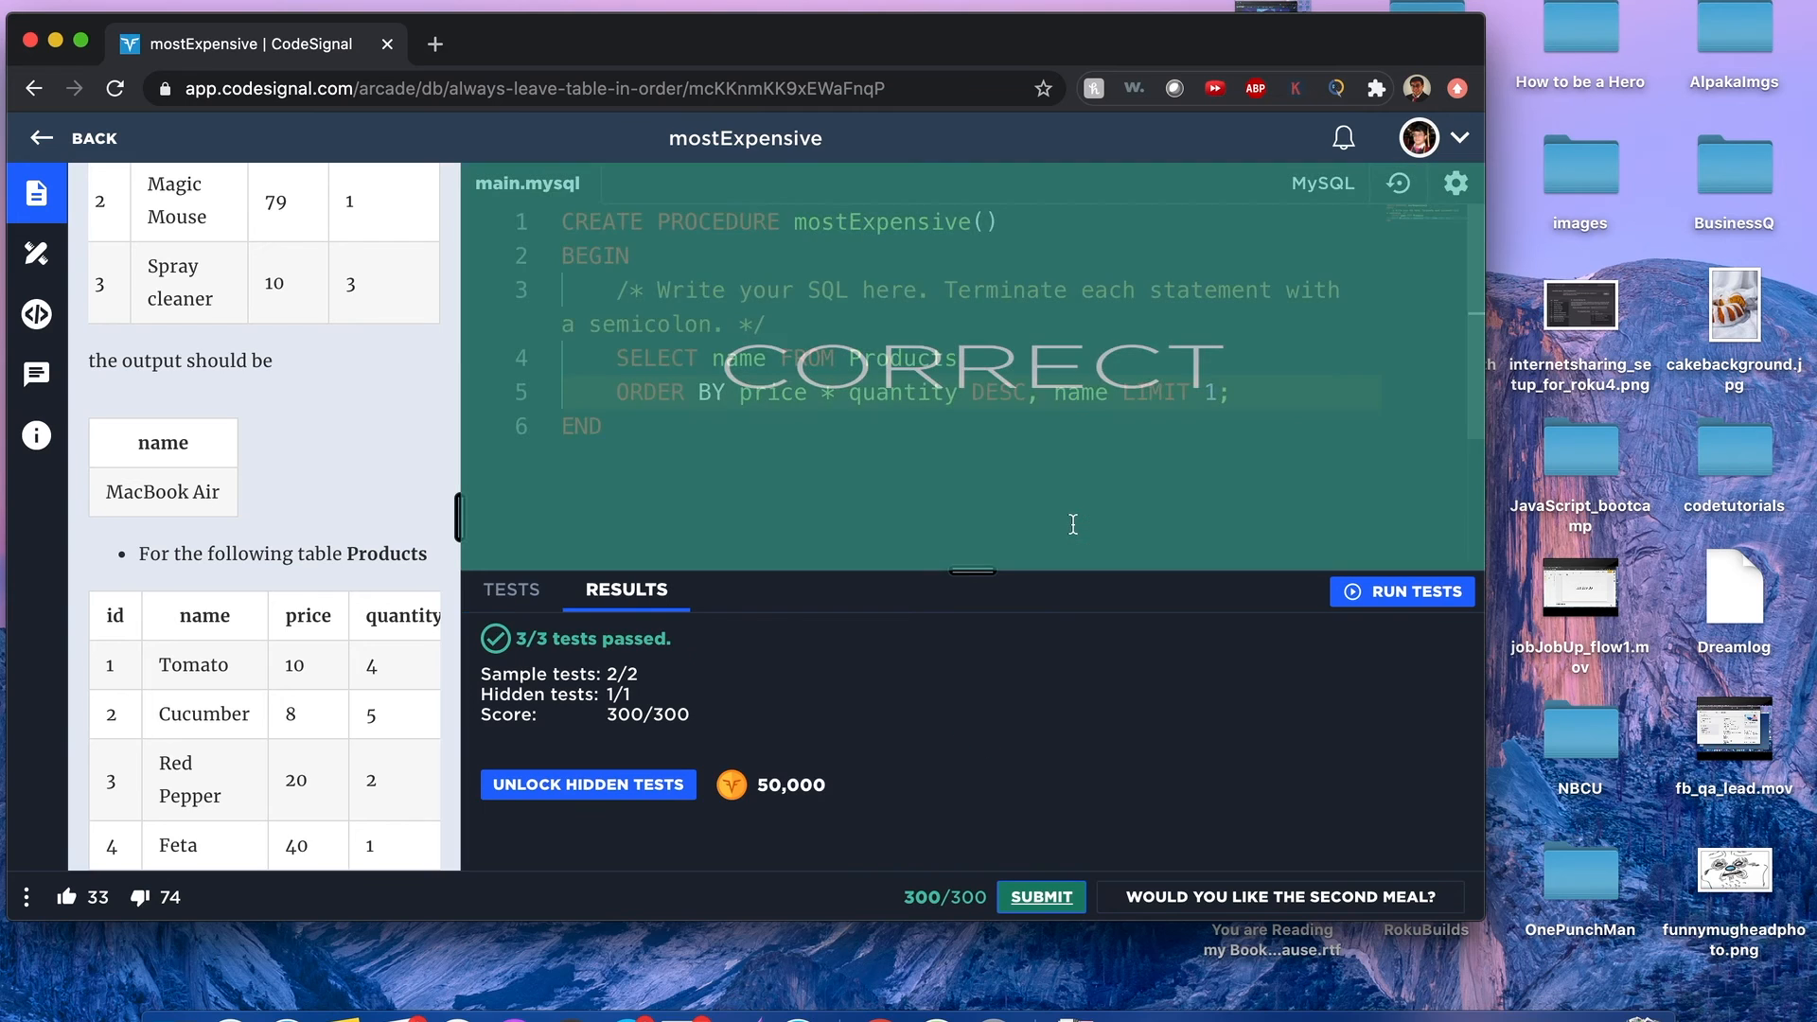
pyautogui.click(36, 314)
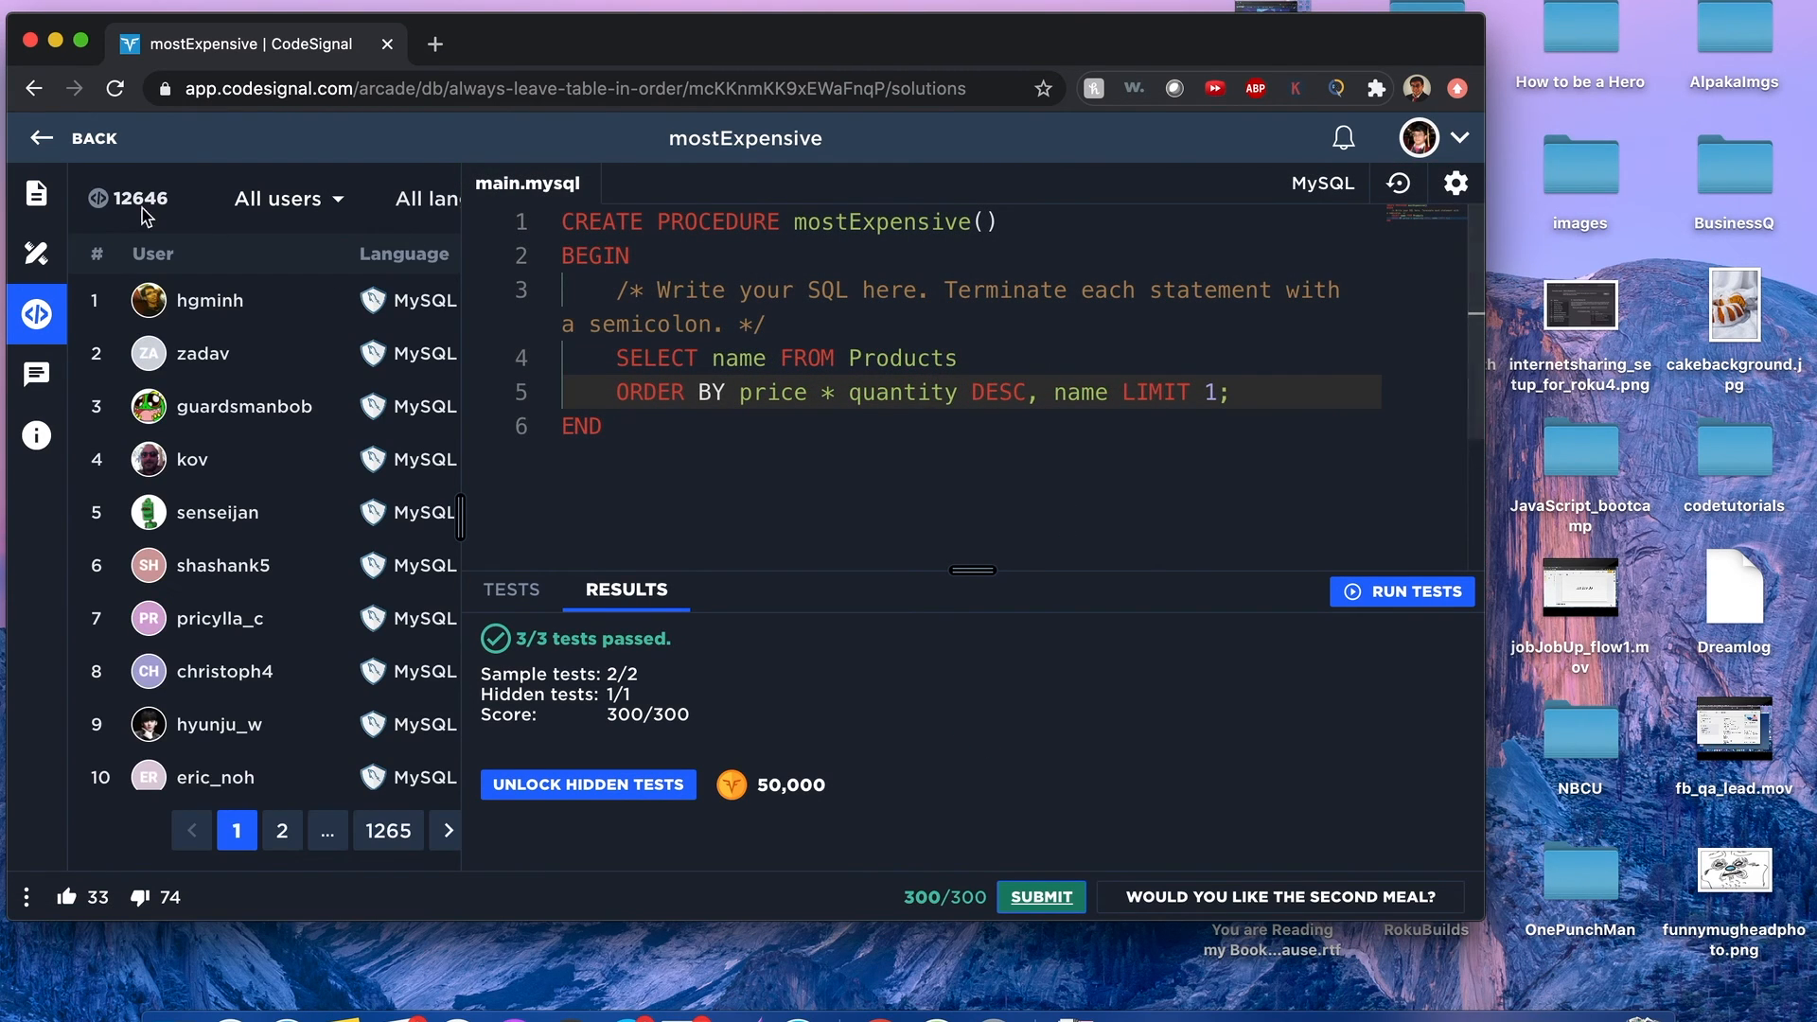
pyautogui.click(36, 193)
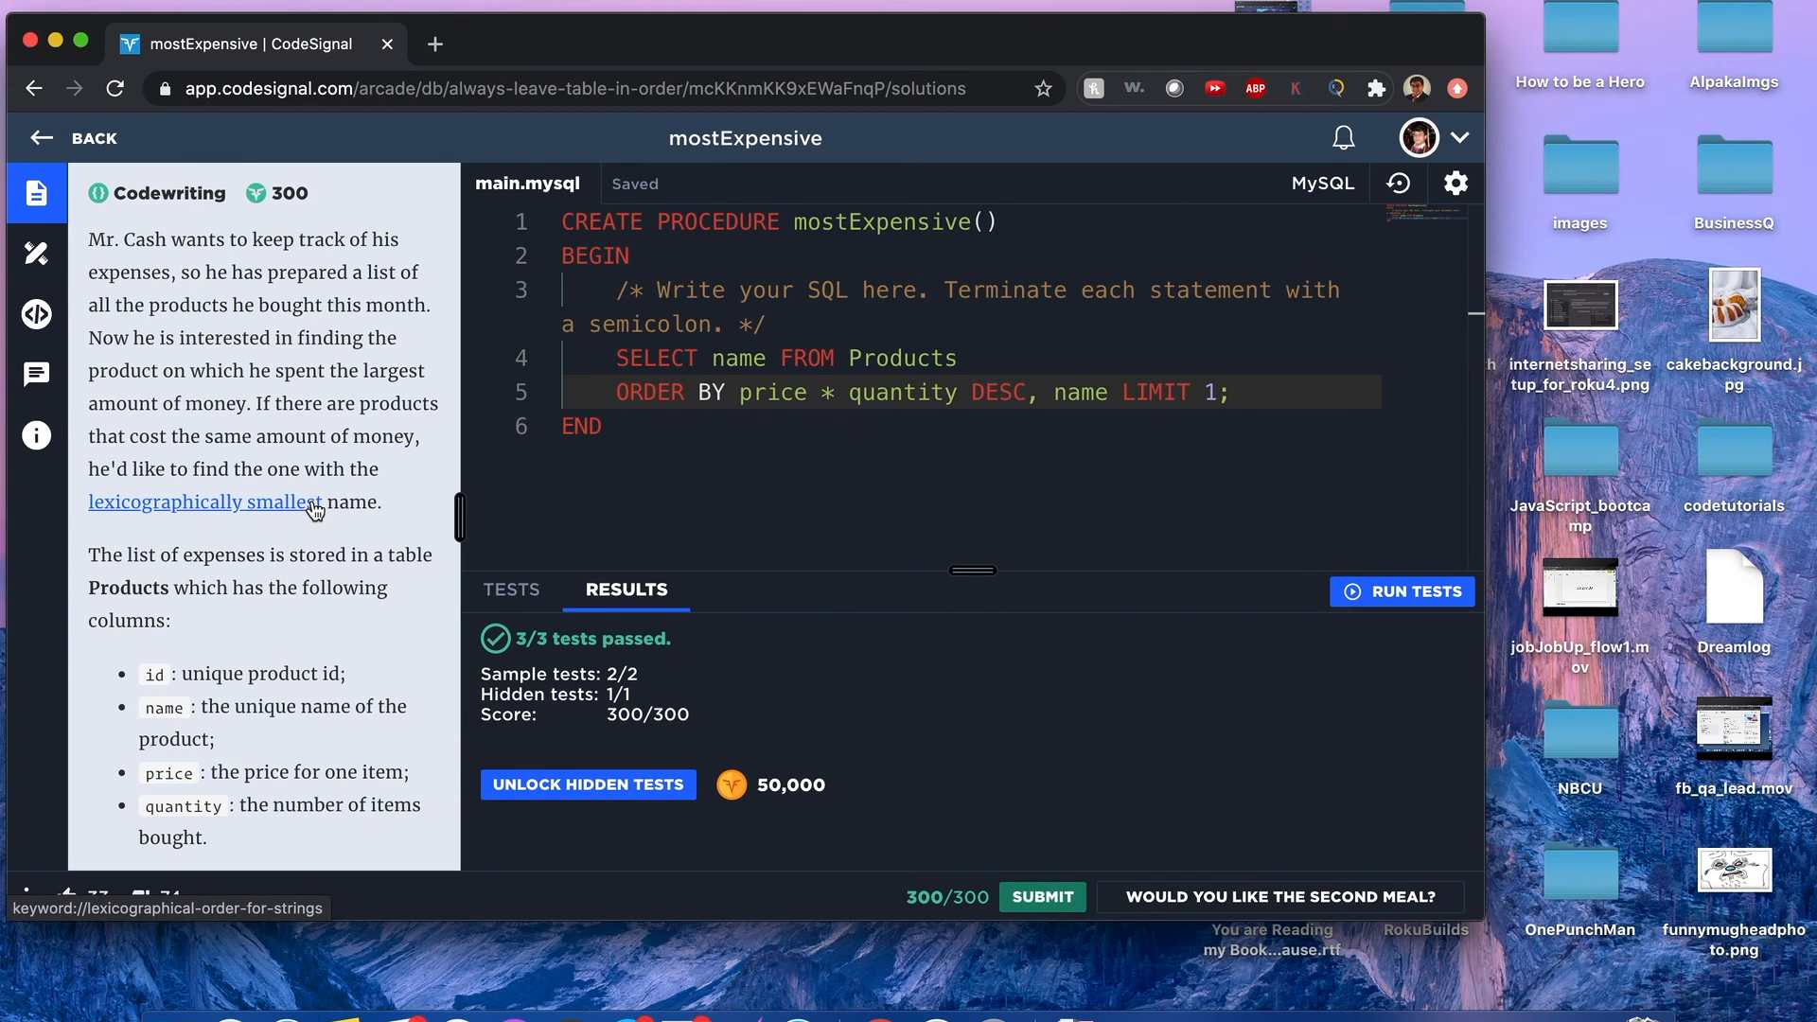
pyautogui.scroll(-3)
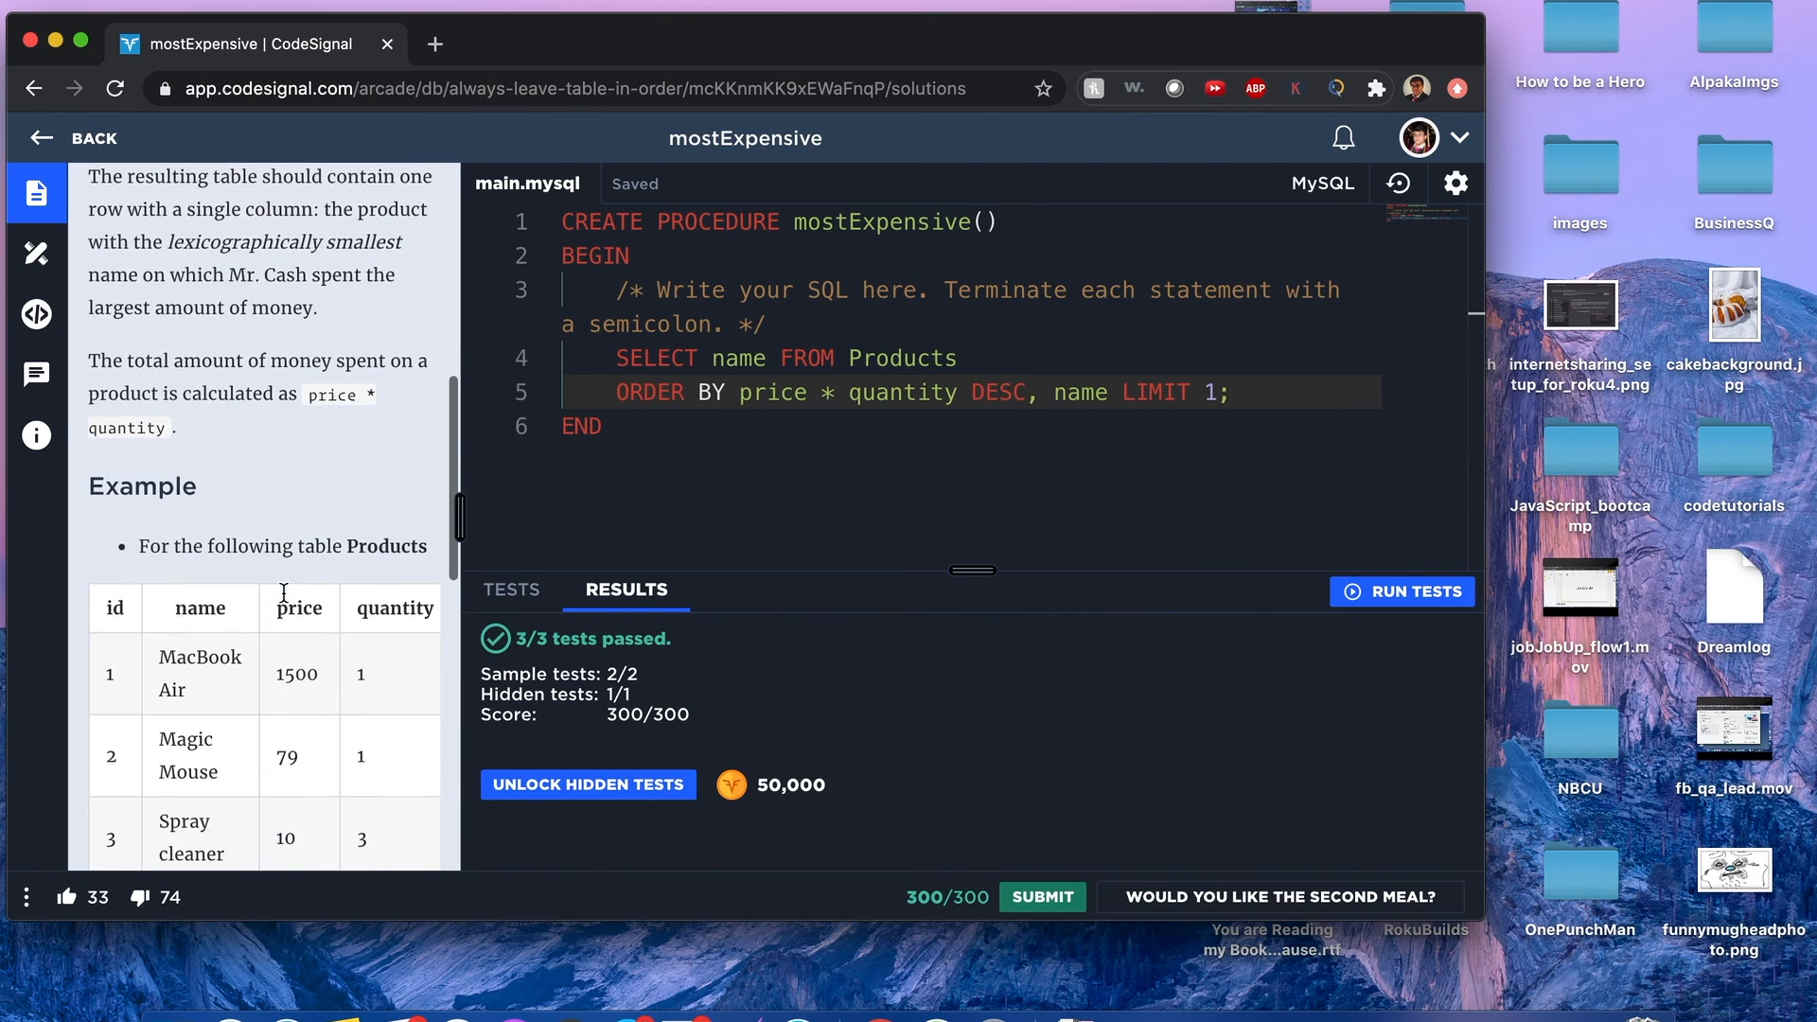
pyautogui.scroll(-3)
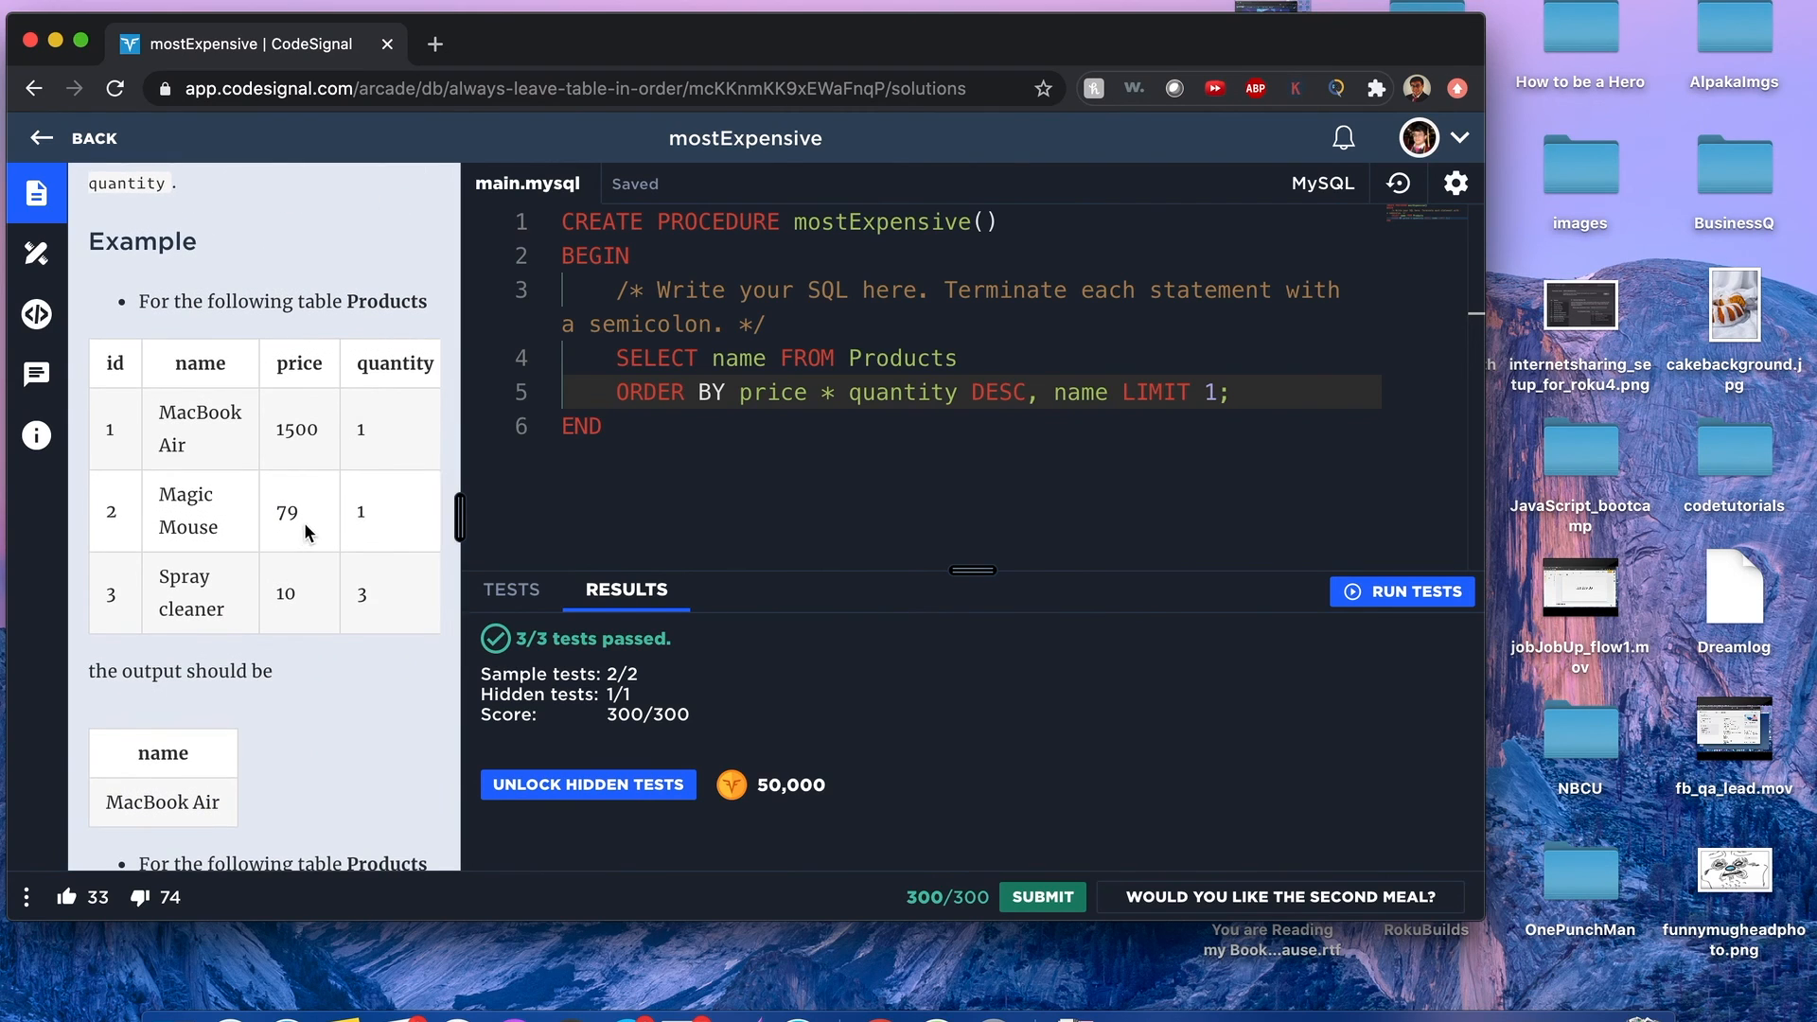
pyautogui.scroll(3)
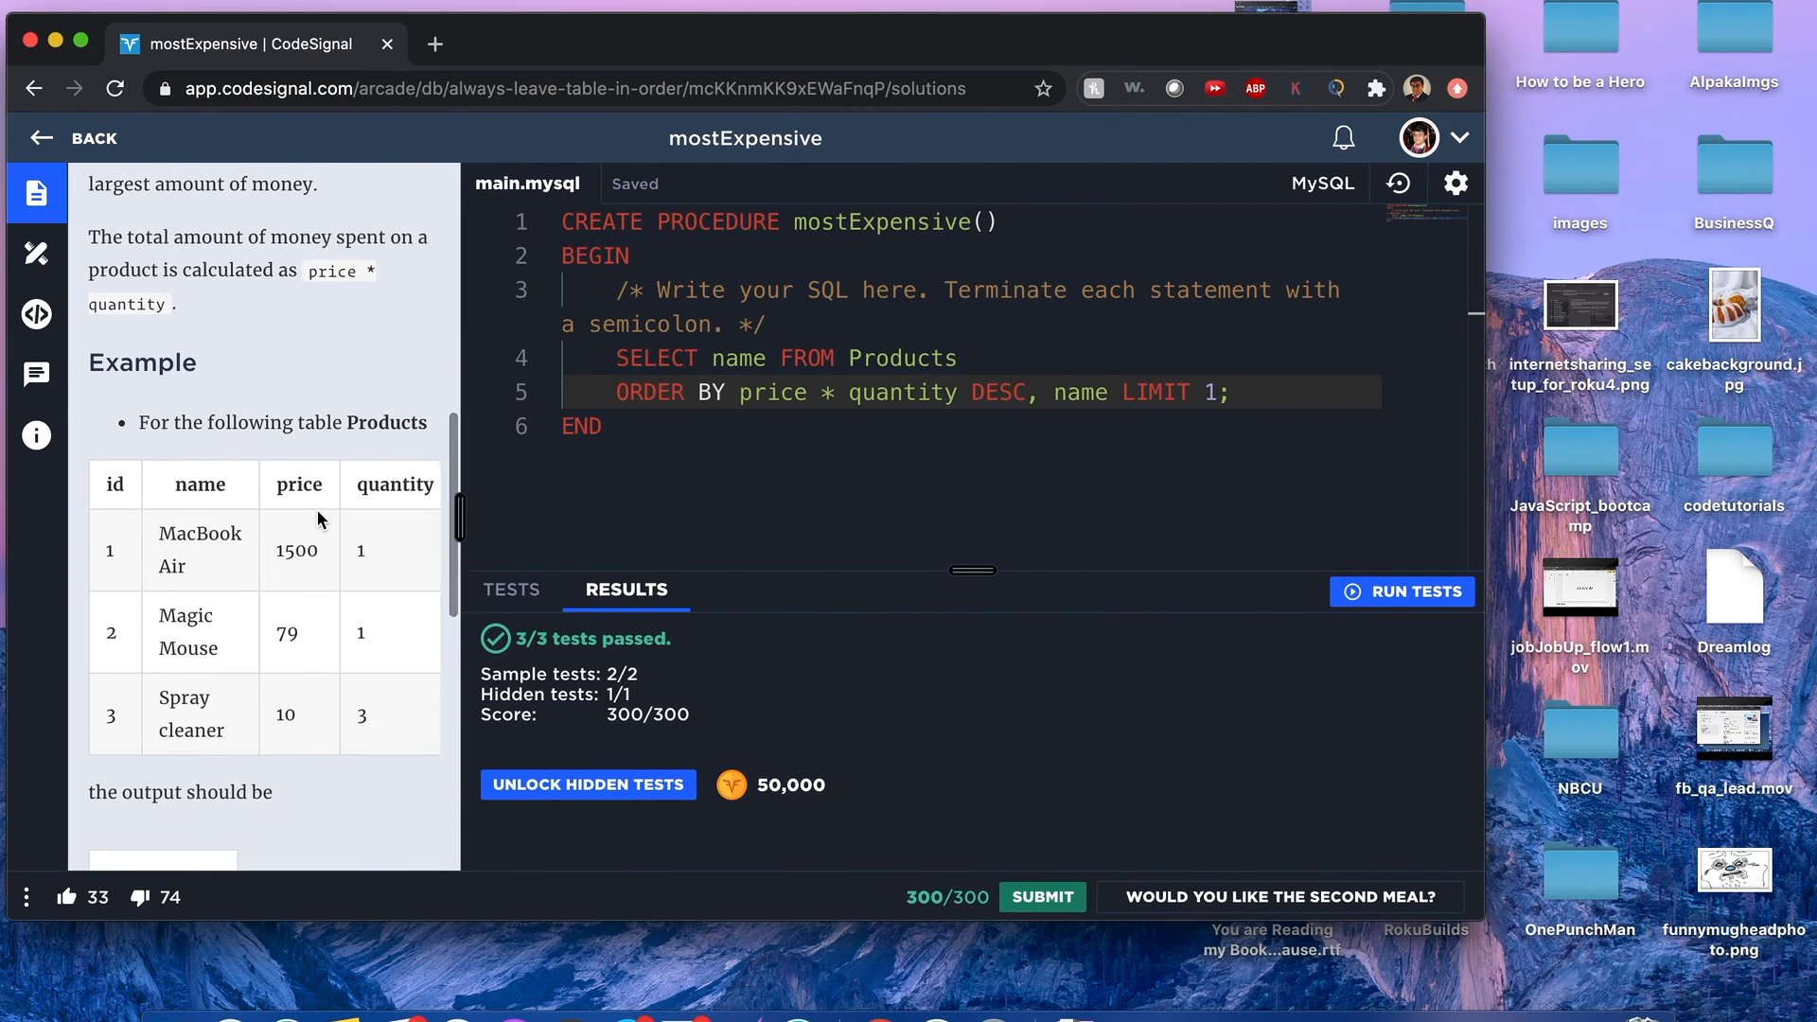
pyautogui.scroll(3)
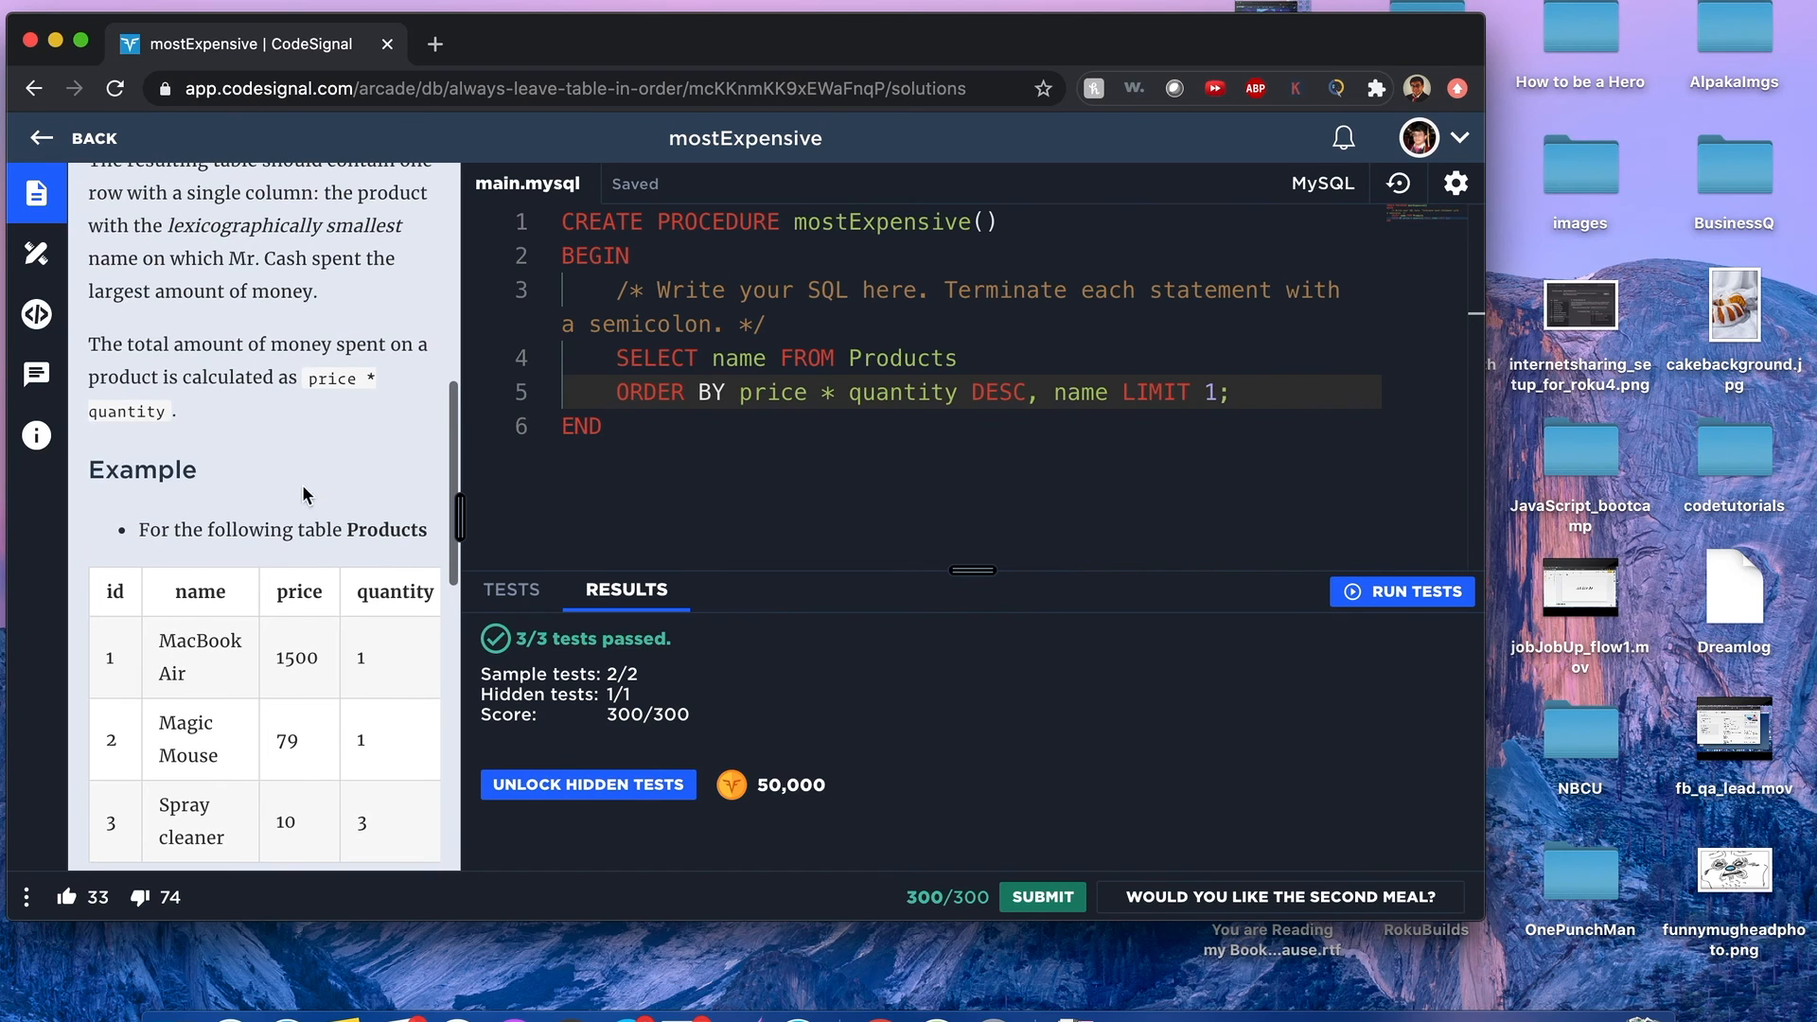
pyautogui.scroll(-3)
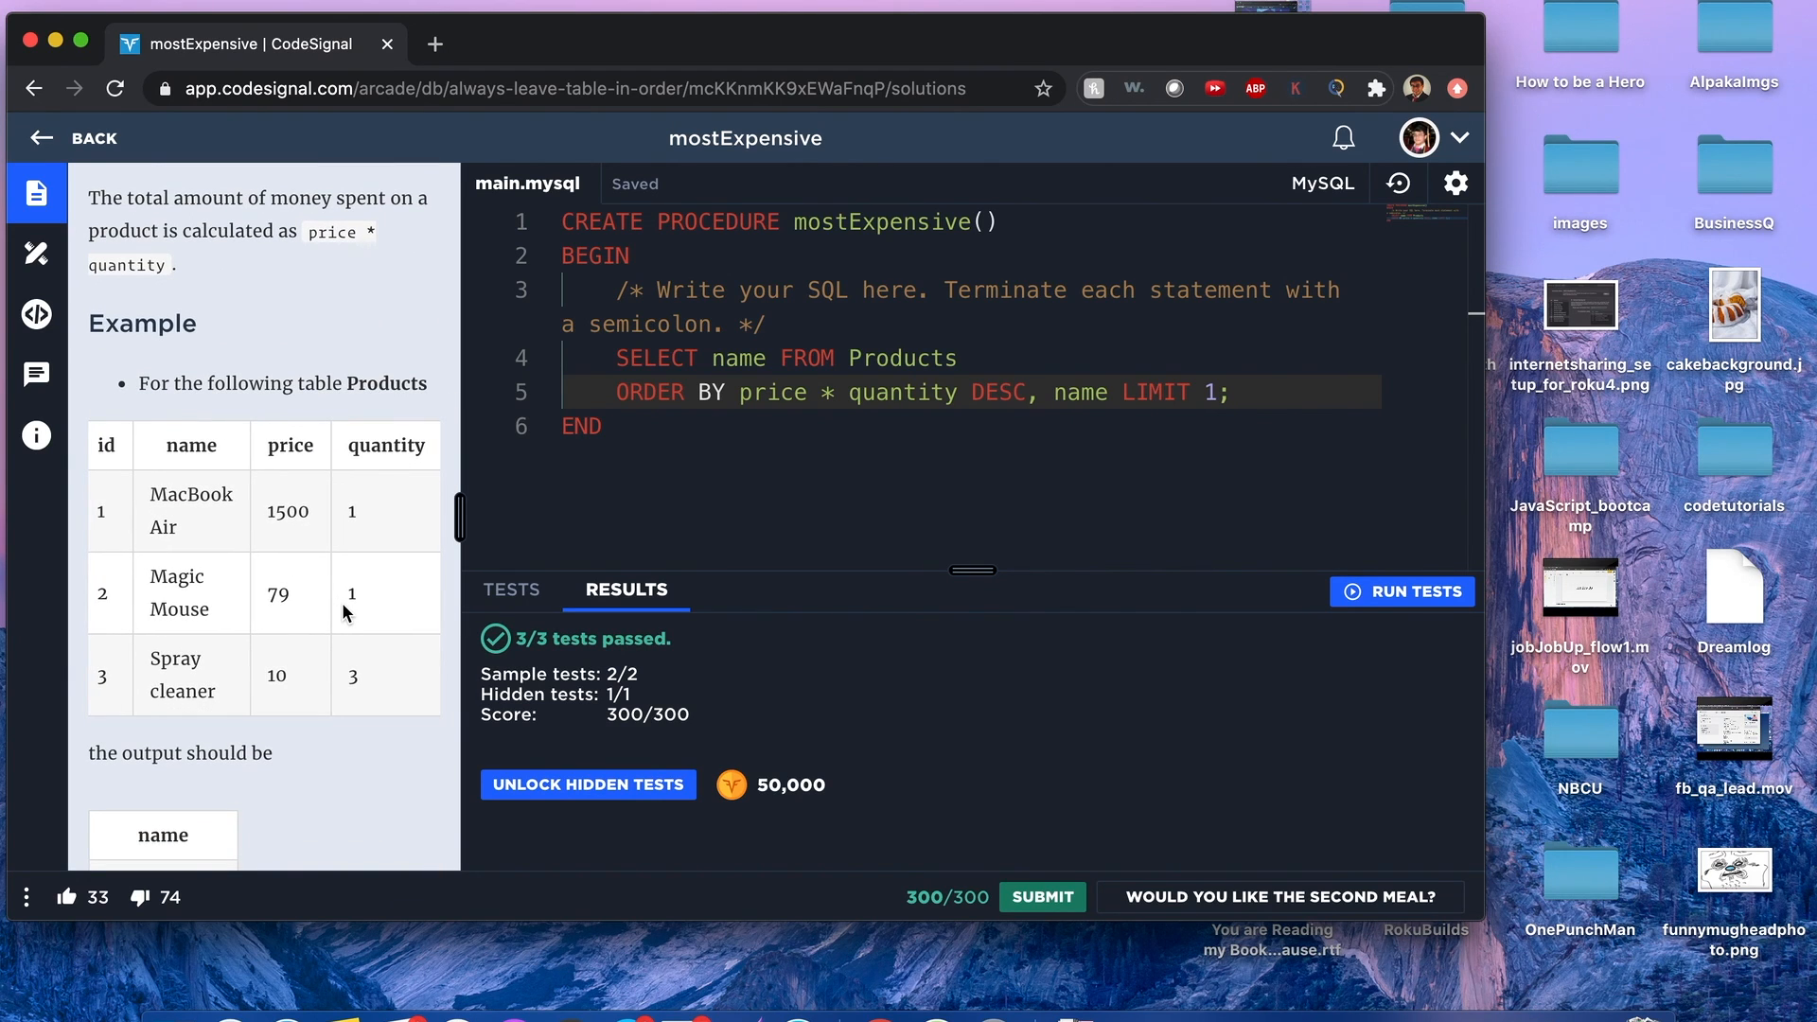
pyautogui.moveTo(275, 547)
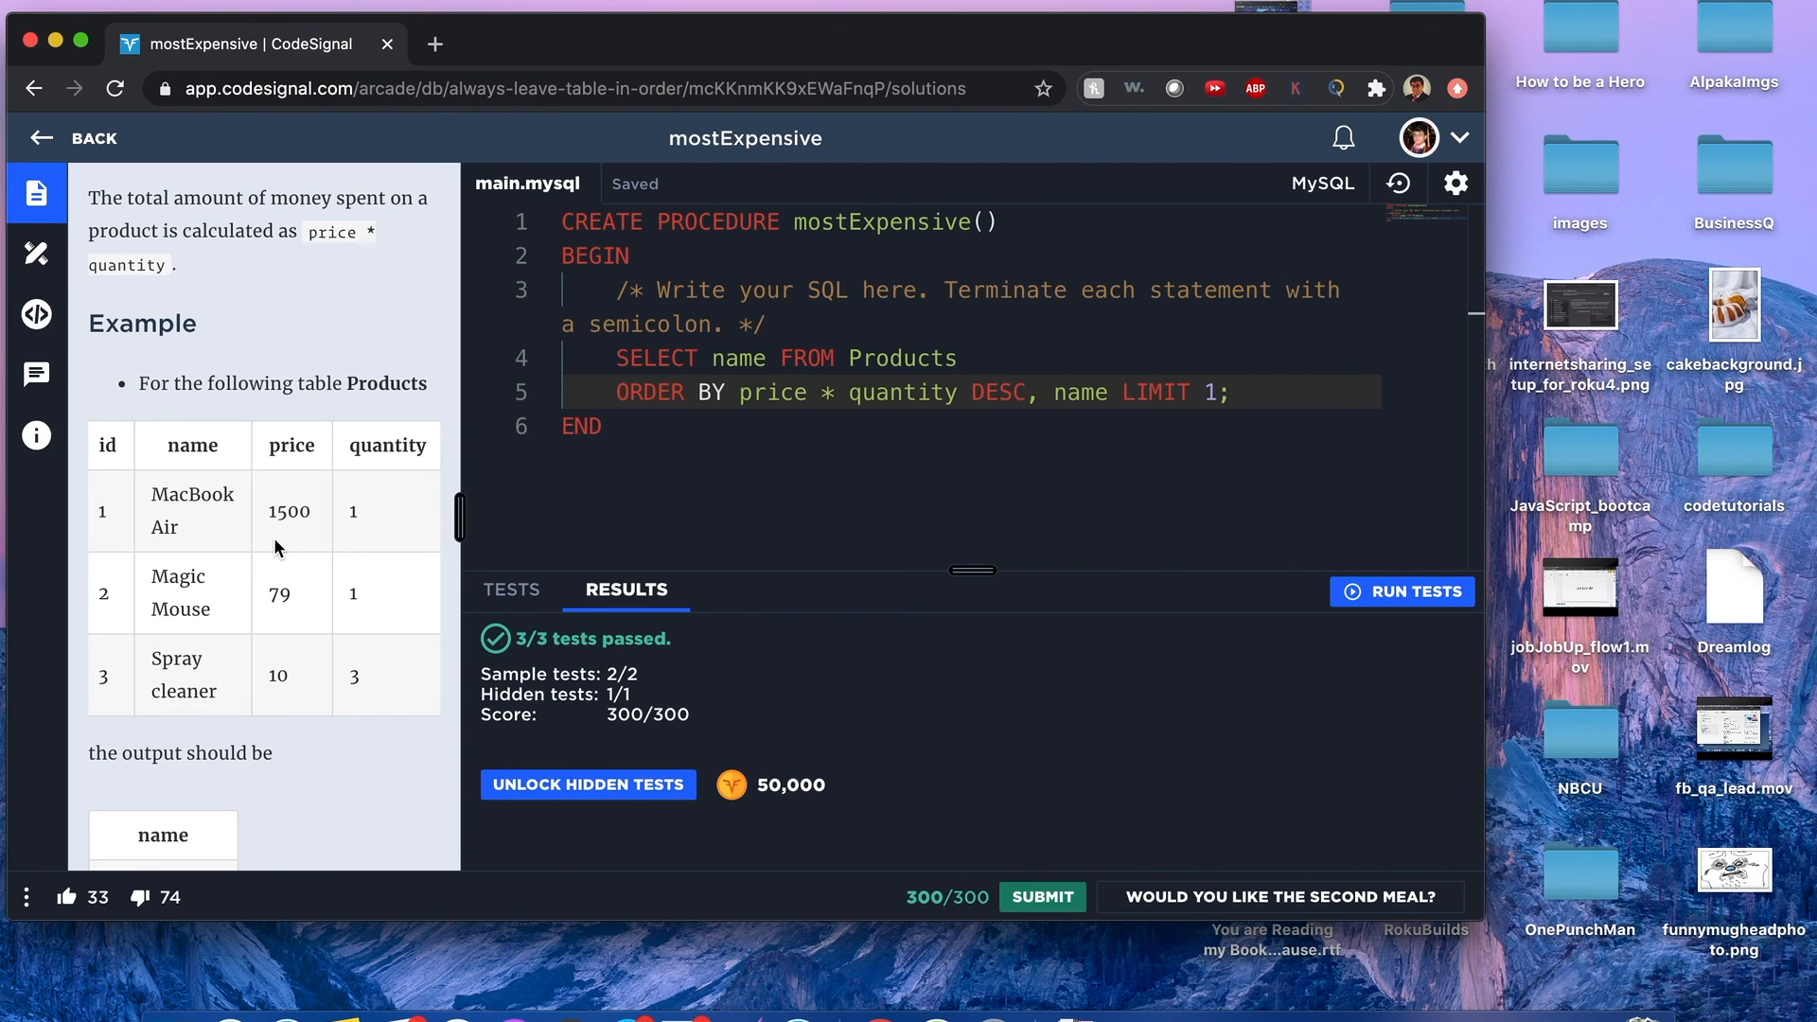
pyautogui.moveTo(461, 454)
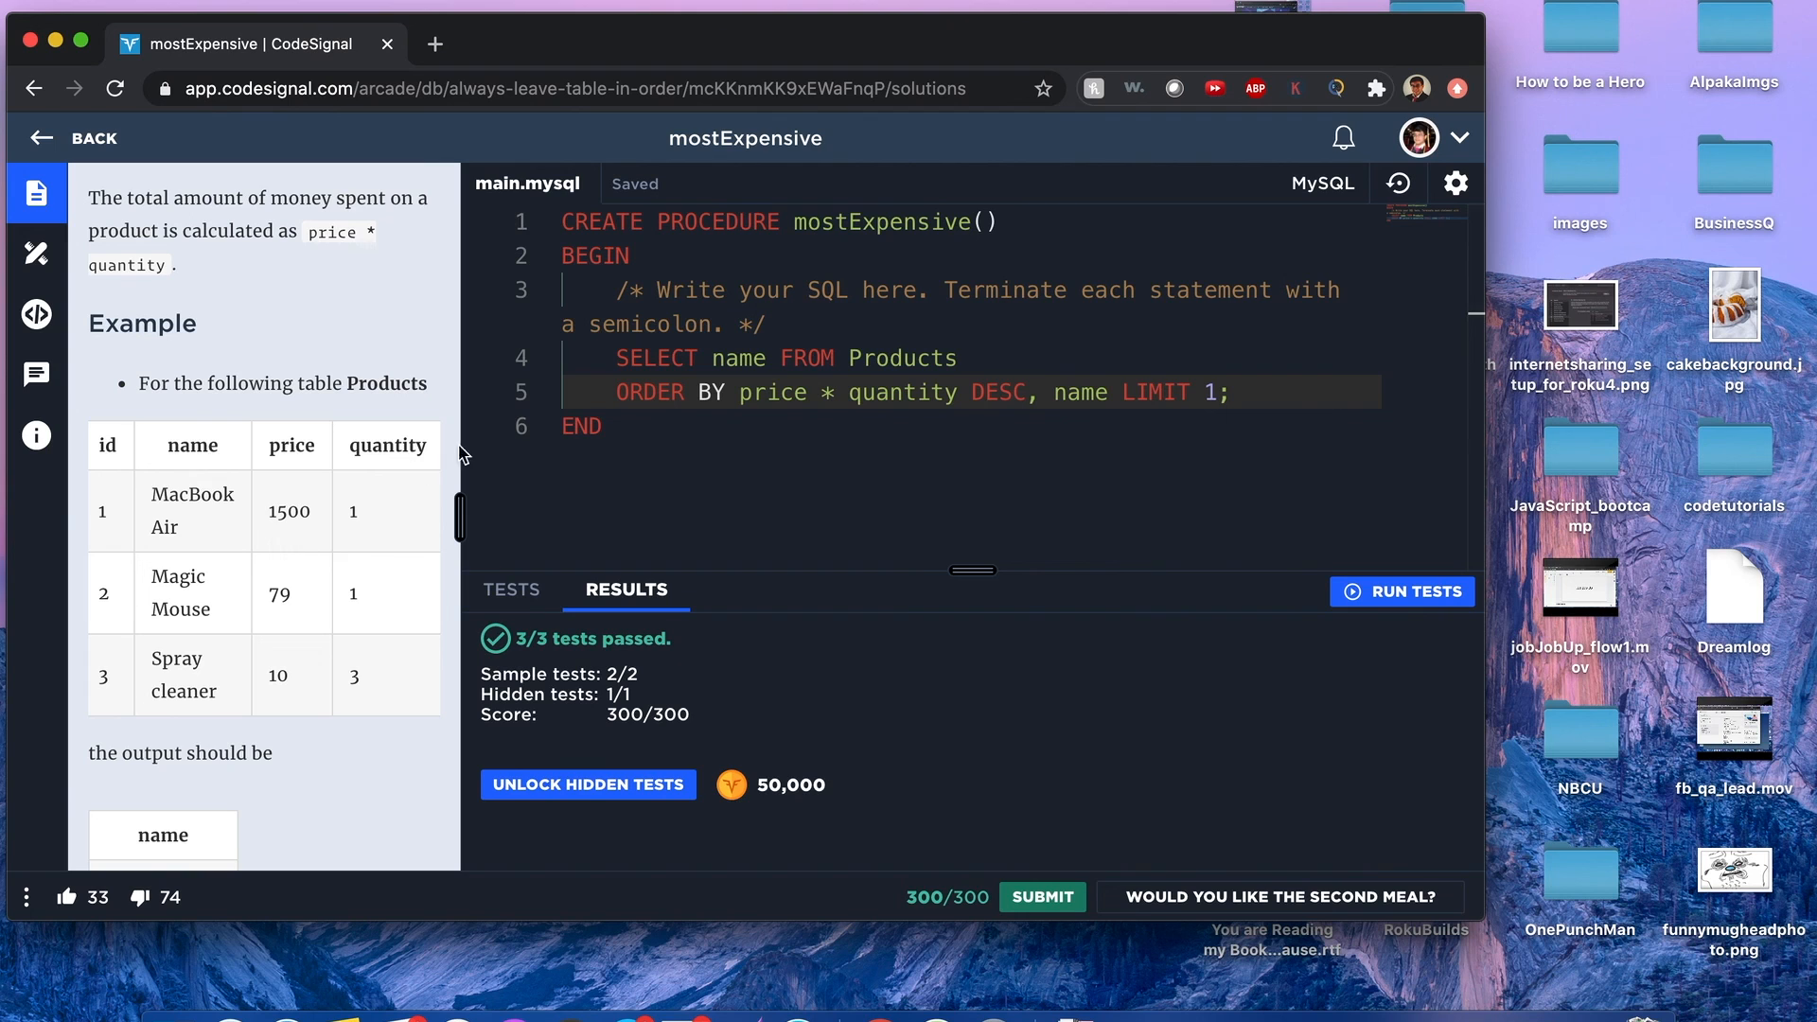
pyautogui.moveTo(1397, 184)
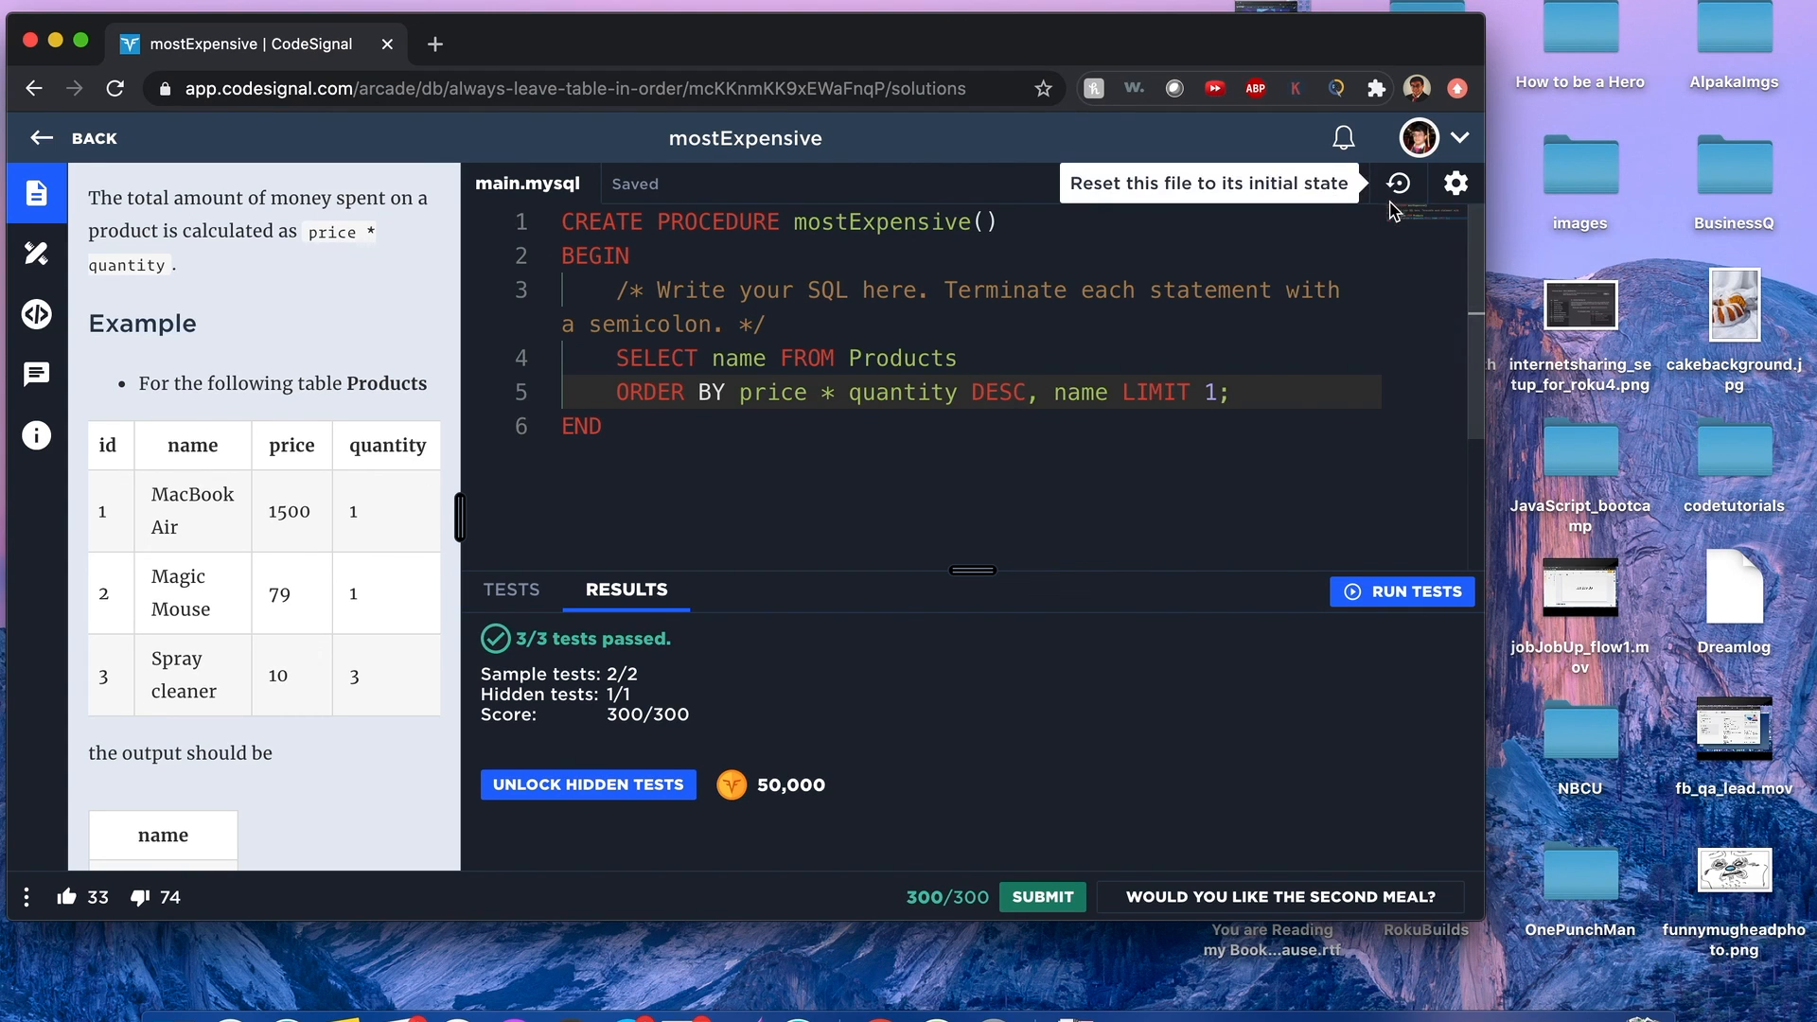